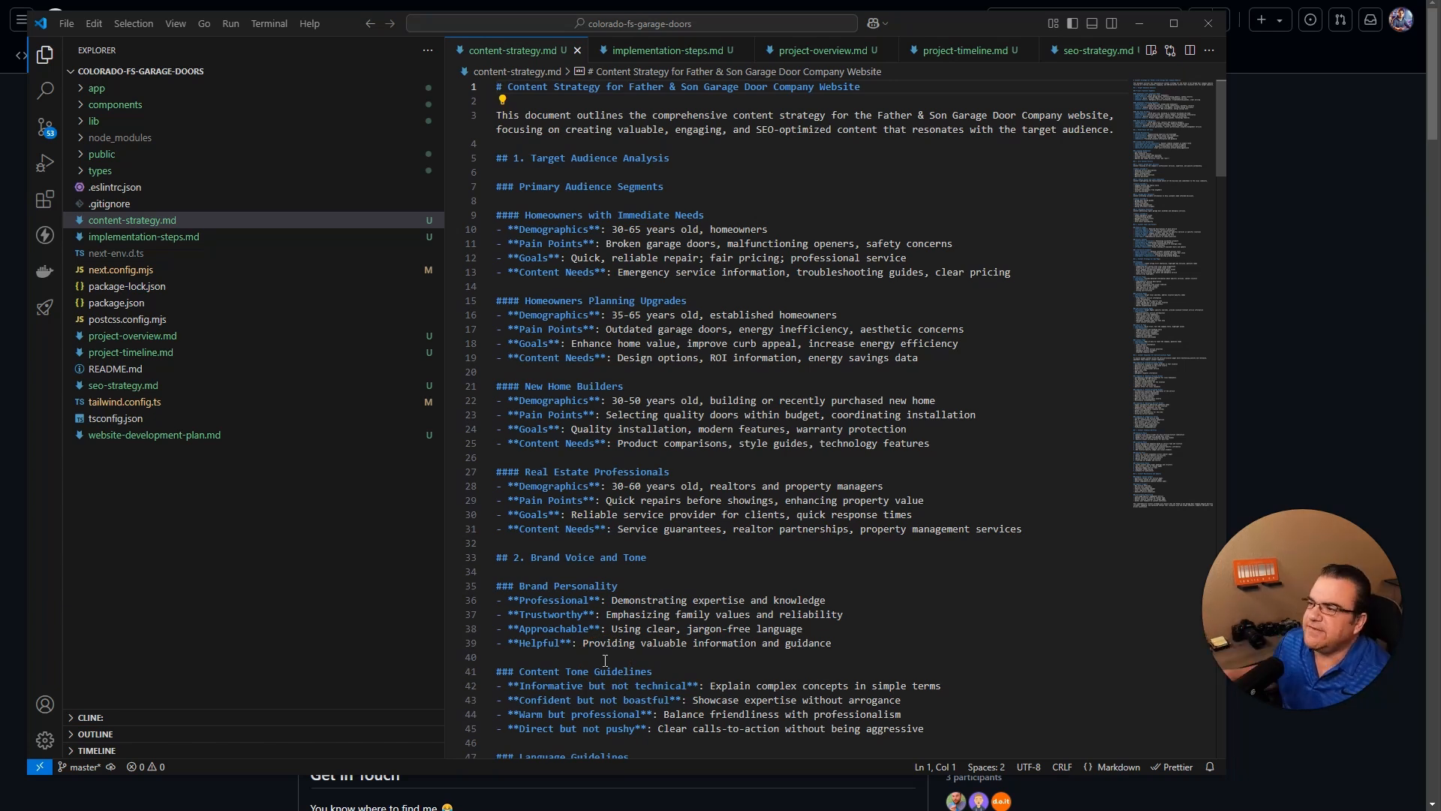
mouse_move(334, 504)
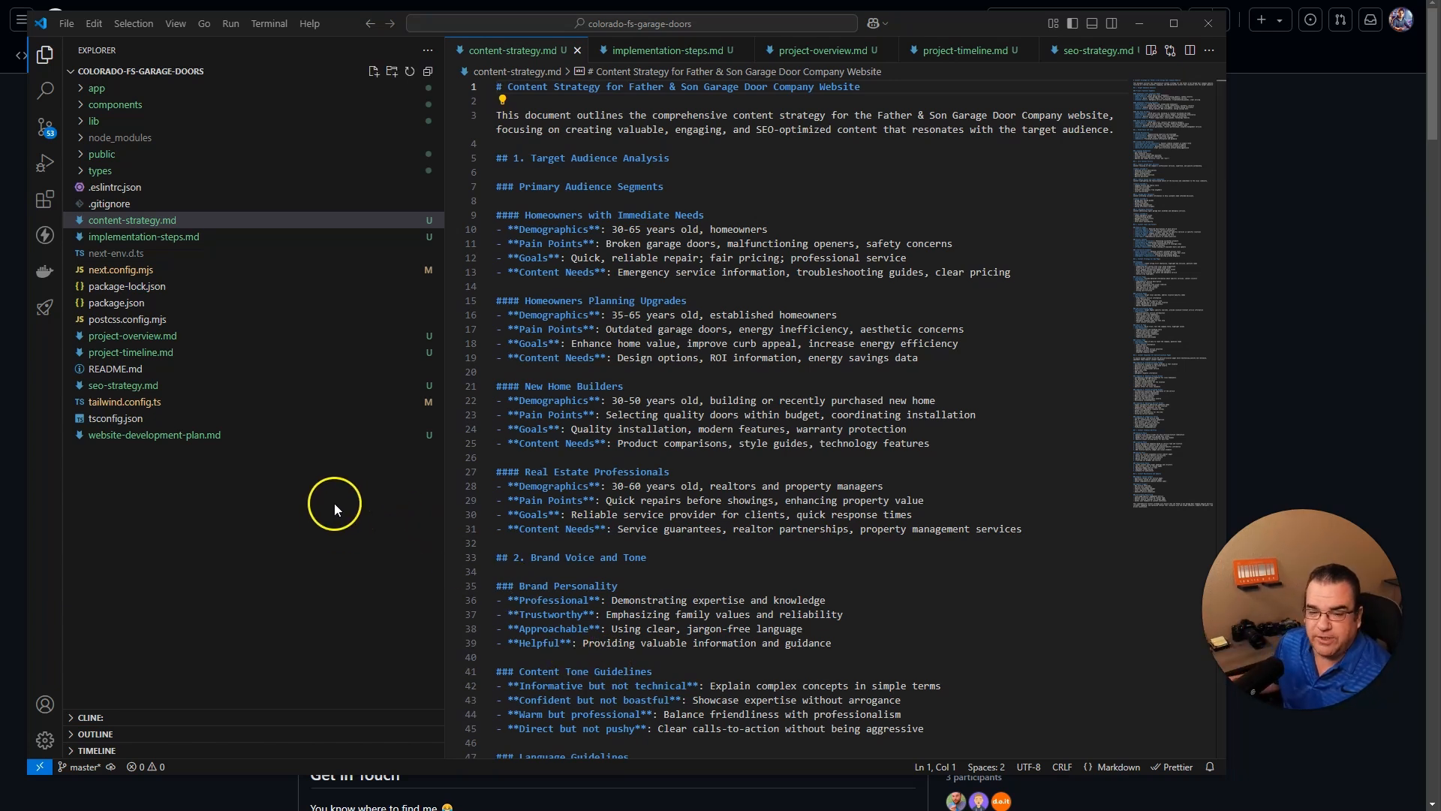
mouse_move(108, 204)
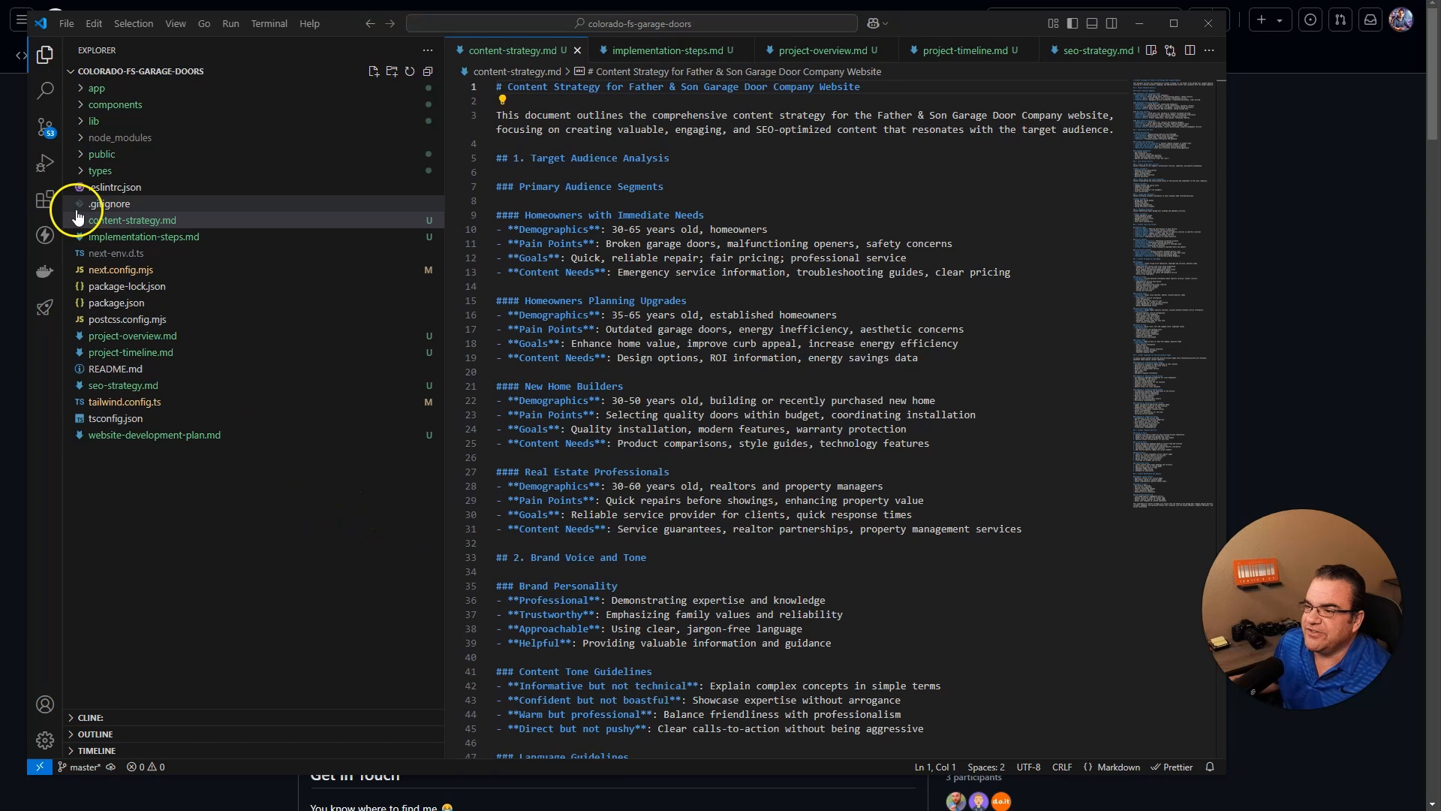
mouse_move(359, 699)
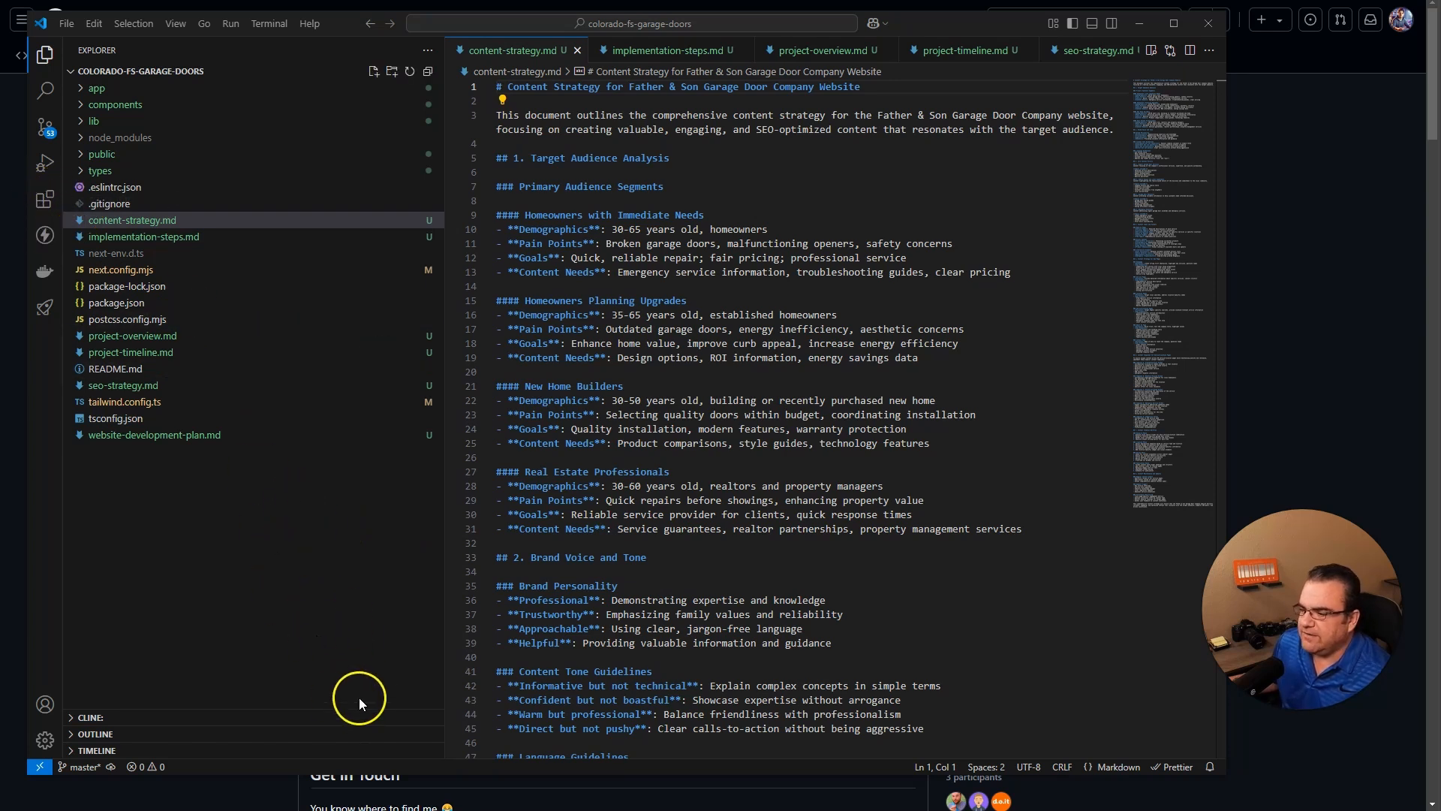
mouse_move(45, 201)
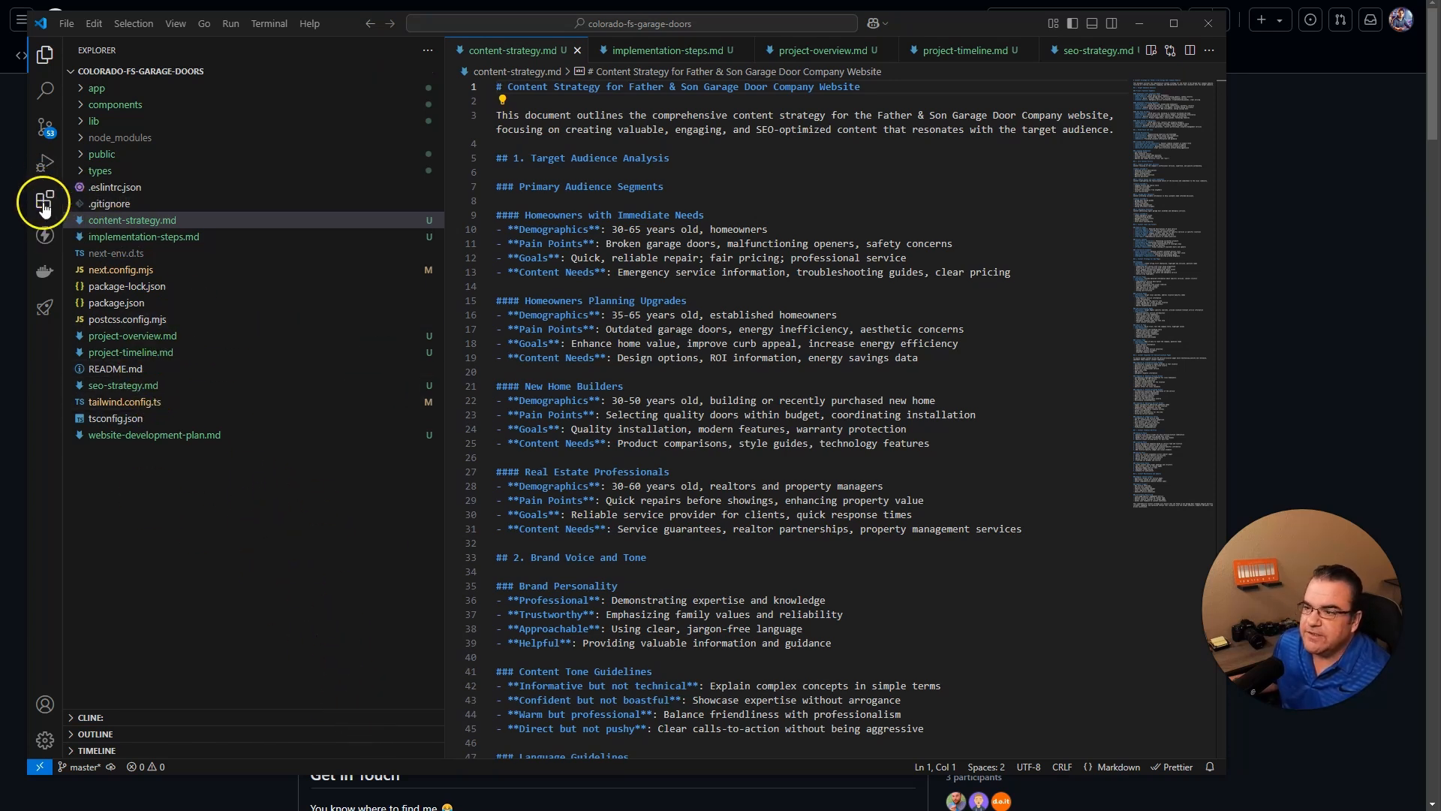
- Find Roo Code in Extensions and scroll through its features and documentation
left_click(44, 200)
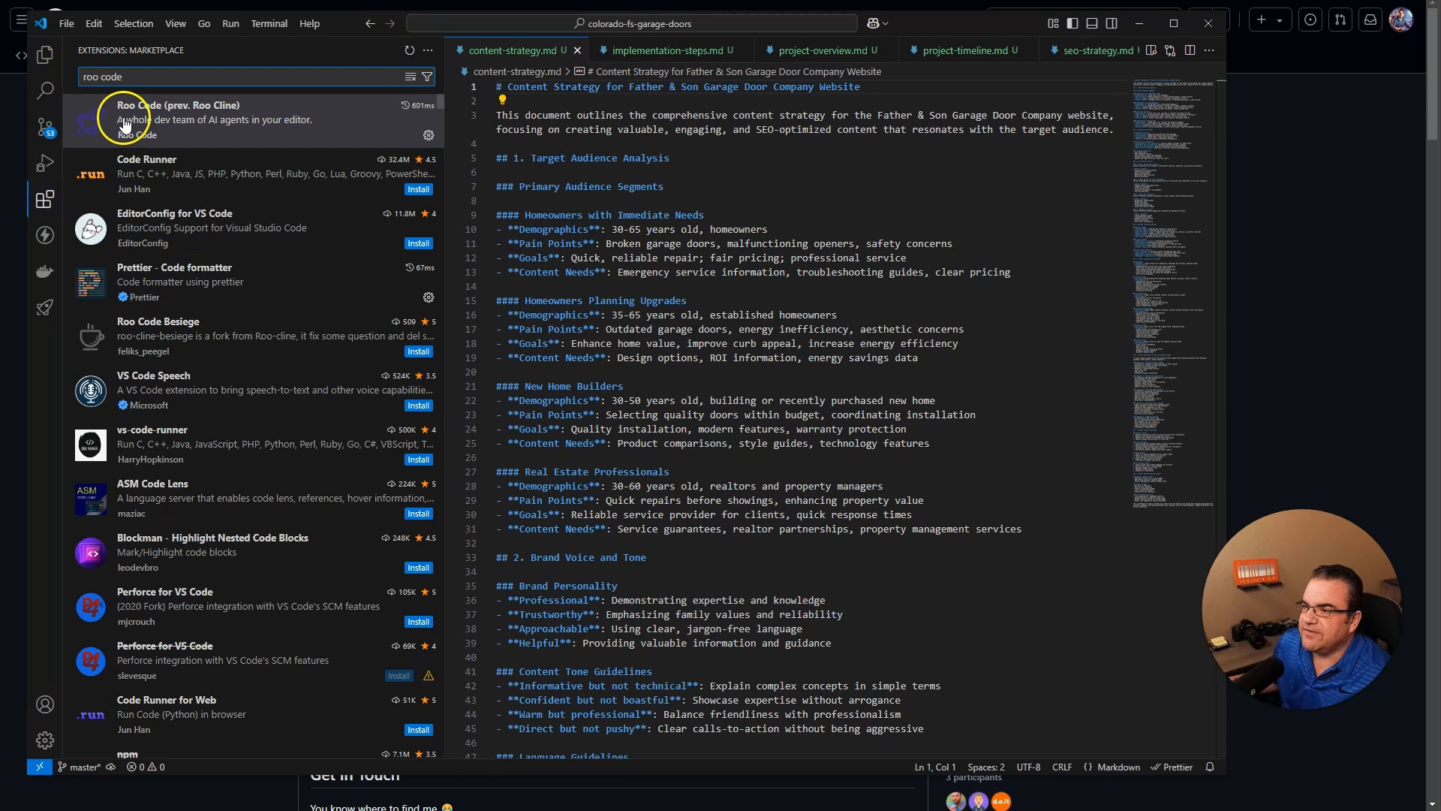
left_click(181, 119)
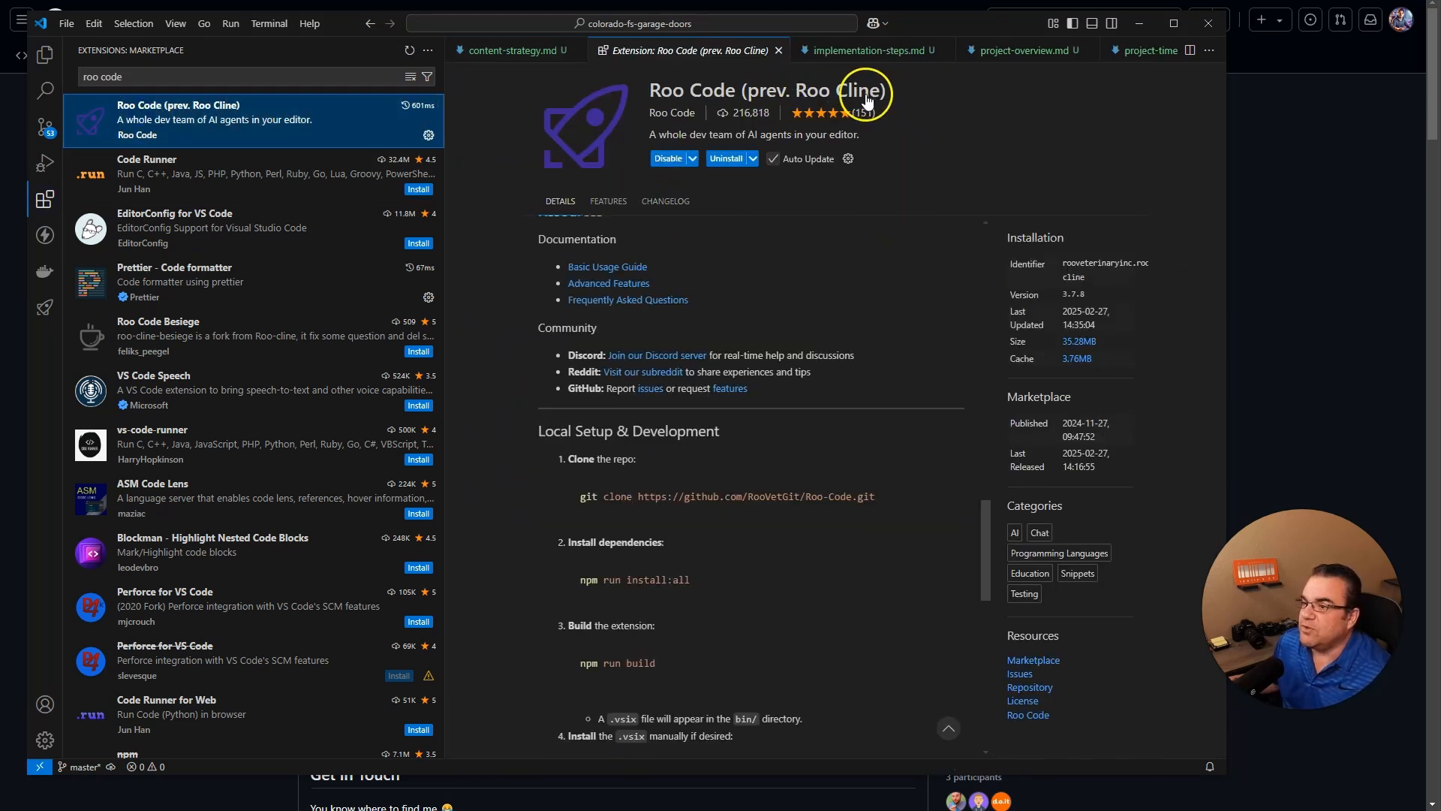
mouse_move(688, 280)
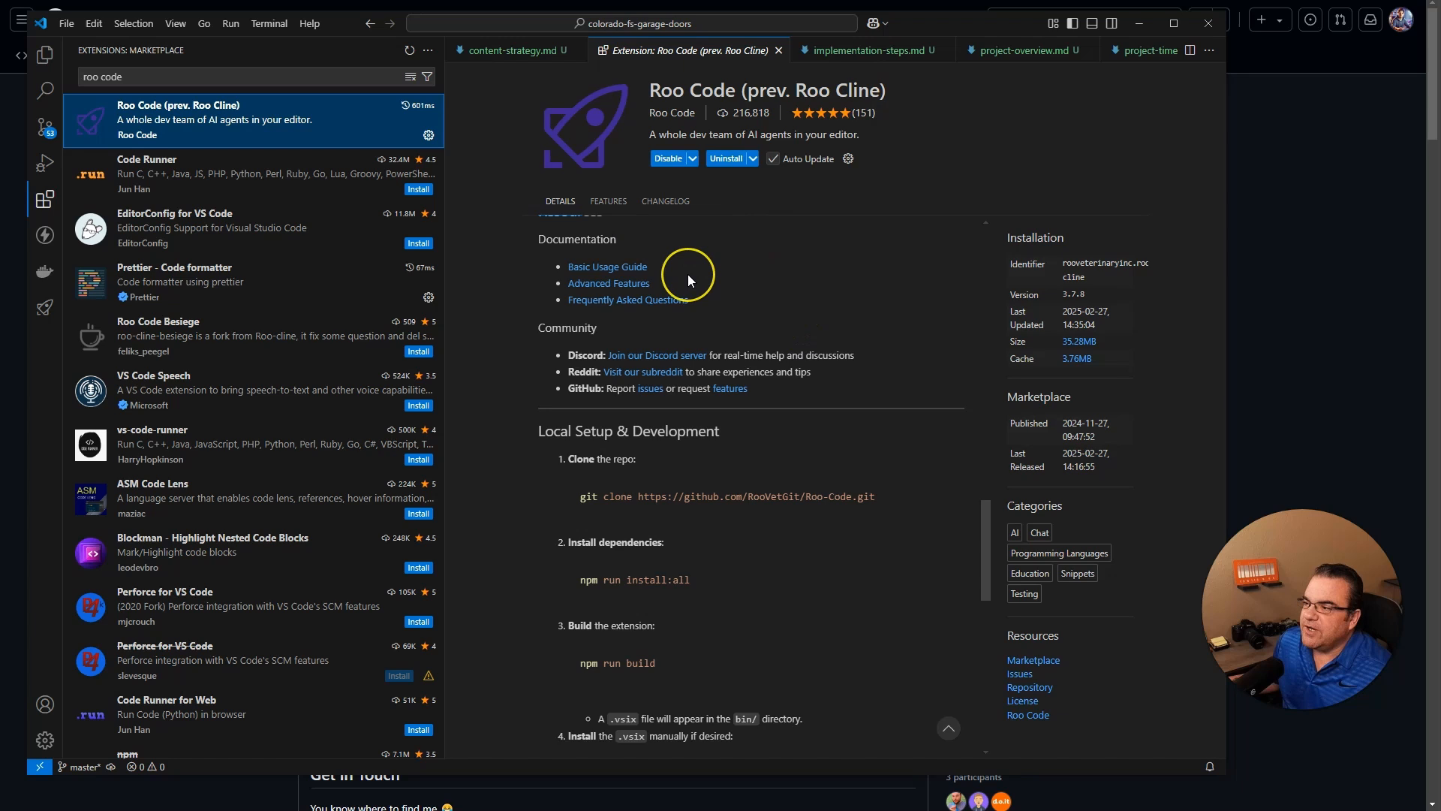
mouse_move(688, 281)
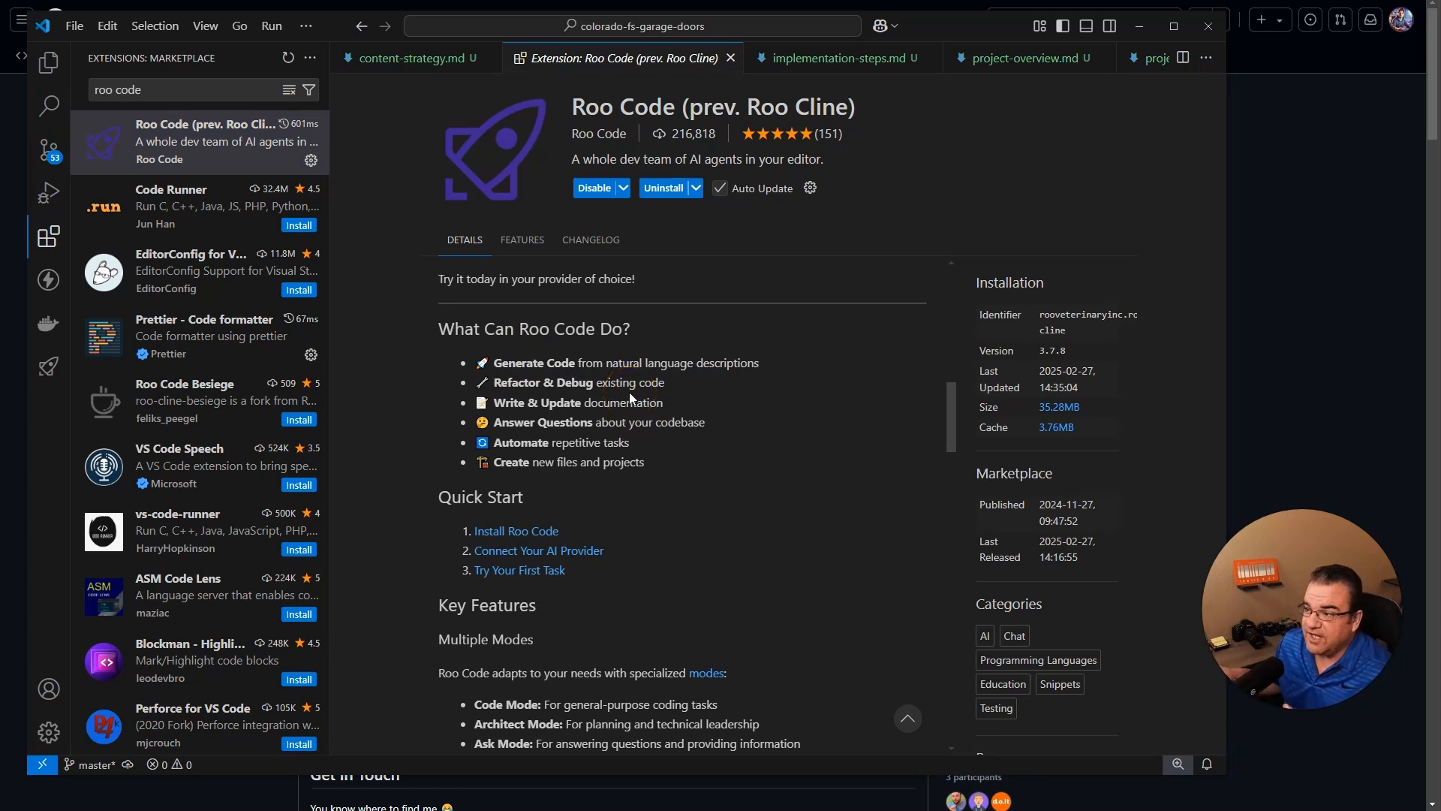
double_click(521, 382)
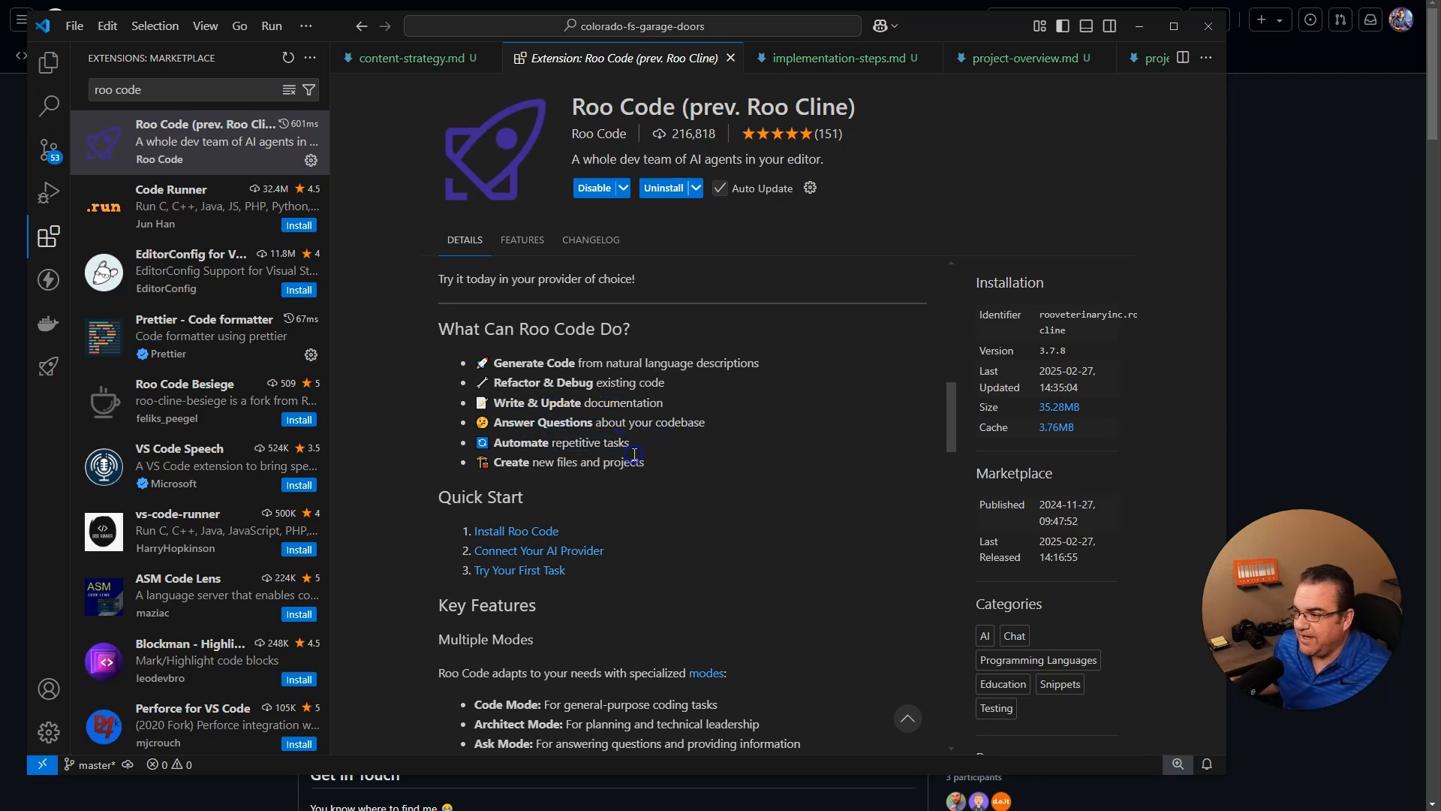
scroll("down", 3)
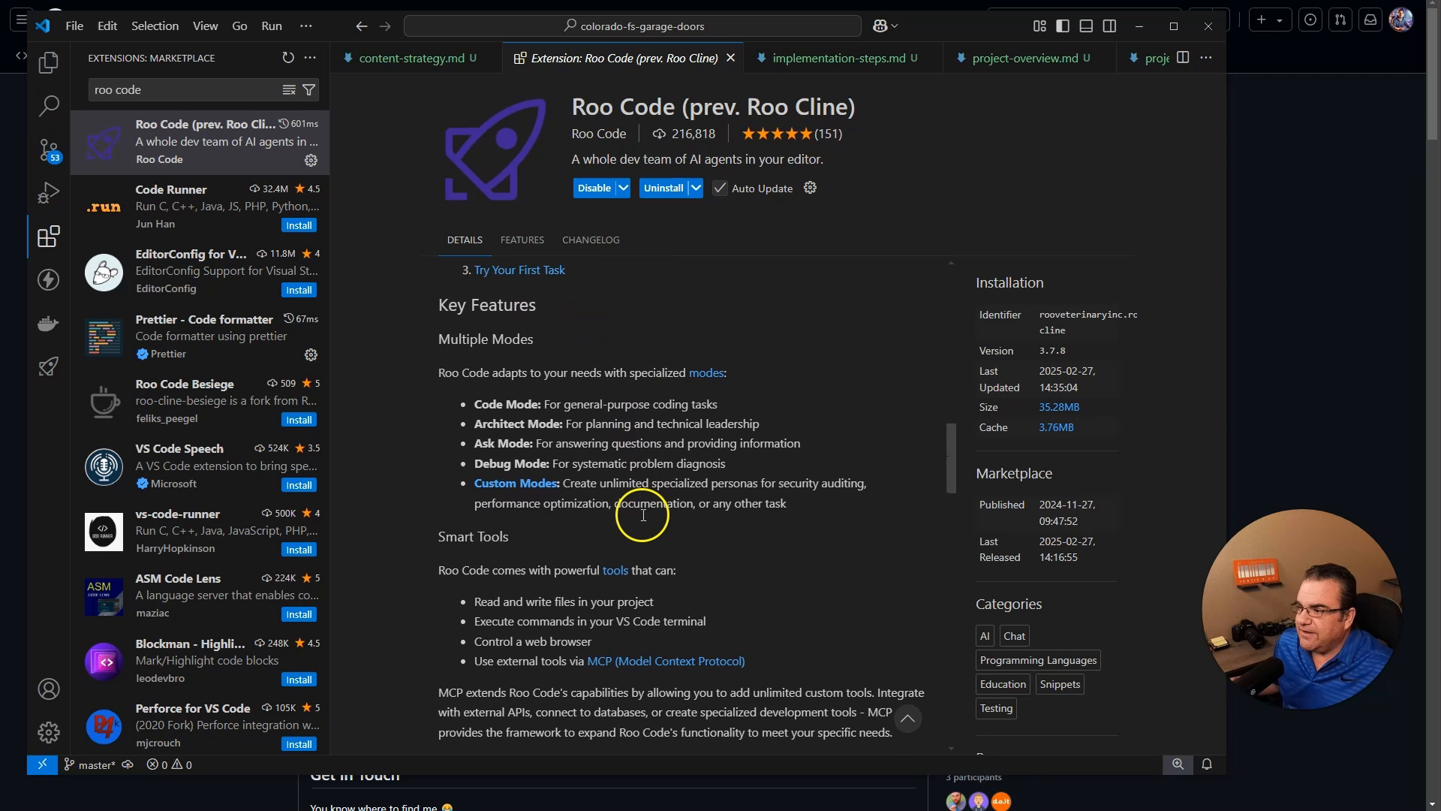
mouse_move(478, 388)
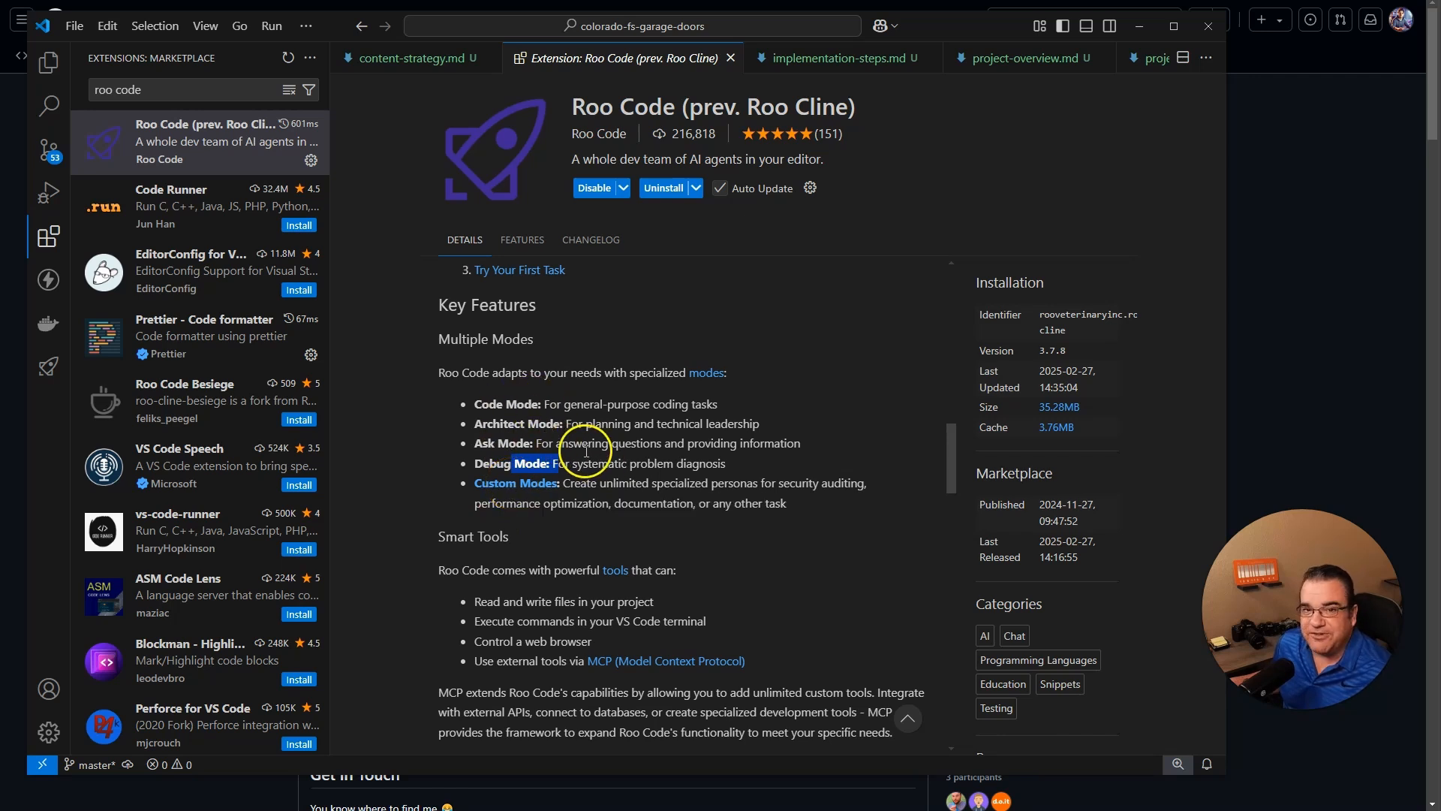
scroll("down", 3)
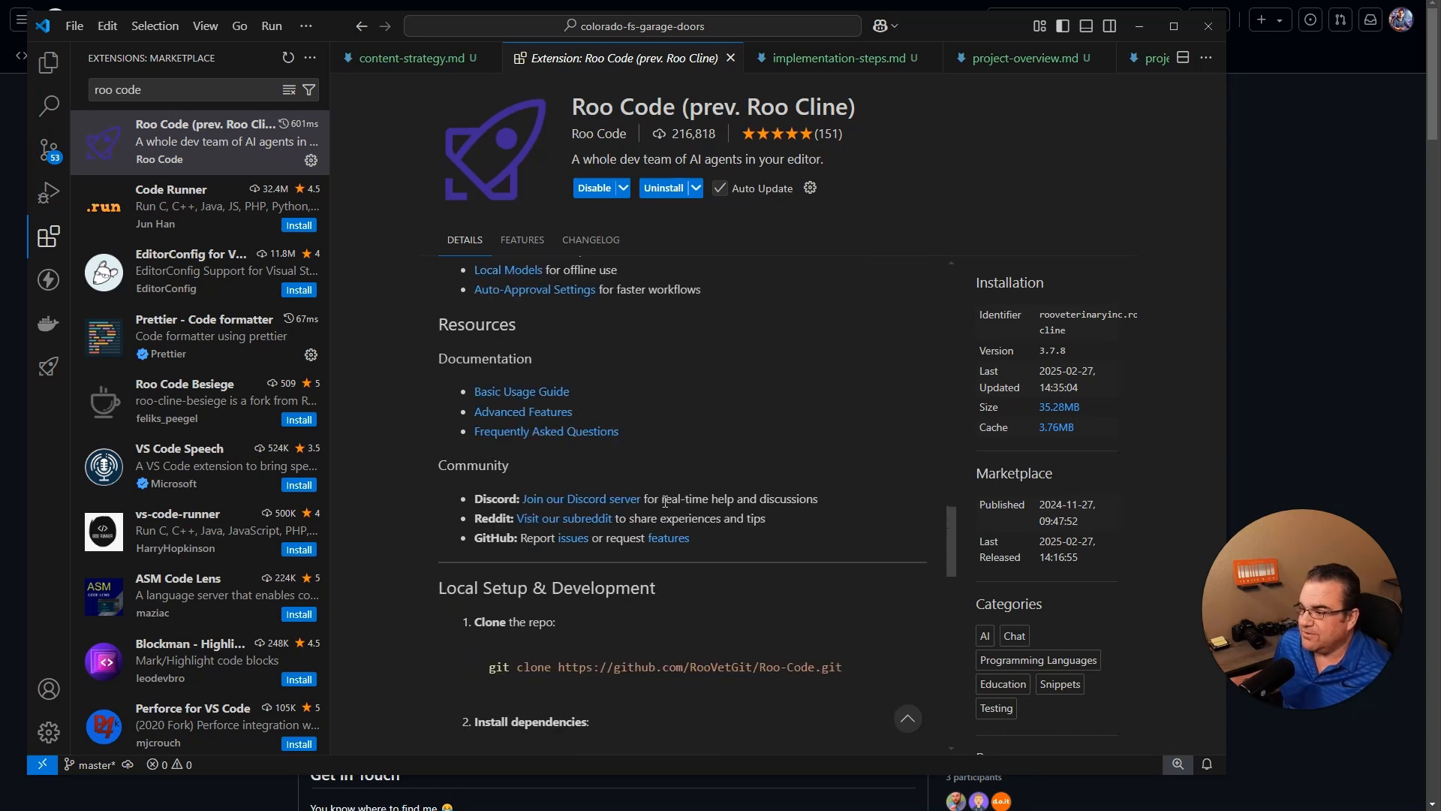
- Open the Roo Code panel and choose from its API configuration profiles list
left_click(47, 366)
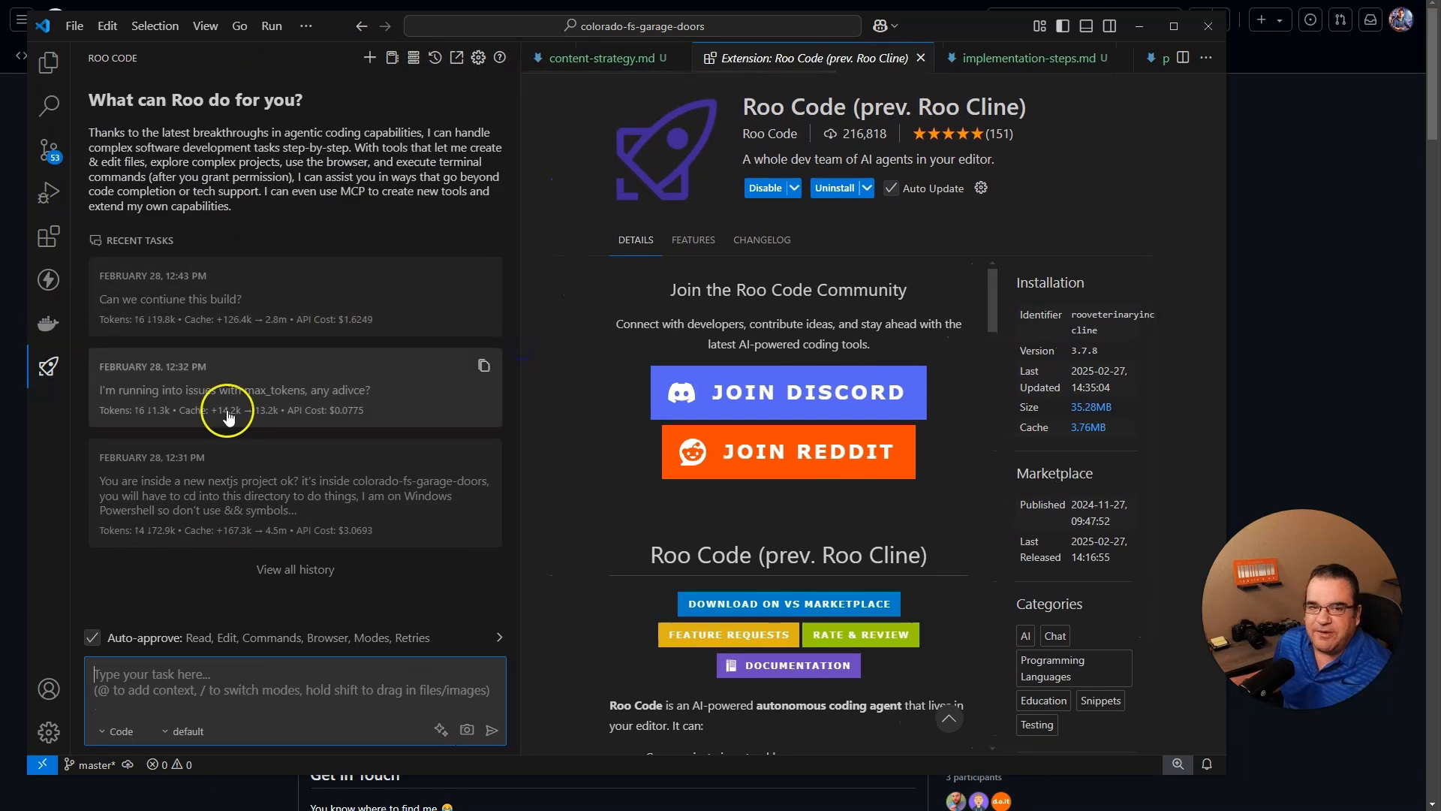
mouse_move(249, 616)
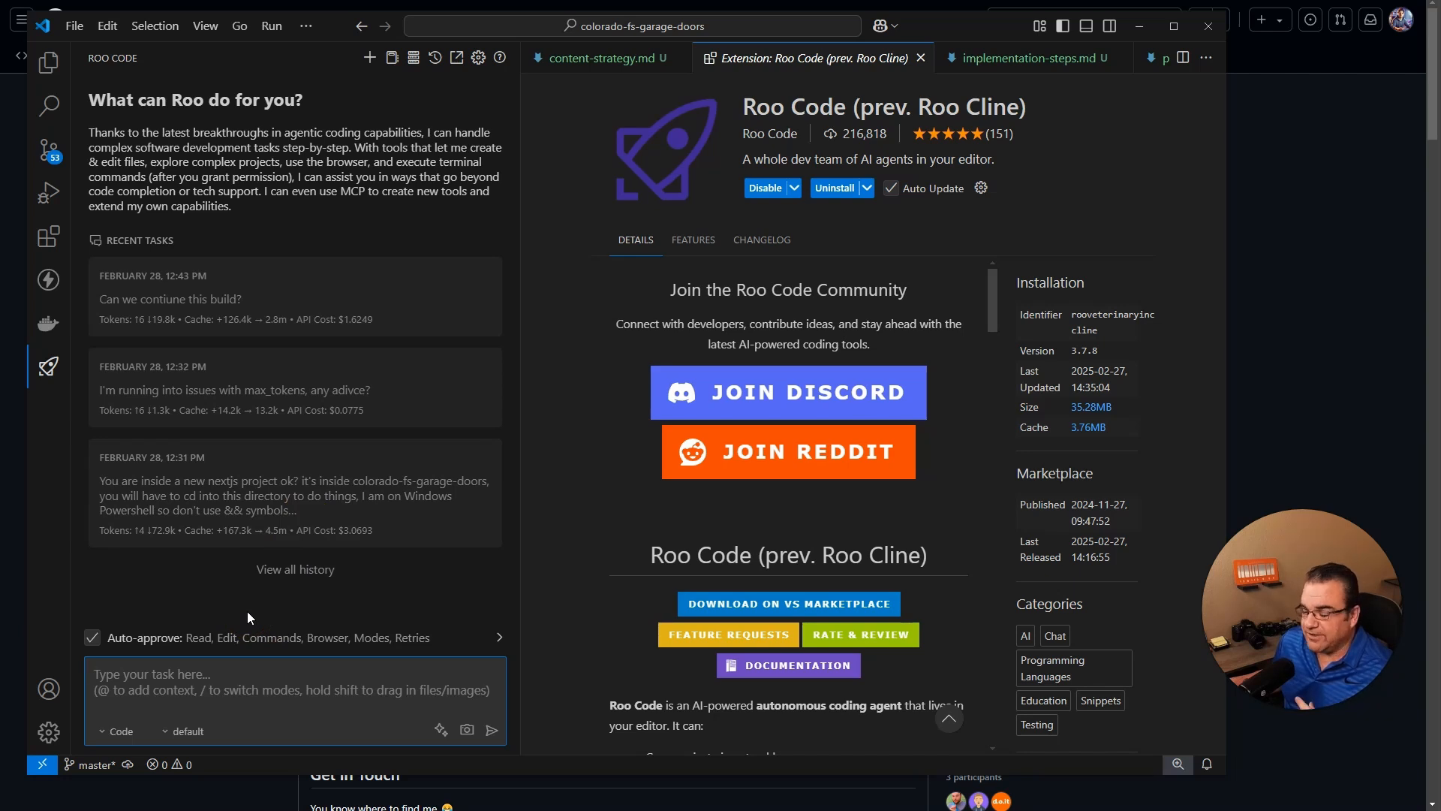
mouse_move(286, 554)
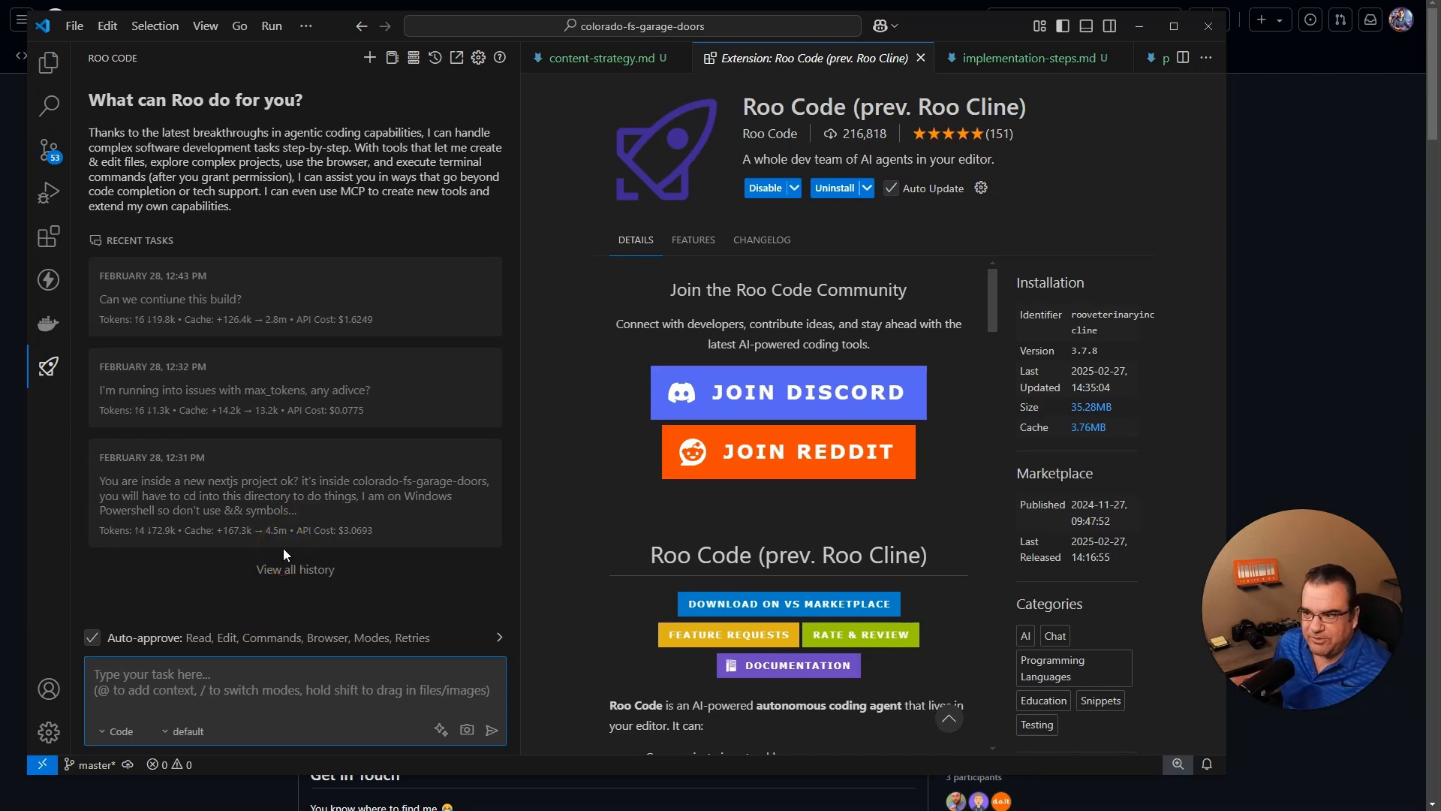
left_click(184, 674)
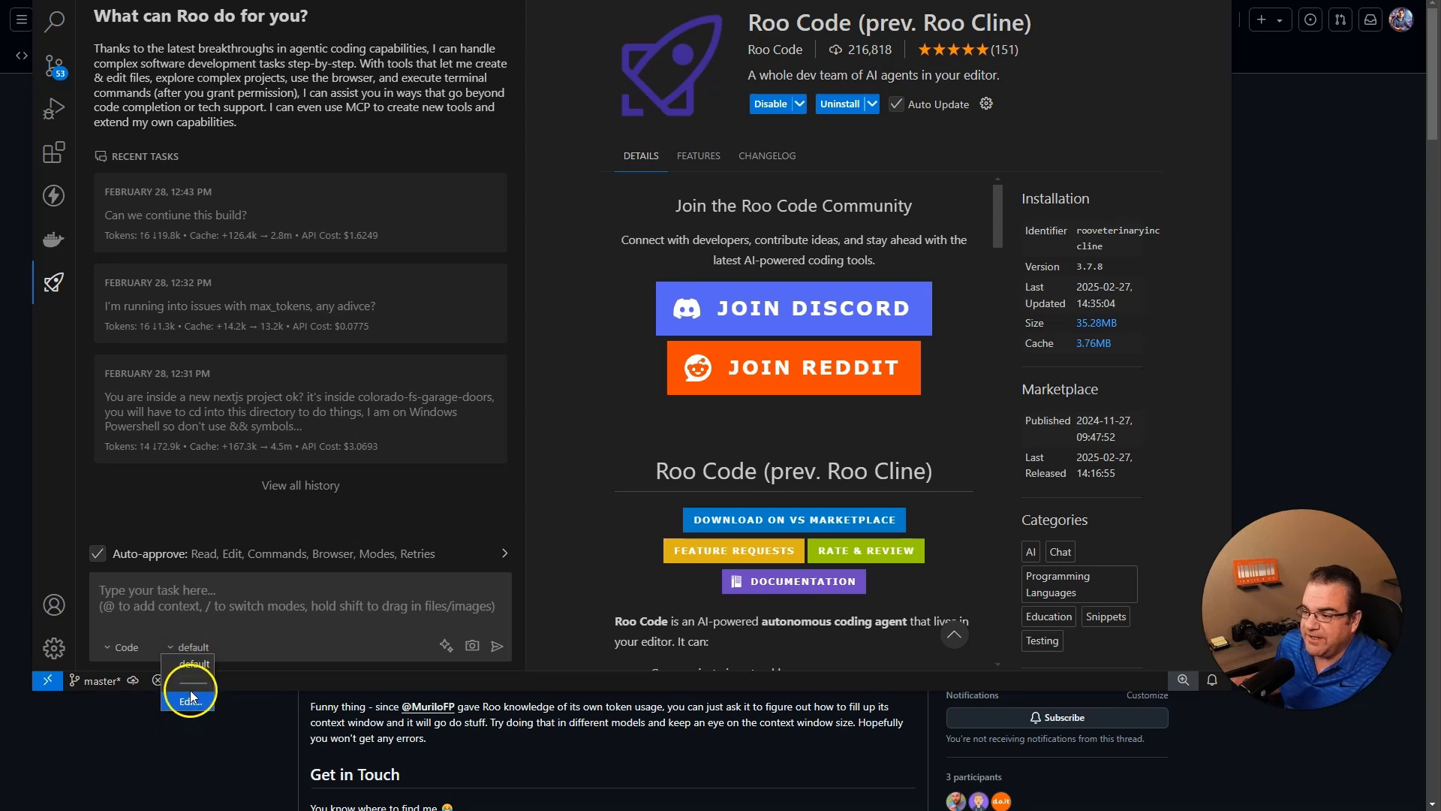
left_click(122, 646)
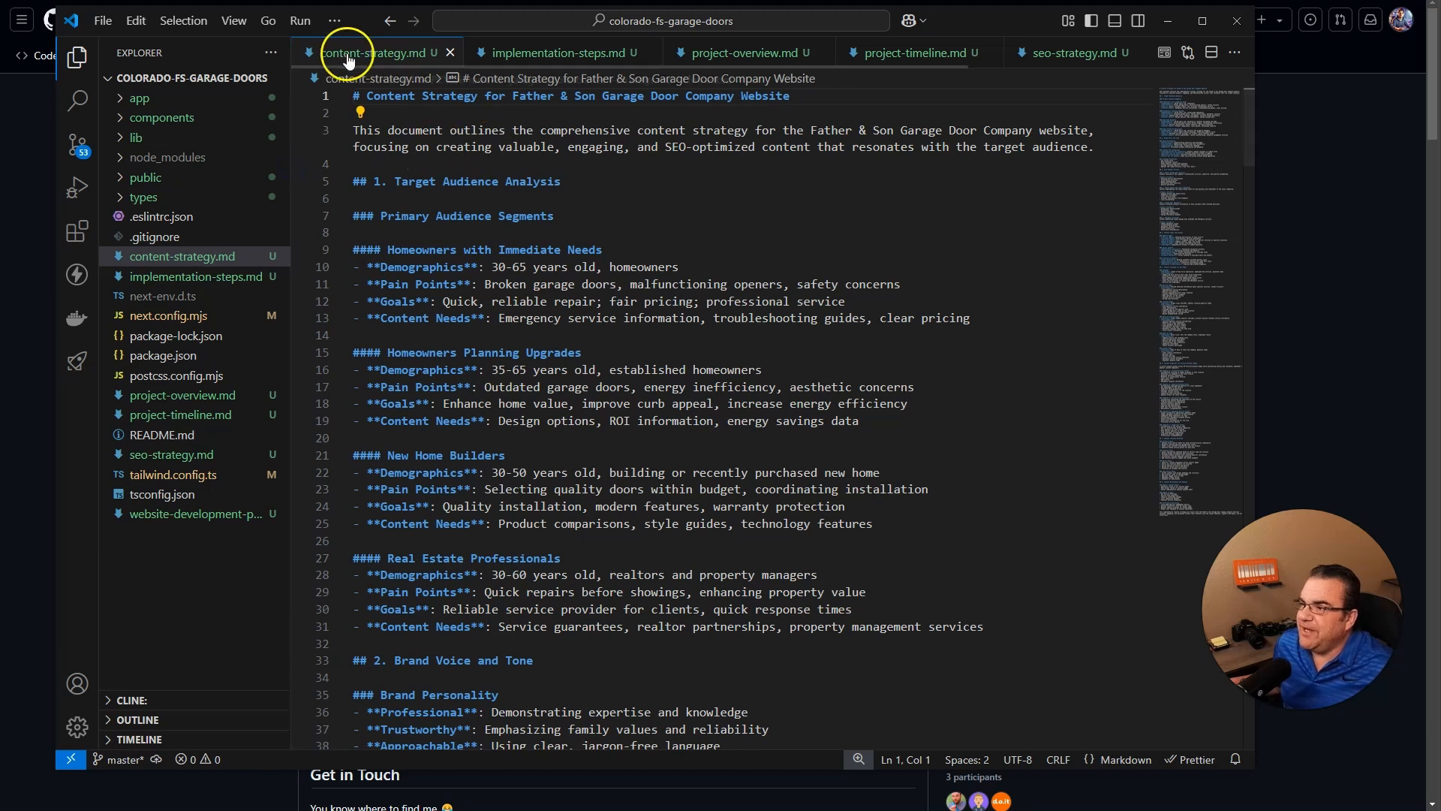
- Scroll through content-strategy.md, then switch to implementation-steps.md
scroll("down", 3)
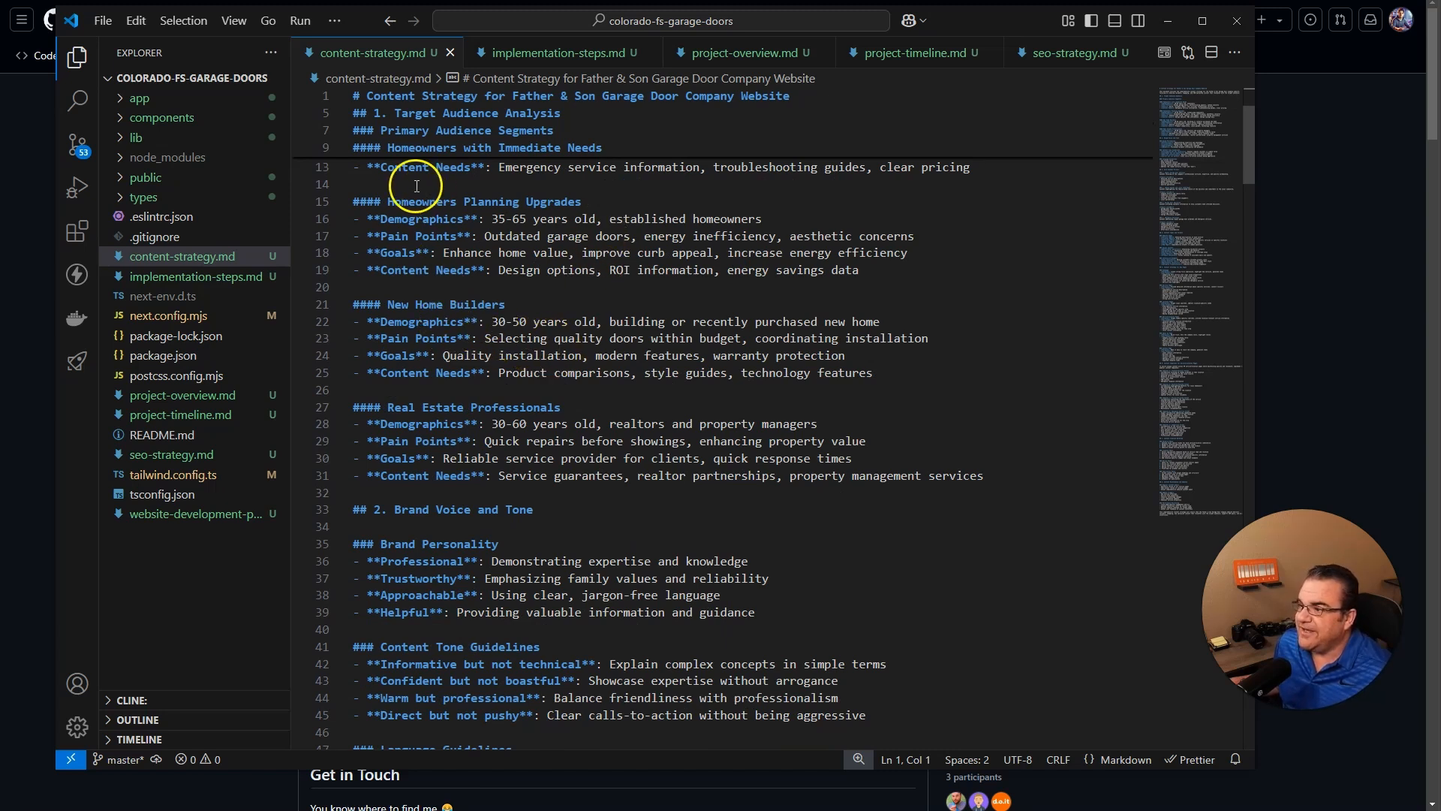
scroll("down", 3)
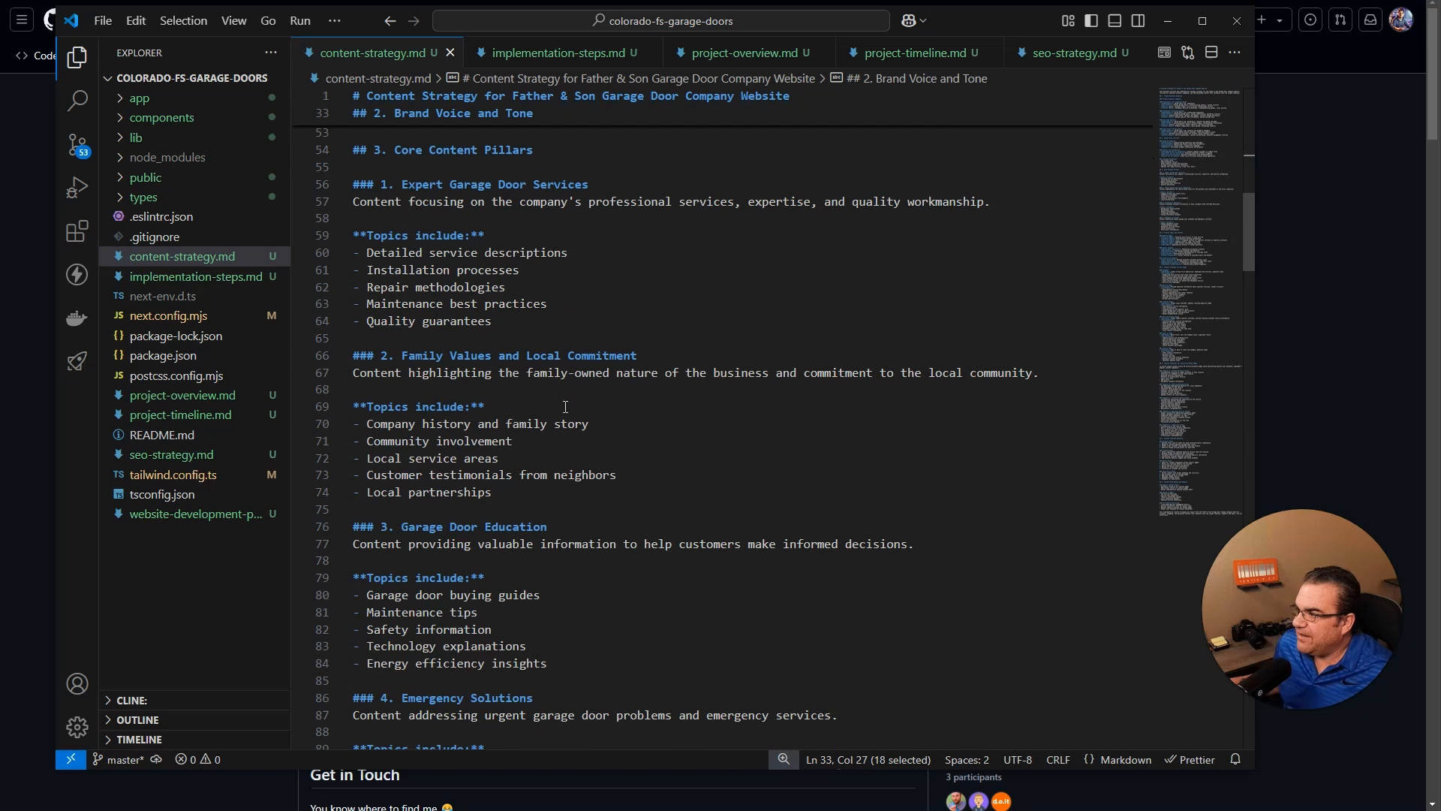
scroll("down", 3)
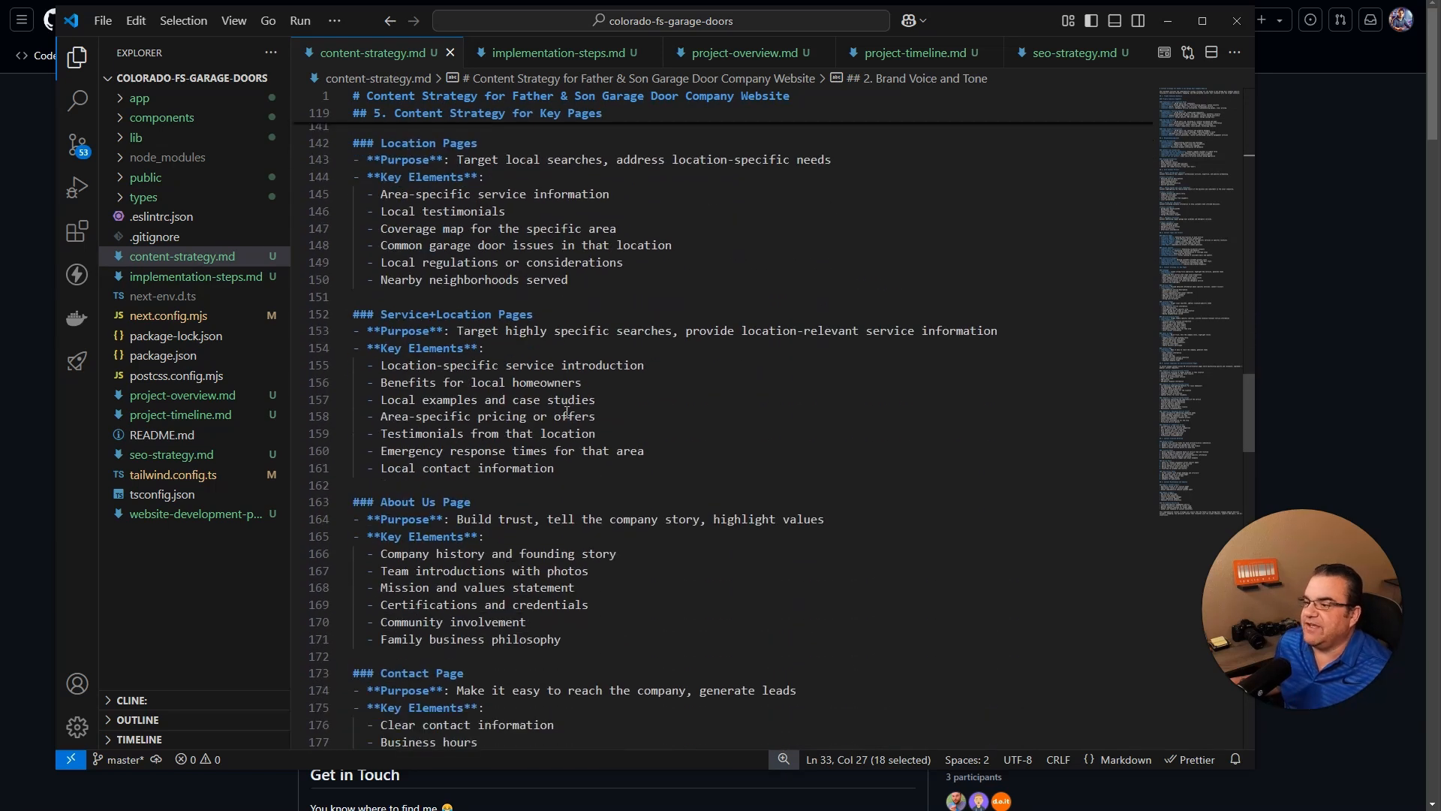
scroll("down", 3)
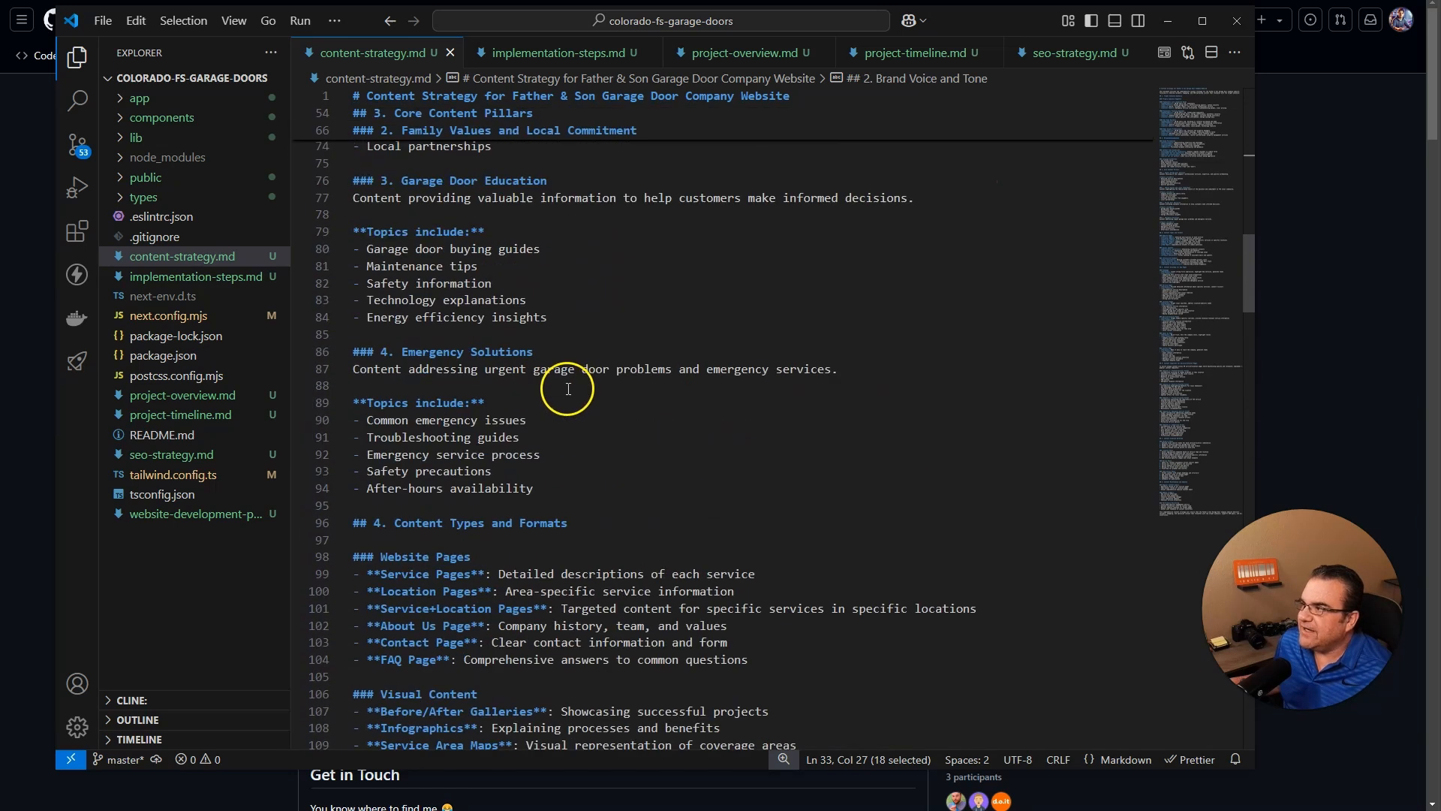
left_click(552, 52)
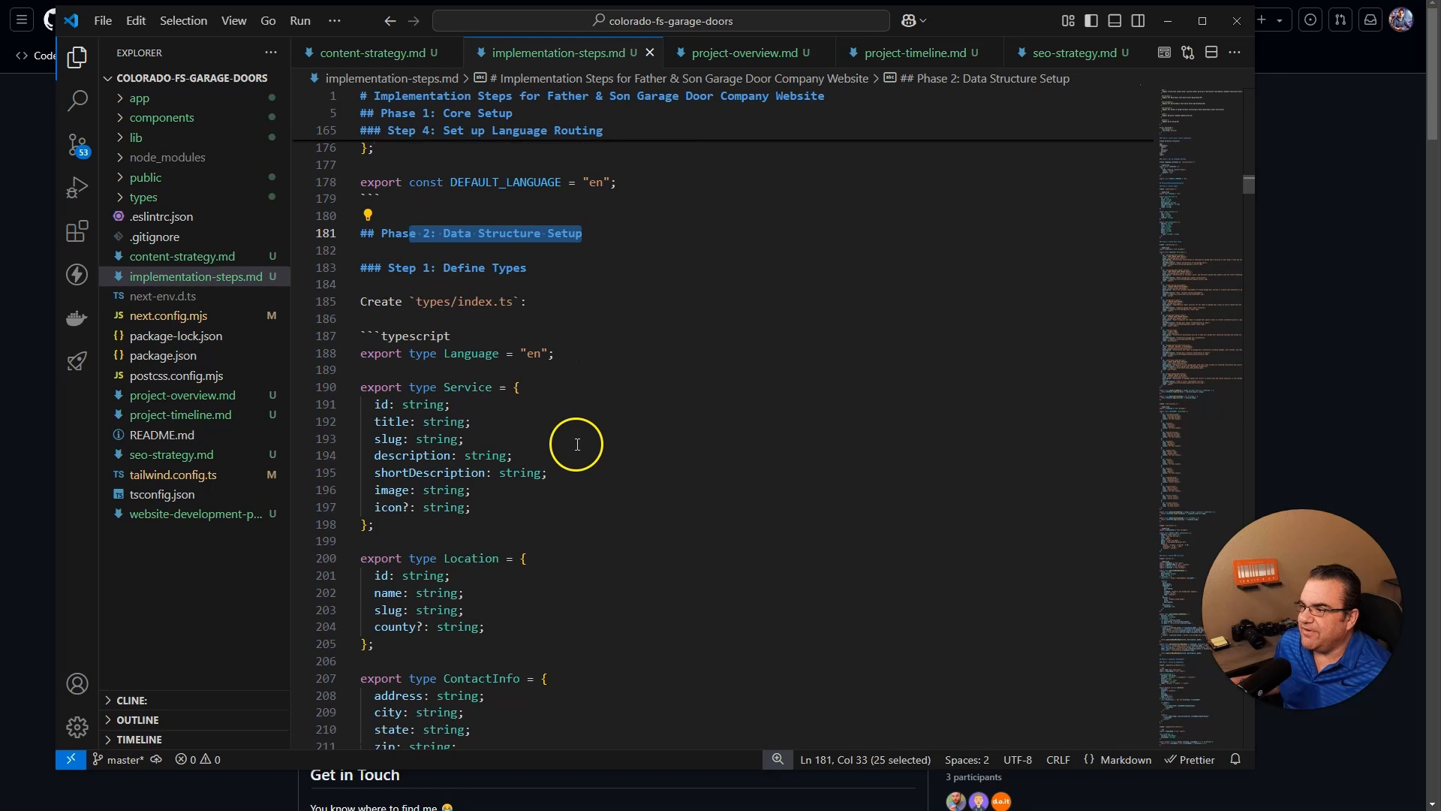
- Finish scrolling implementation-steps.md and skim through project-overview.md
scroll("down", 3)
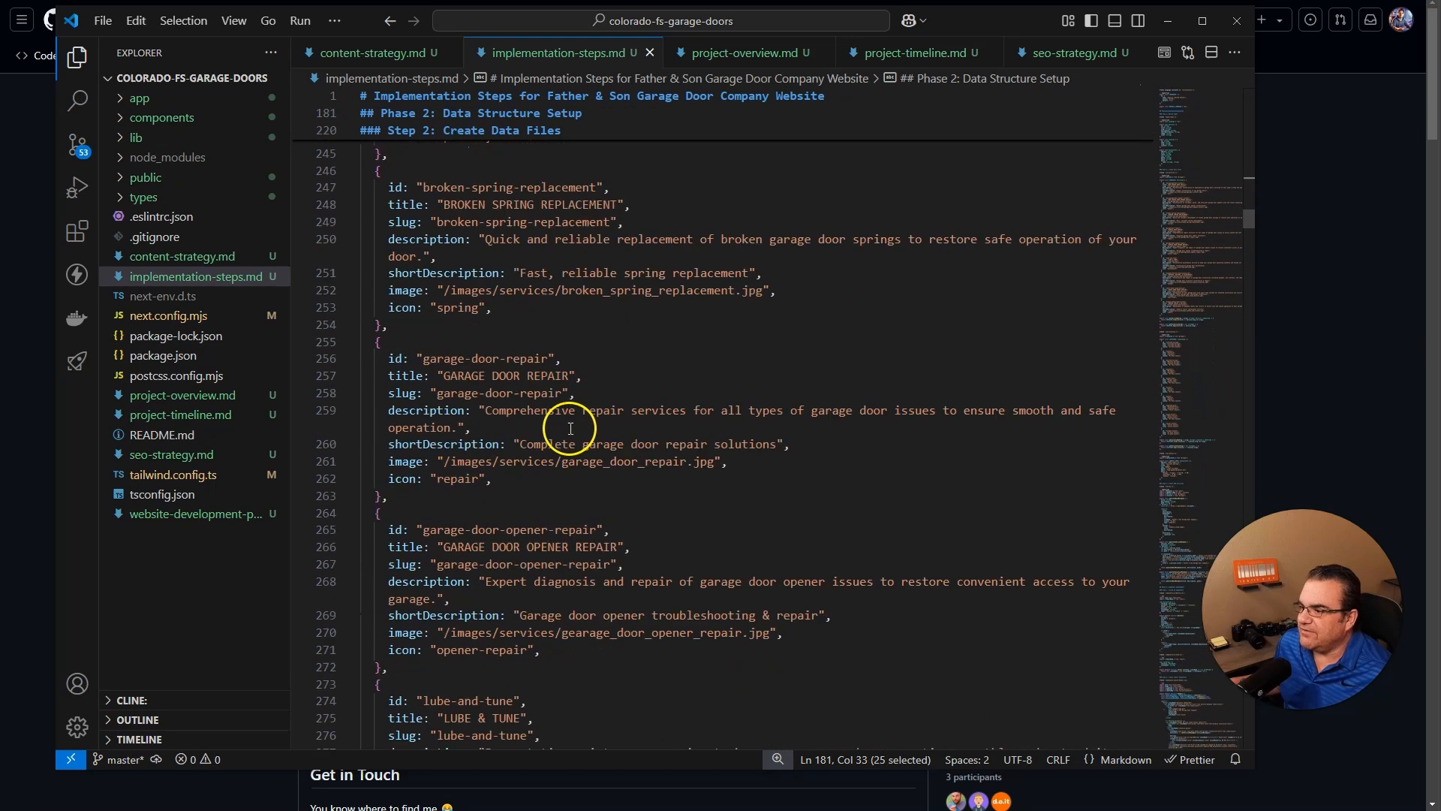
scroll("down", 3)
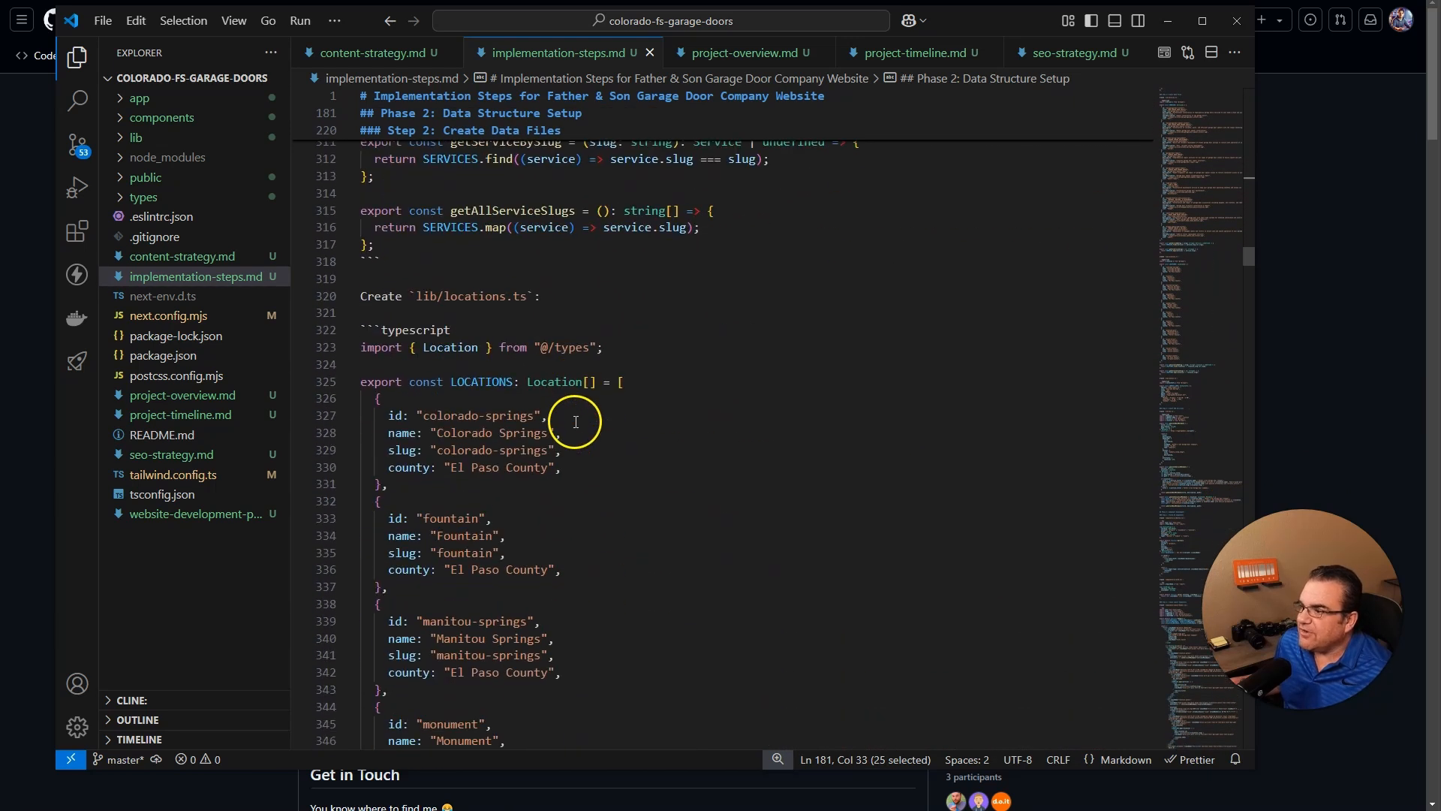
left_click(745, 52)
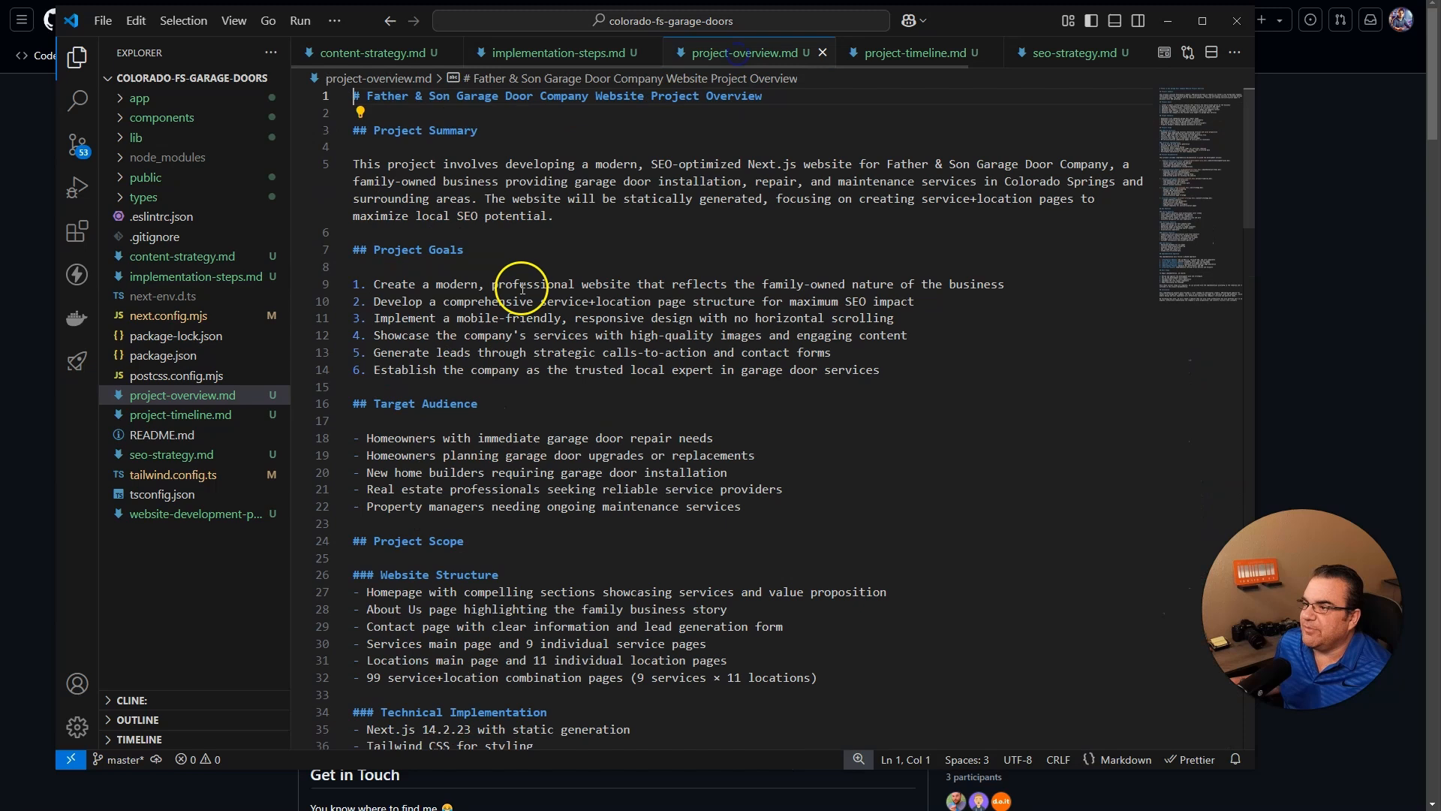
mouse_move(597, 347)
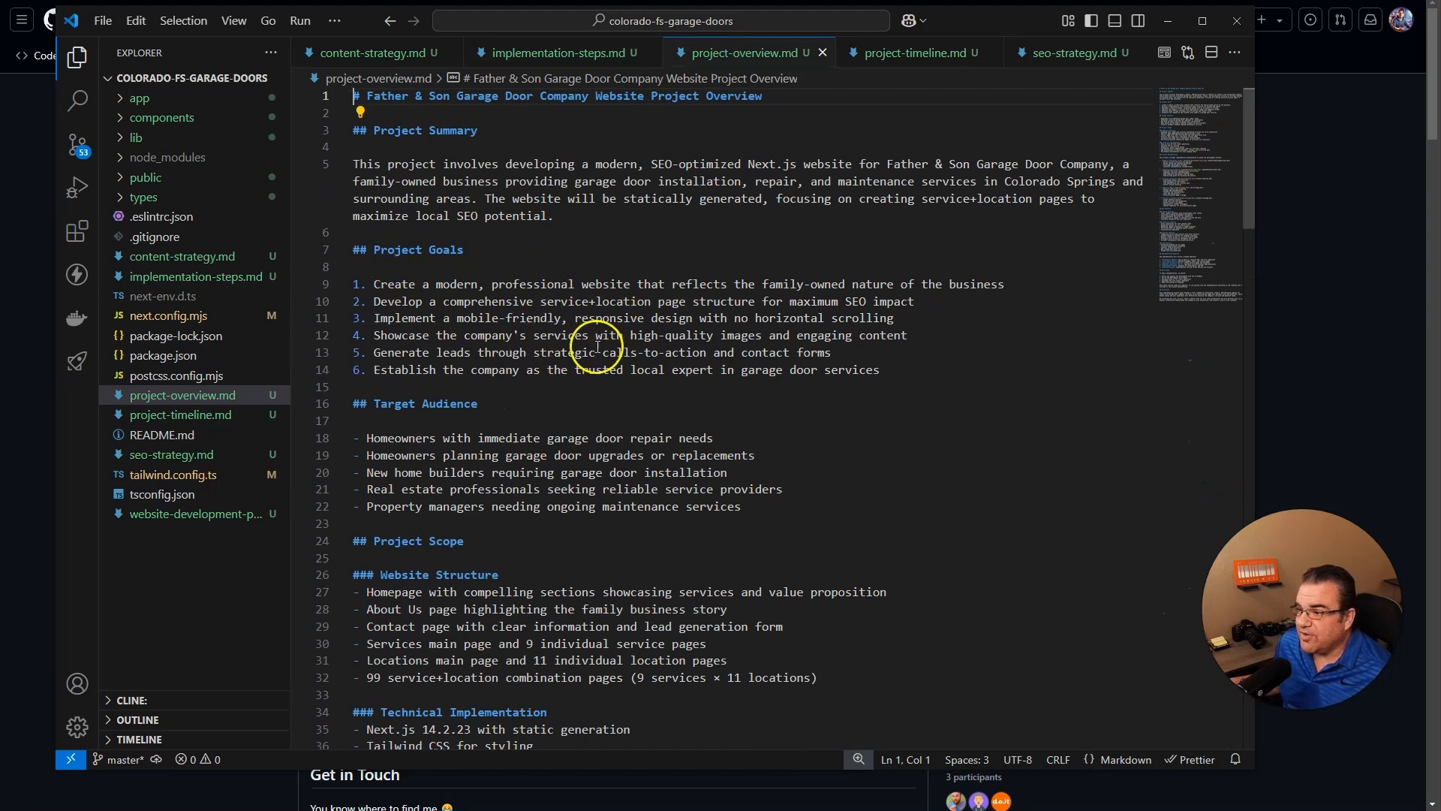
scroll("down", 3)
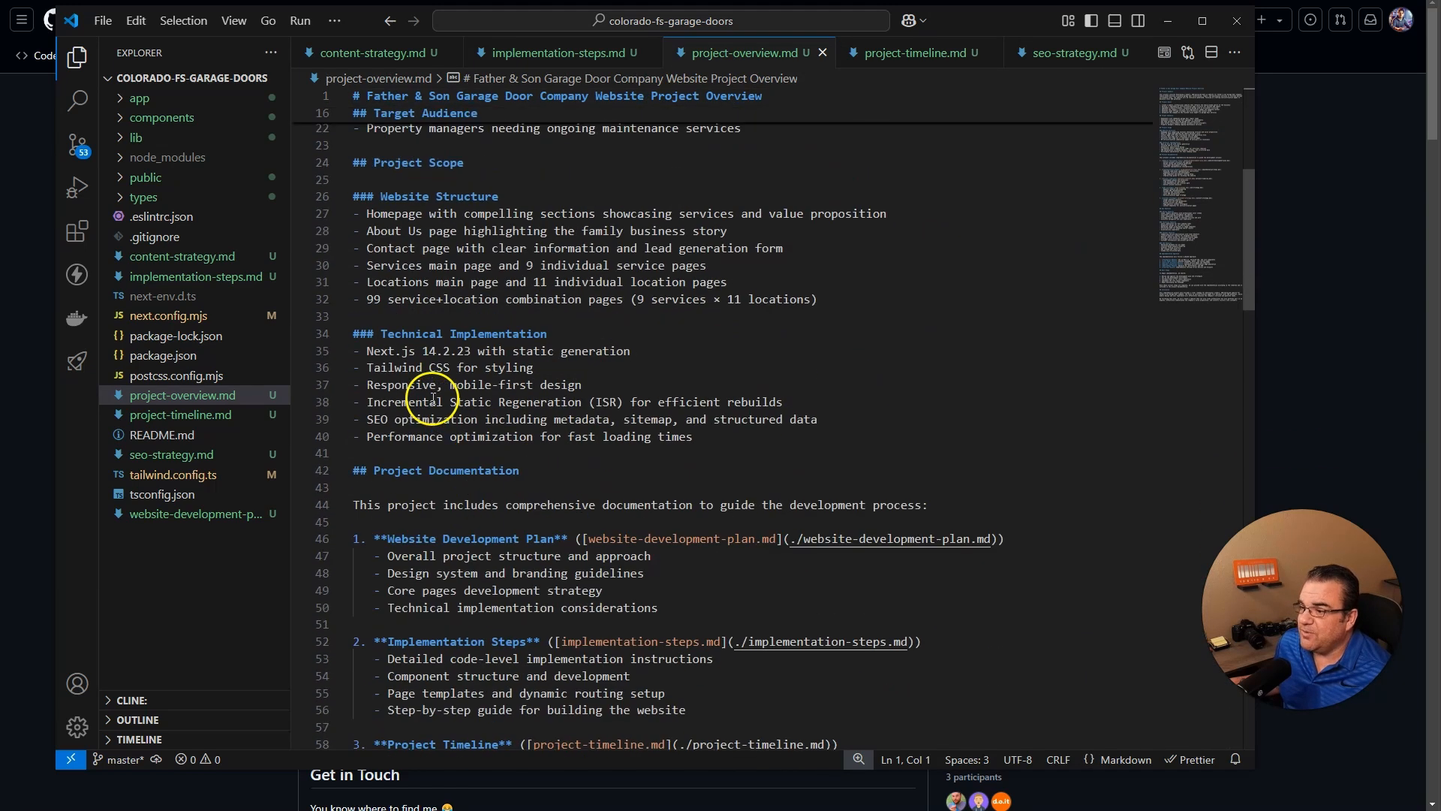
scroll("down", 3)
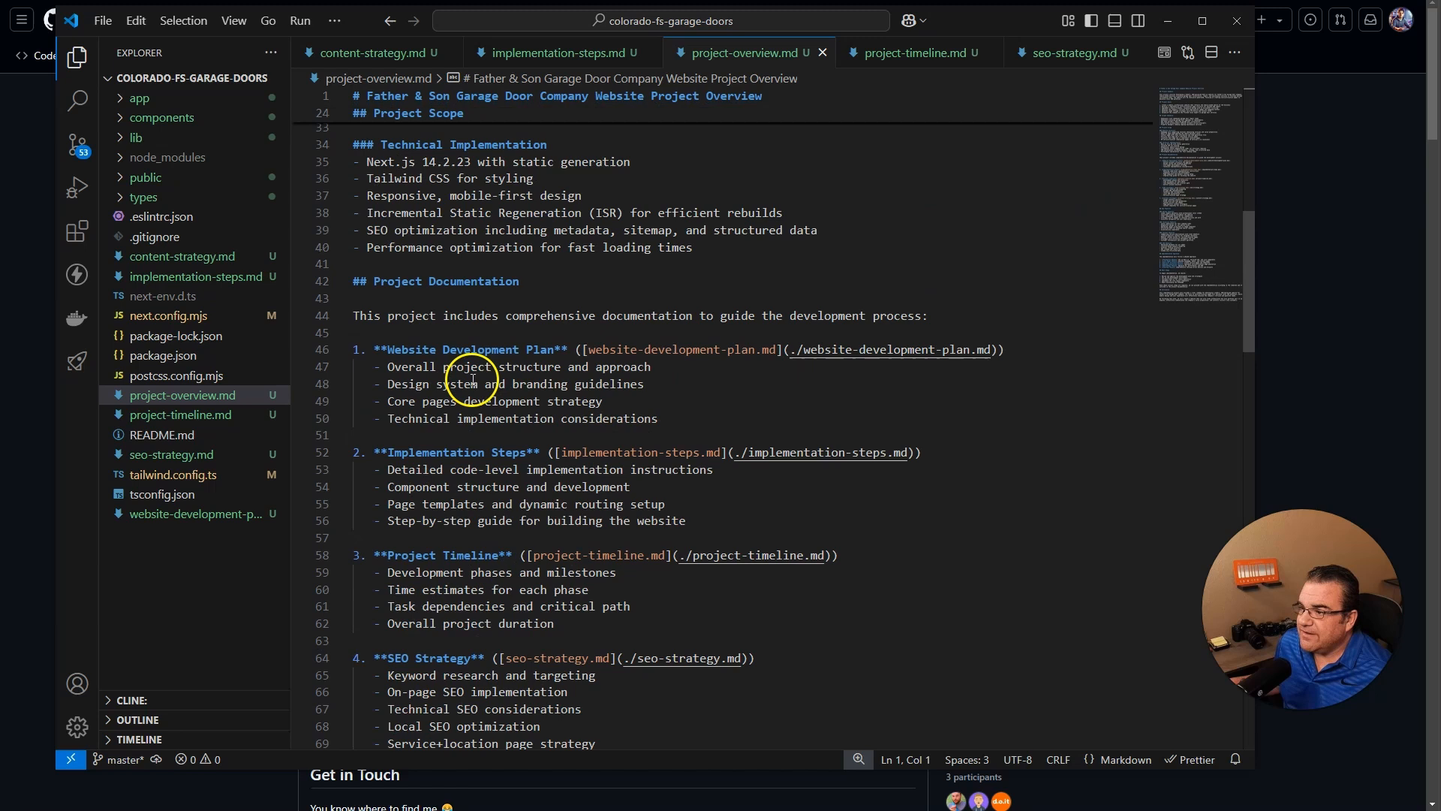
- Skim project-timeline.md, then scroll through seo-strategy.md
left_click(909, 53)
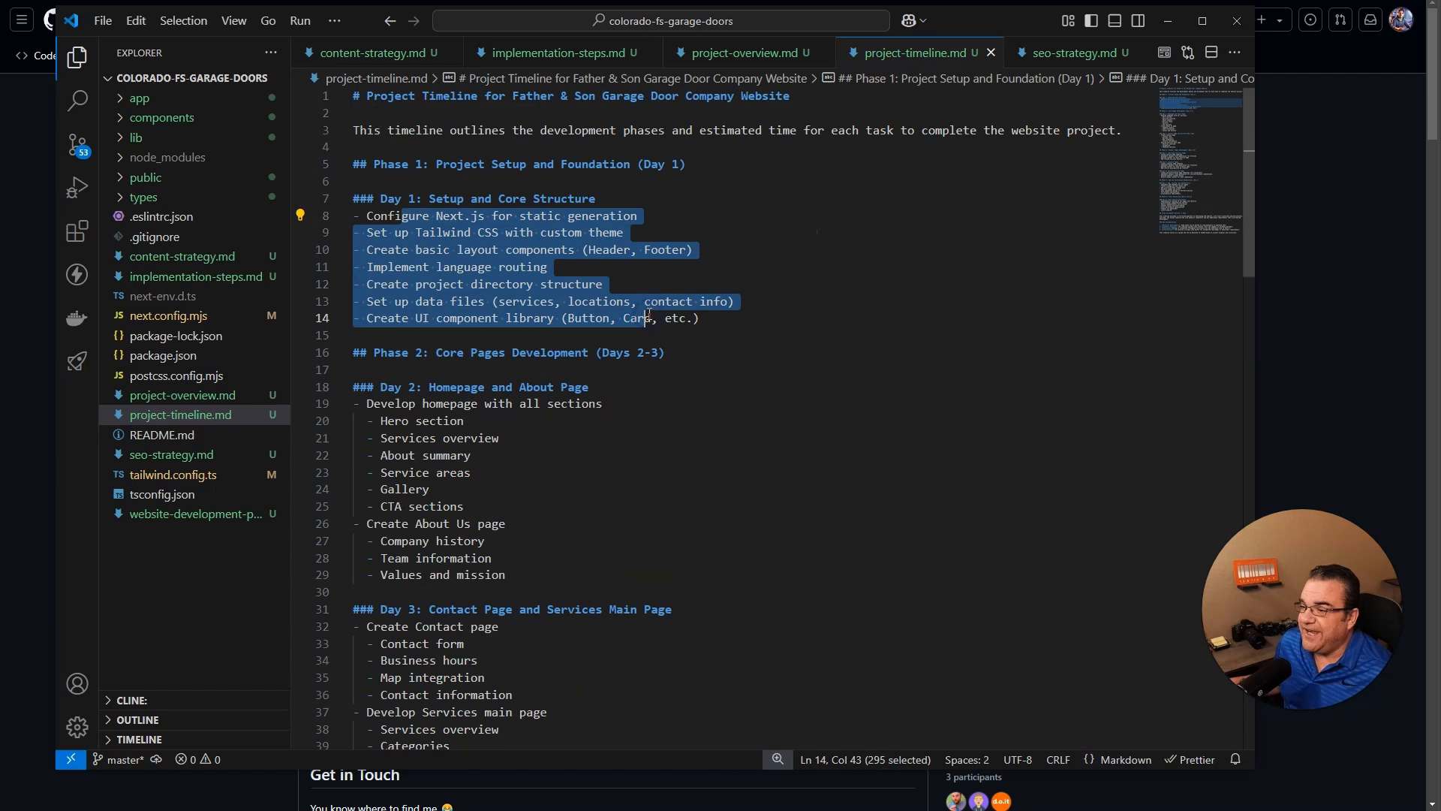
scroll("down", 3)
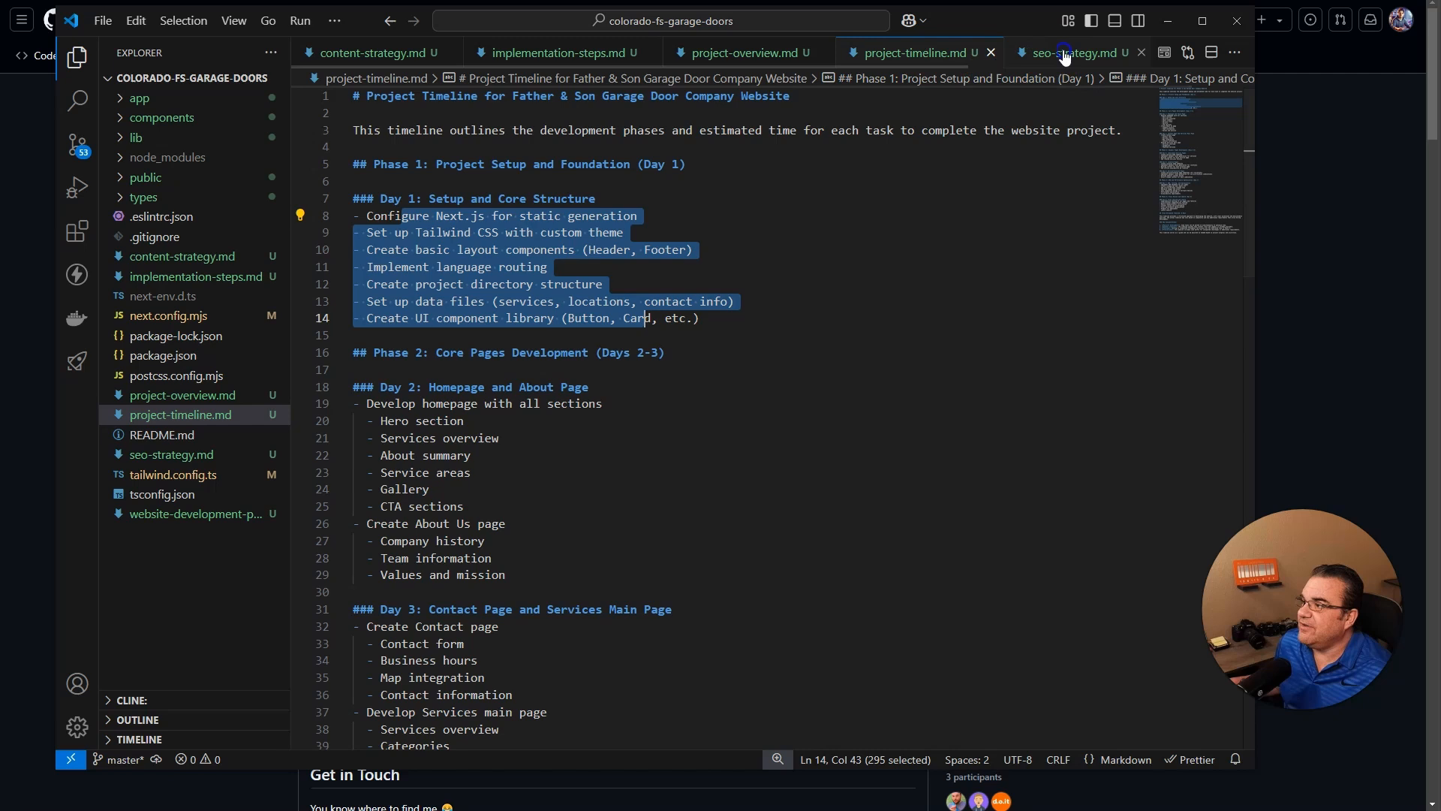
left_click(1076, 52)
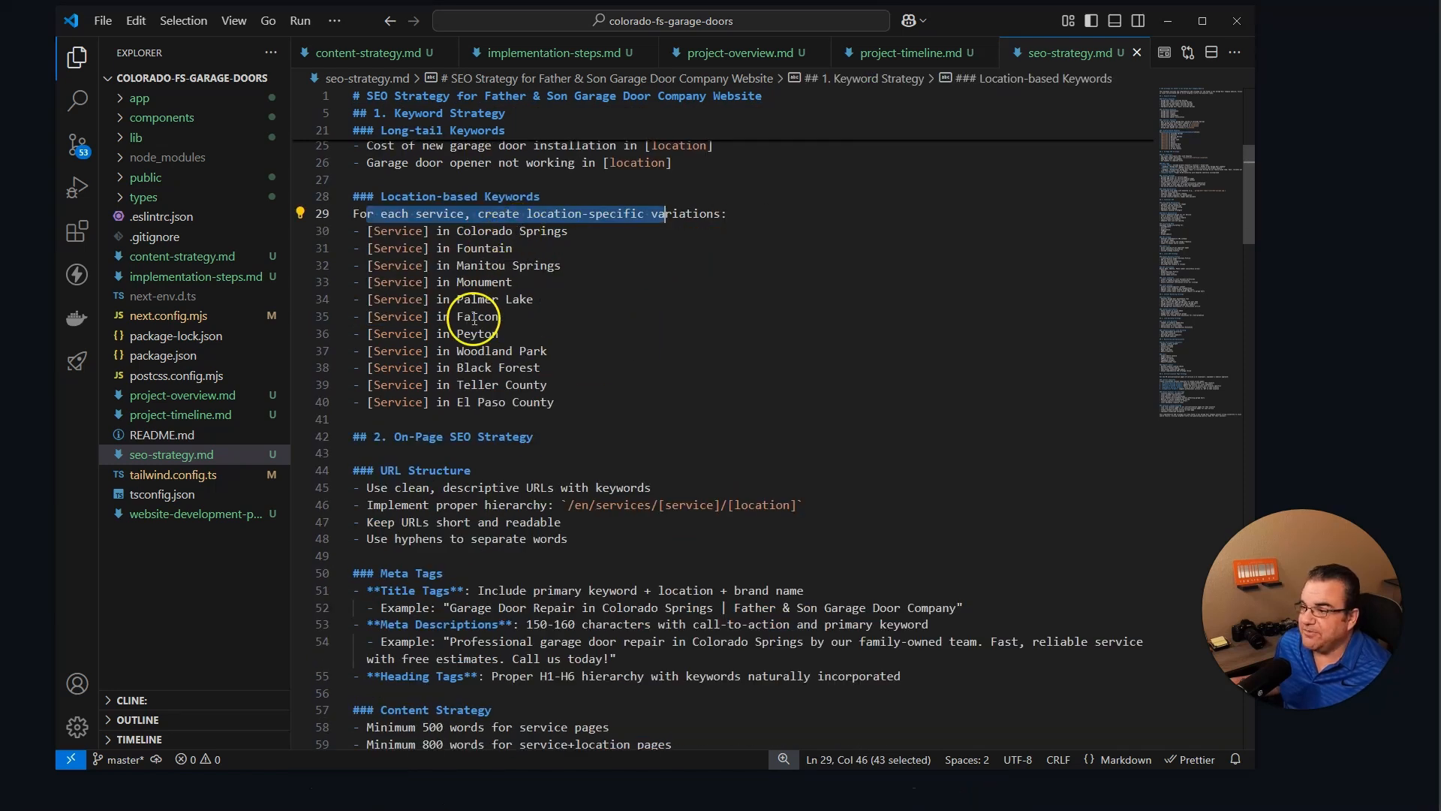
mouse_move(622, 412)
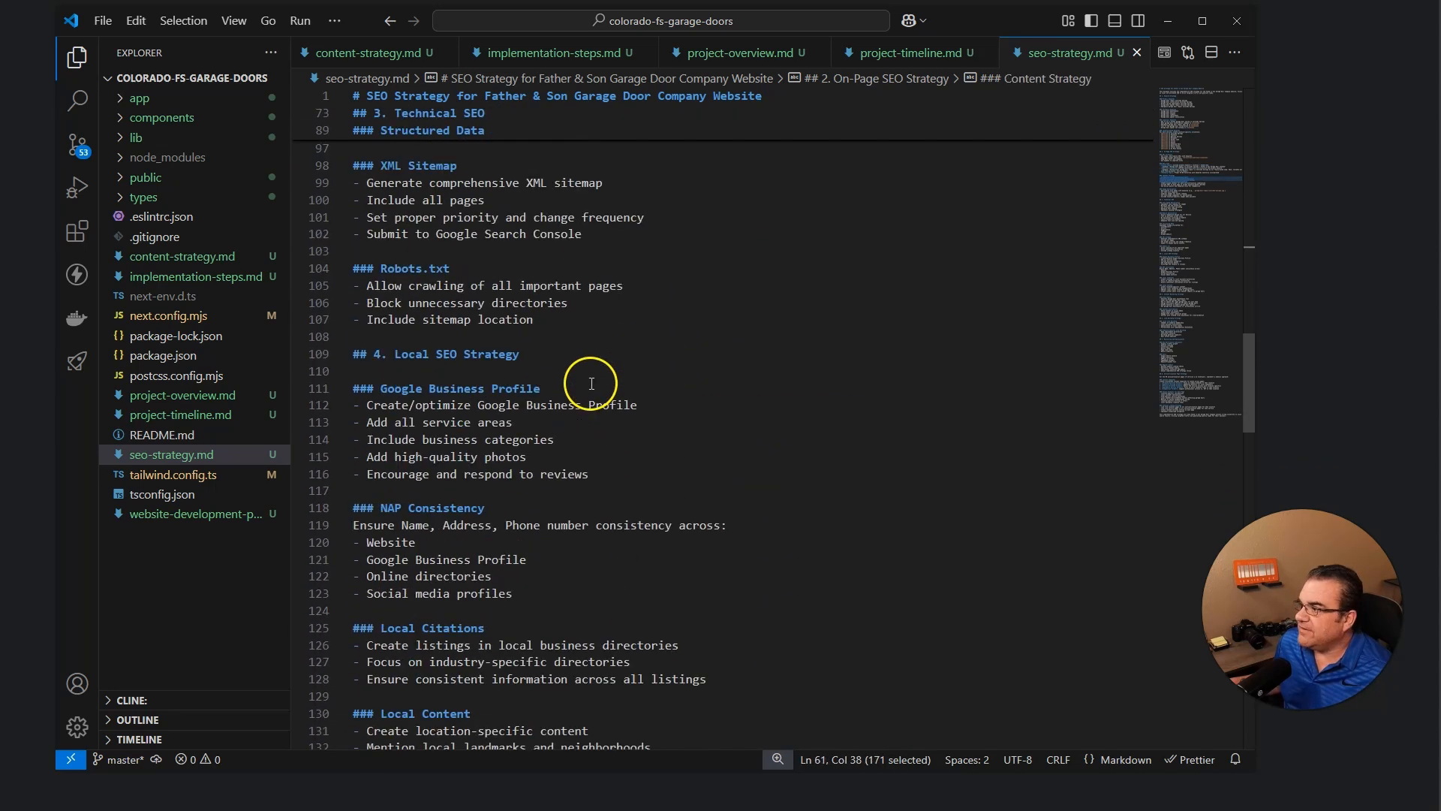
scroll("down", 3)
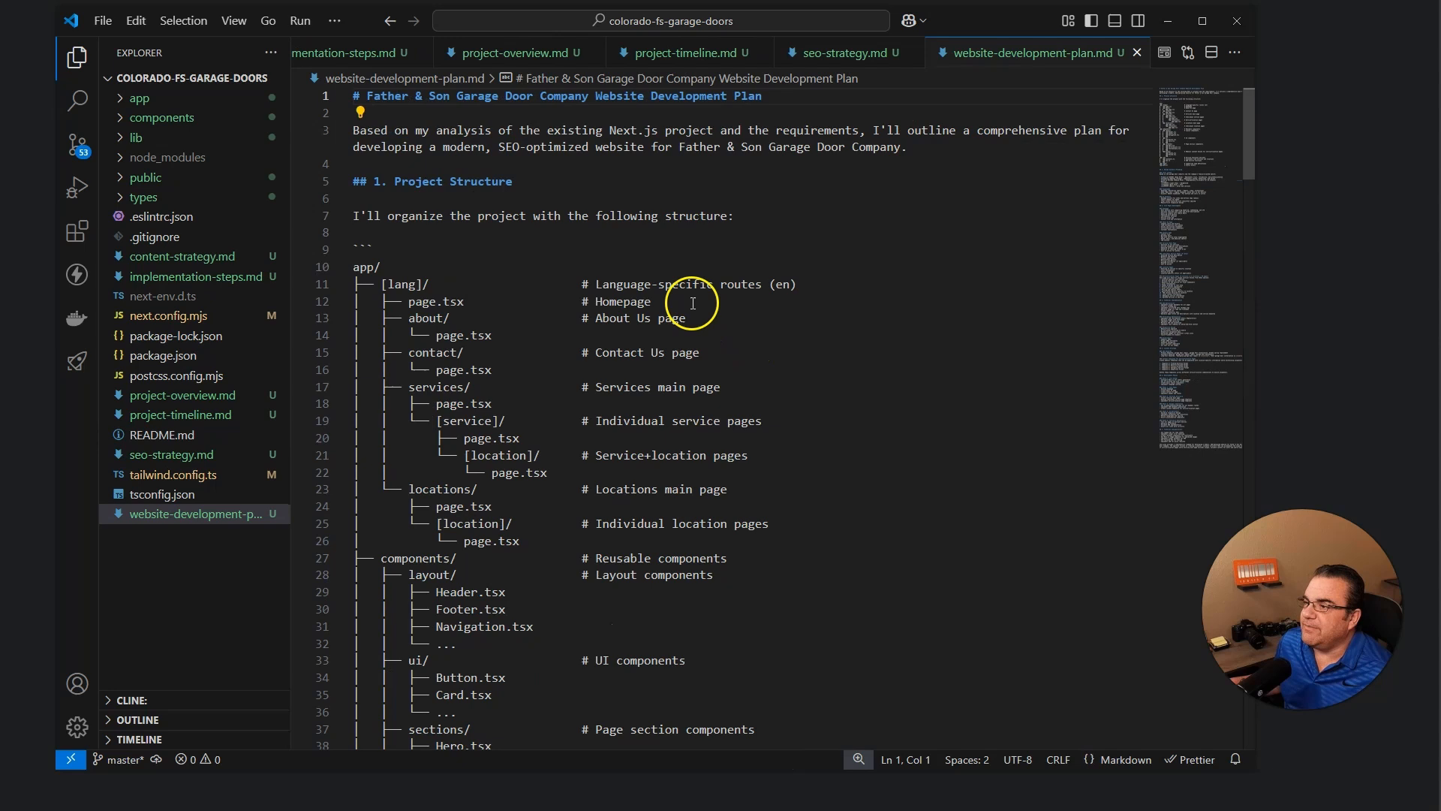
- Highlight the development plan's opening sentence and scroll to its app folder structure
left_click_drag(353, 129, 756, 147)
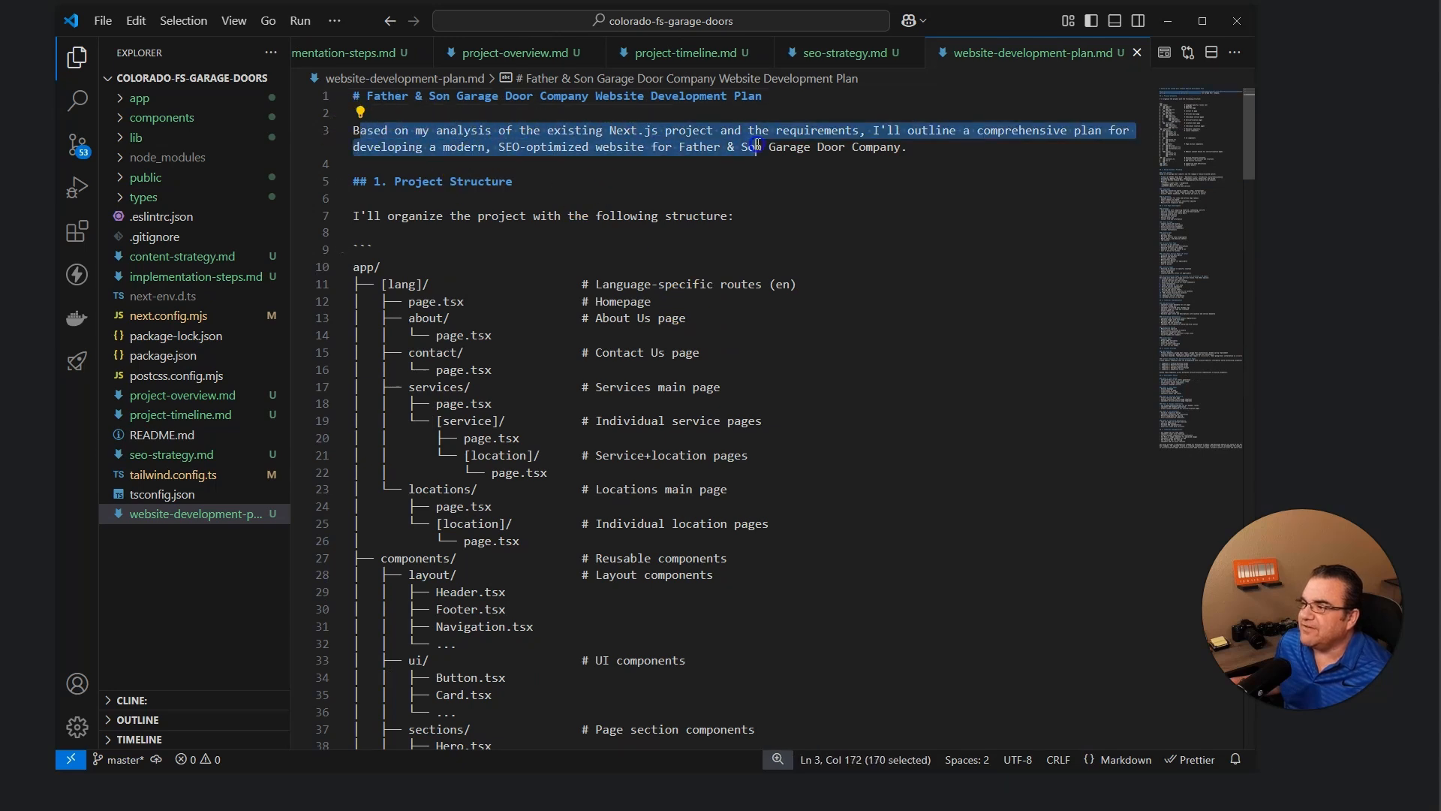
scroll("down", 3)
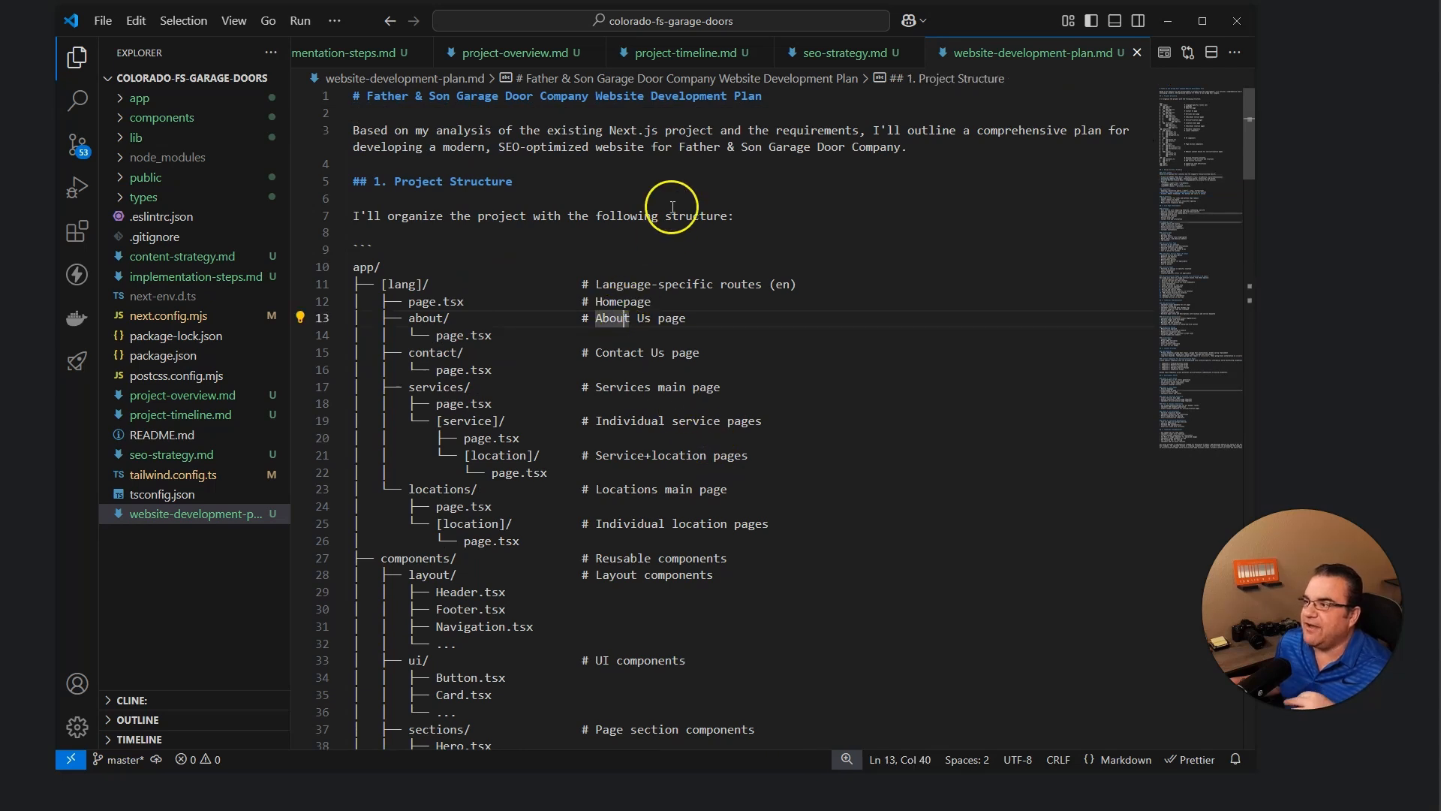
left_click(685, 53)
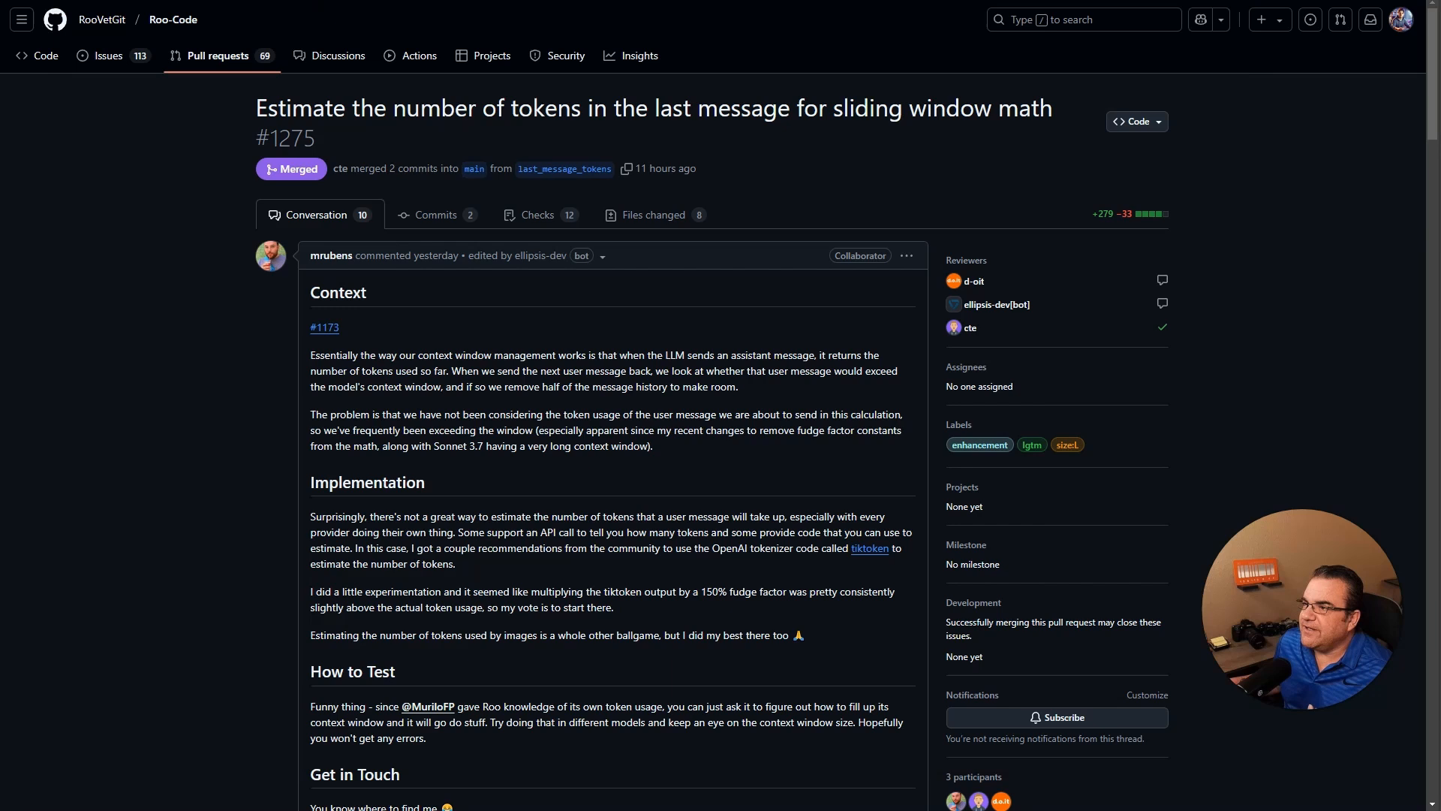
- Highlight PR #1275's title and scroll through its conversation
left_click_drag(258, 108, 809, 107)
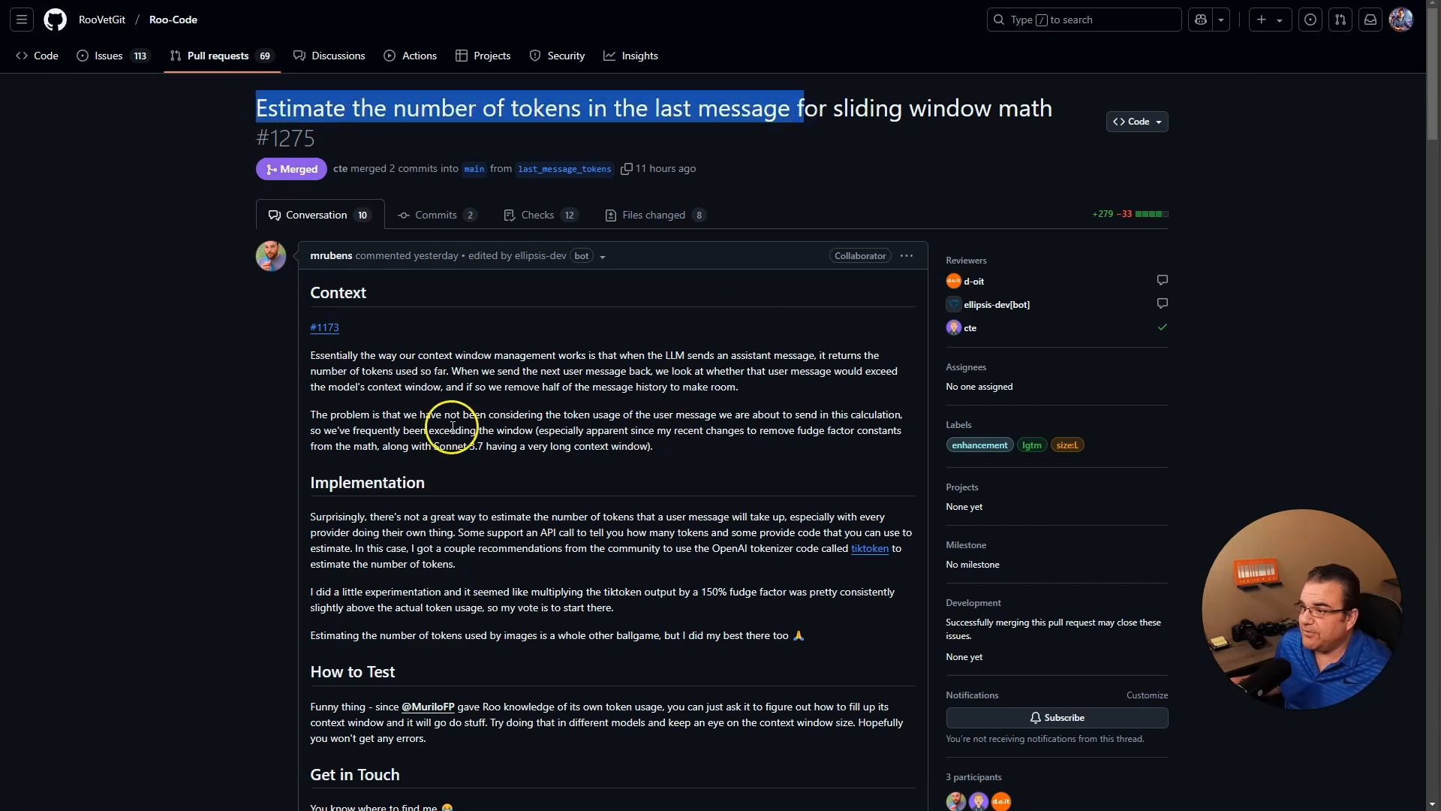
mouse_move(494, 406)
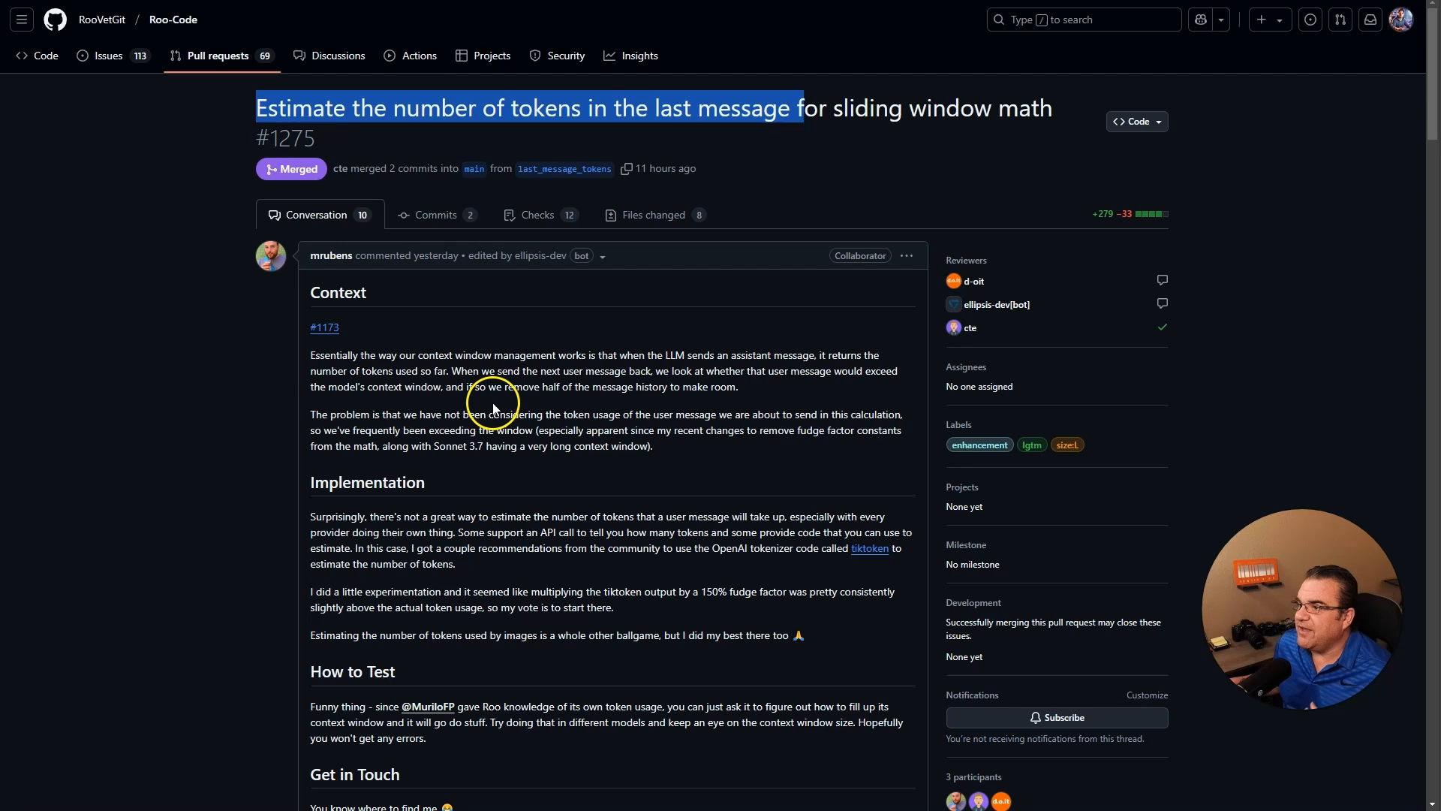
mouse_move(482, 410)
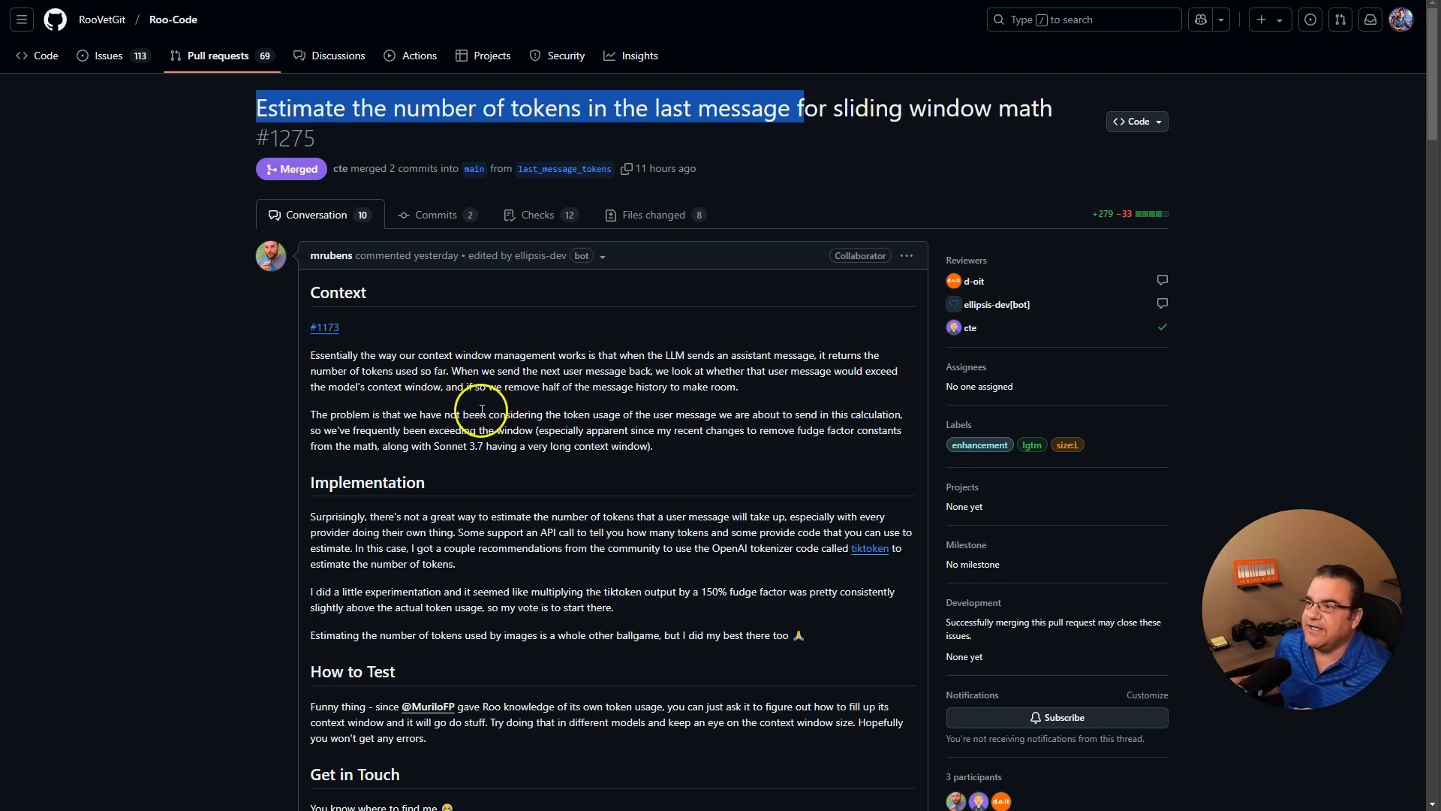
scroll("down", 3)
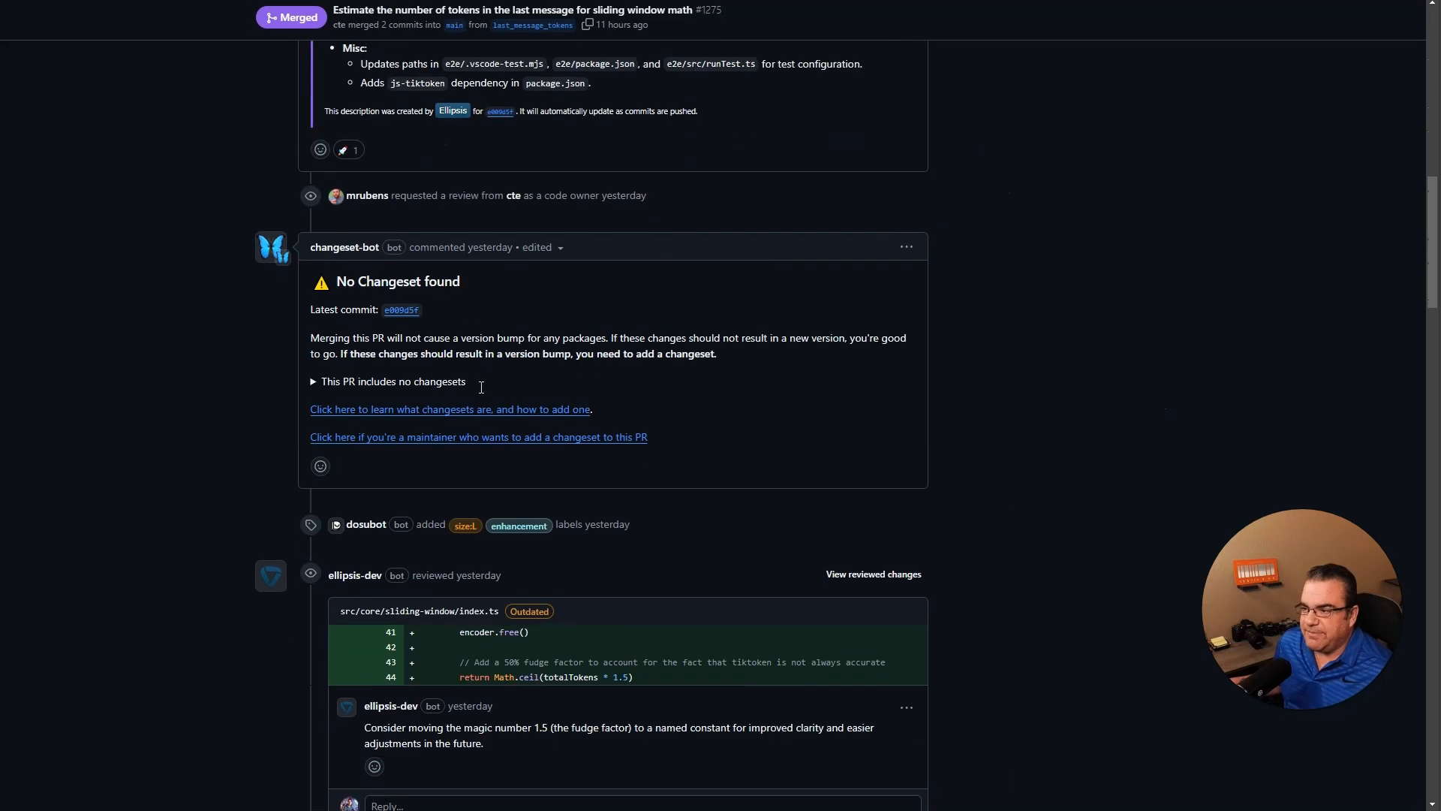
scroll("down", 3)
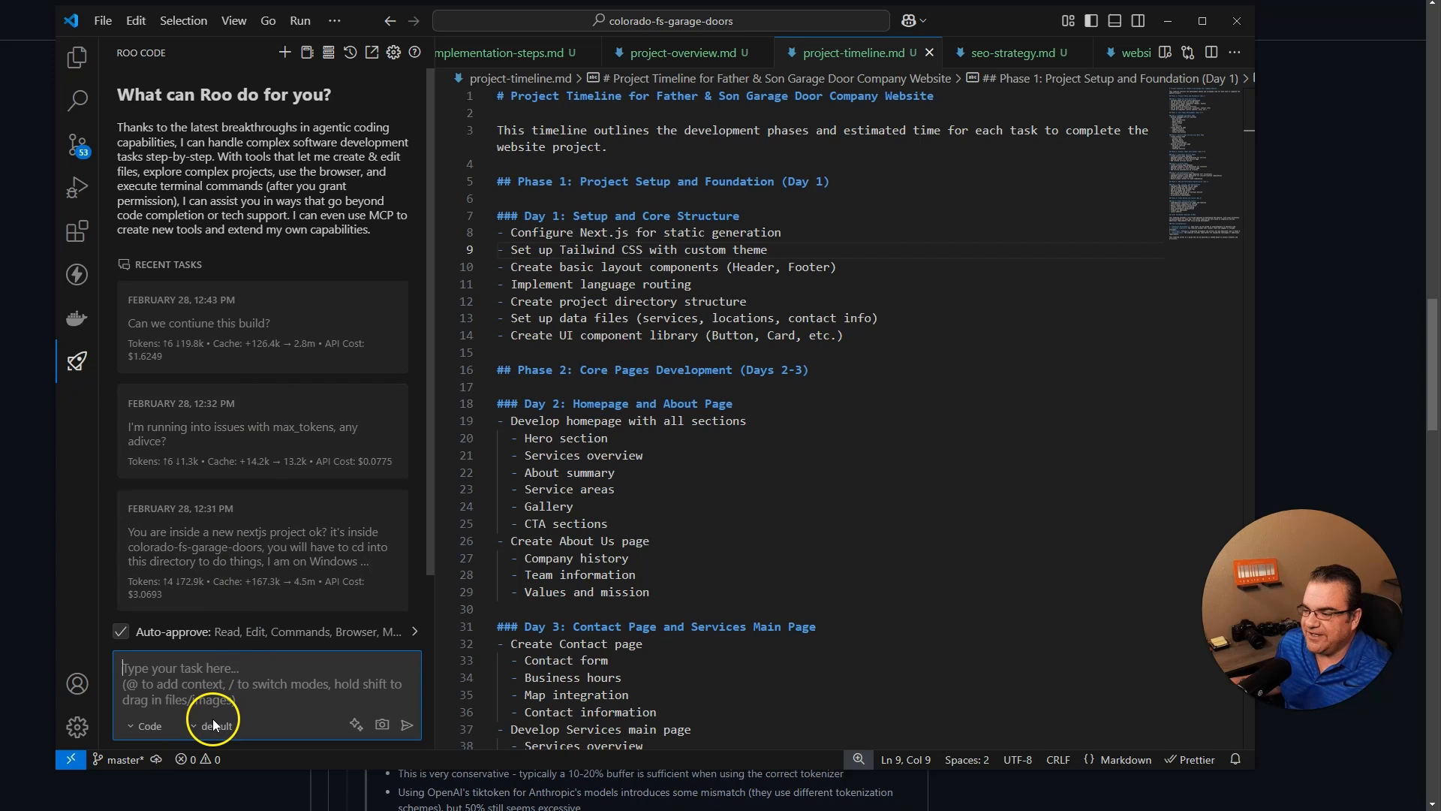
- Review Roo's provider settings, Claude model list and terminal output limit slider
left_click(394, 52)
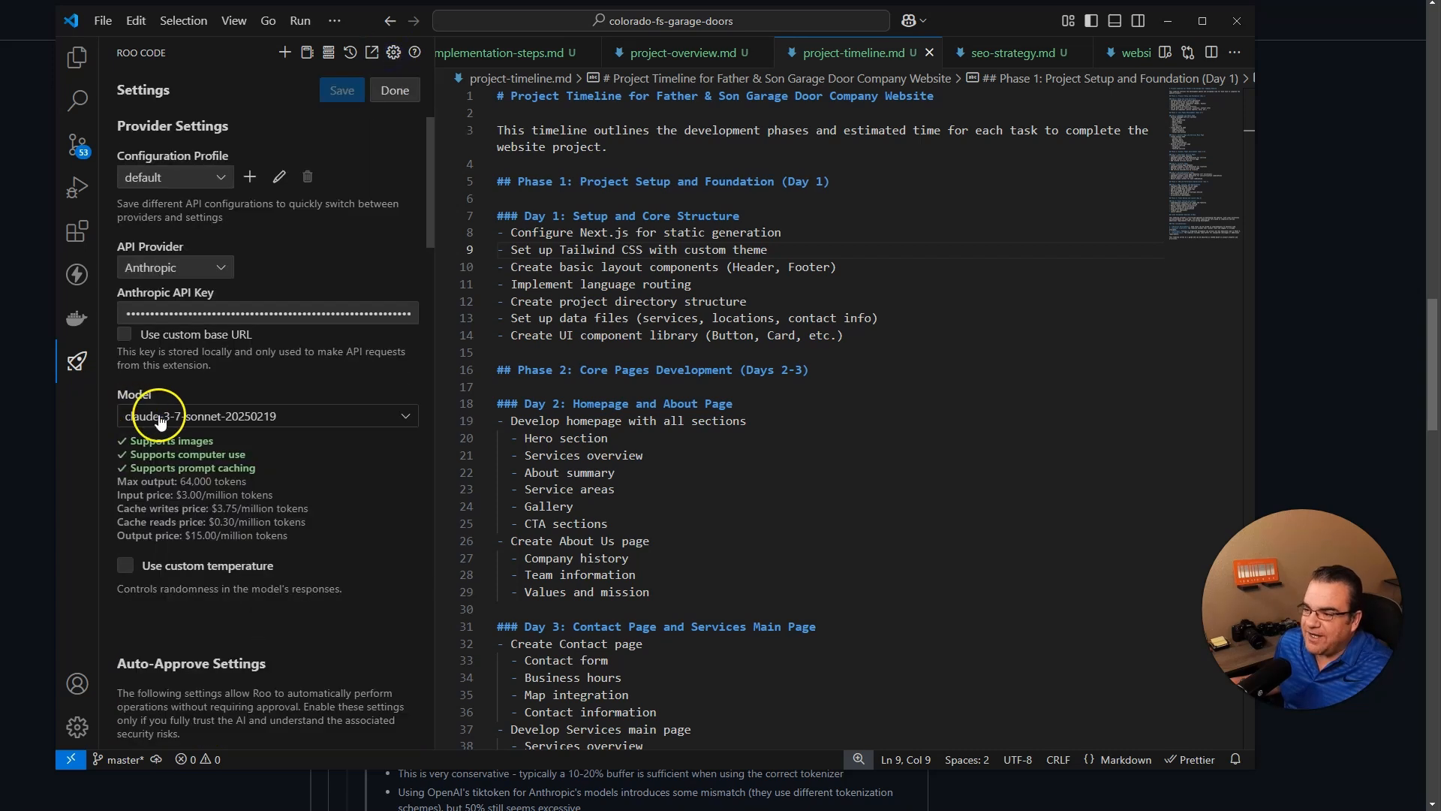
left_click(267, 415)
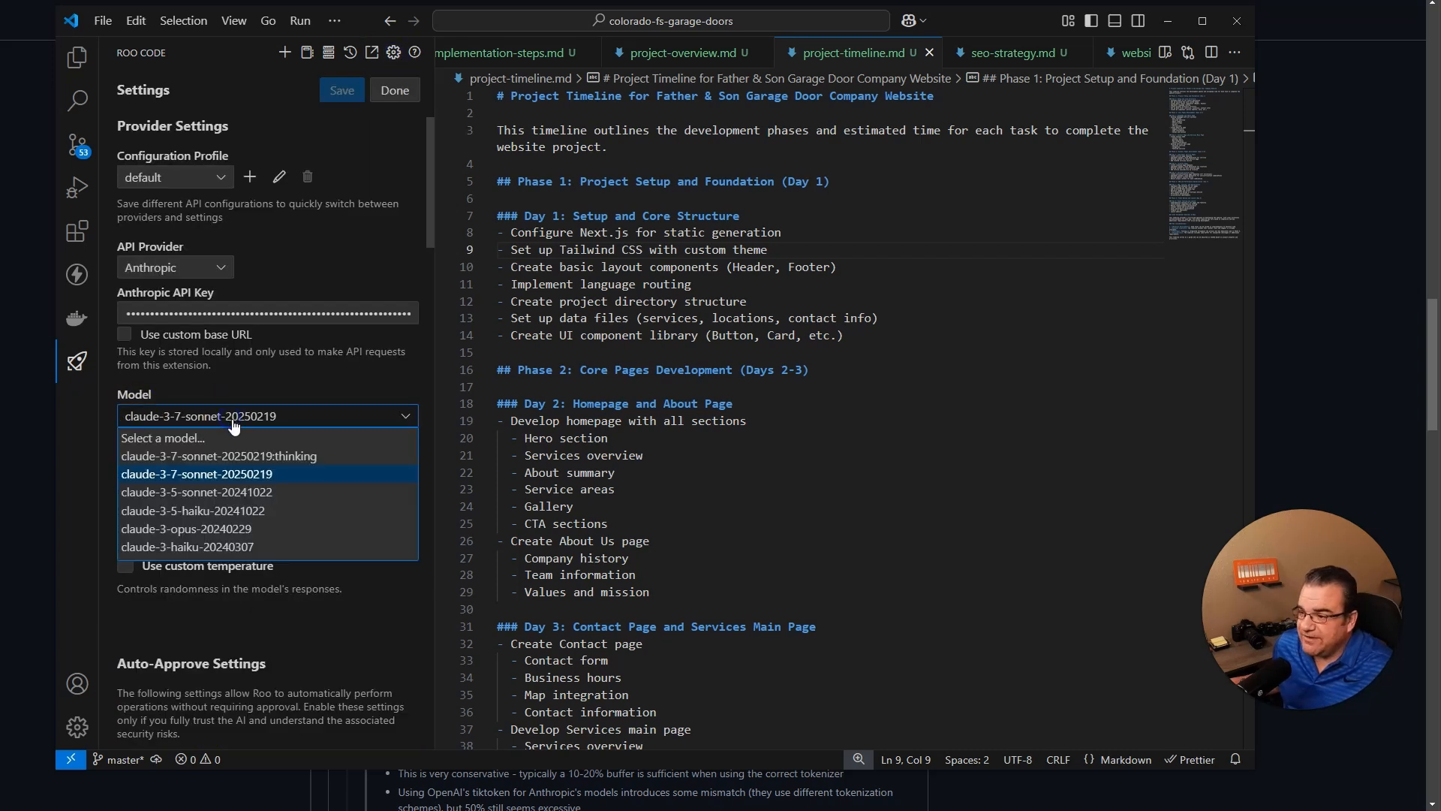
mouse_move(217, 456)
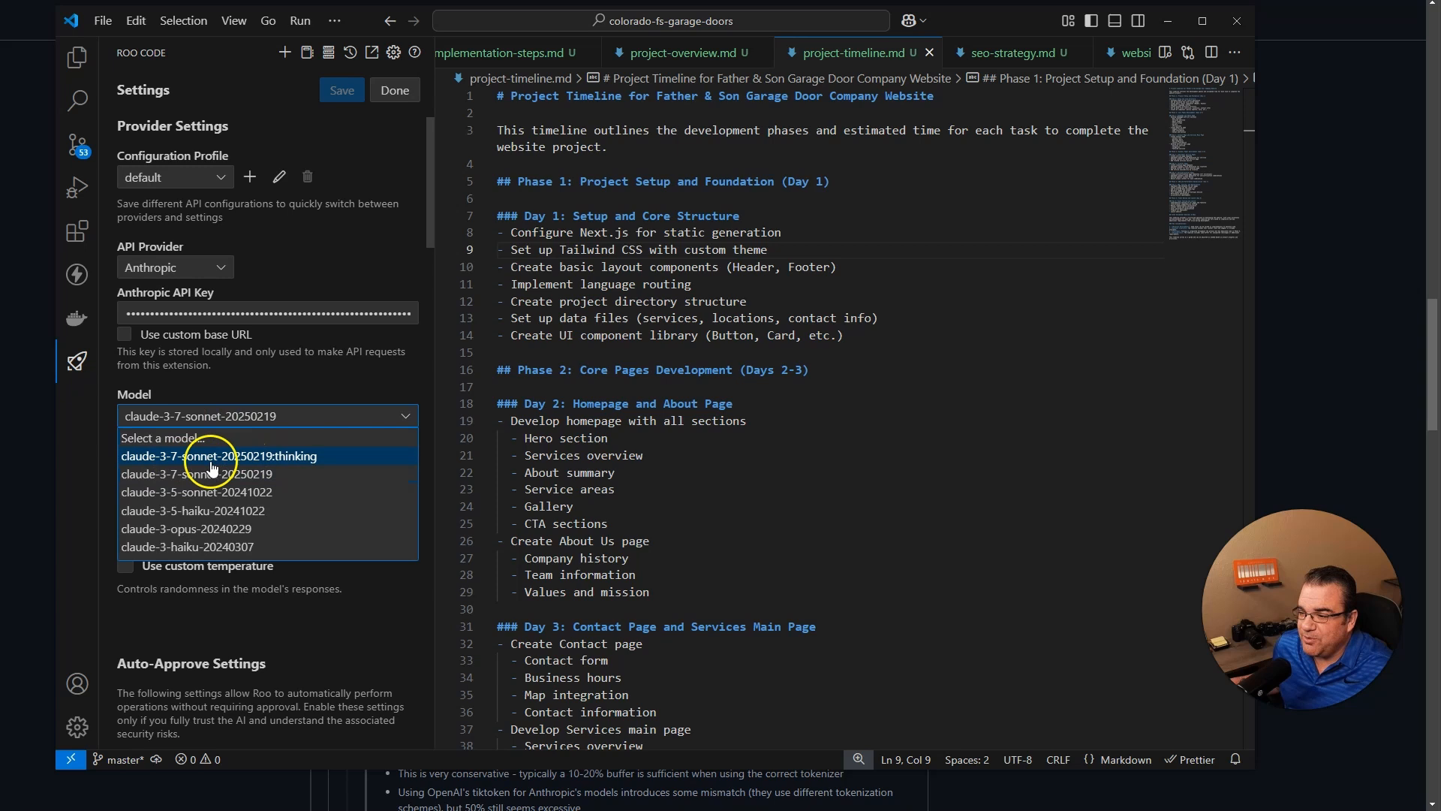
mouse_move(292, 464)
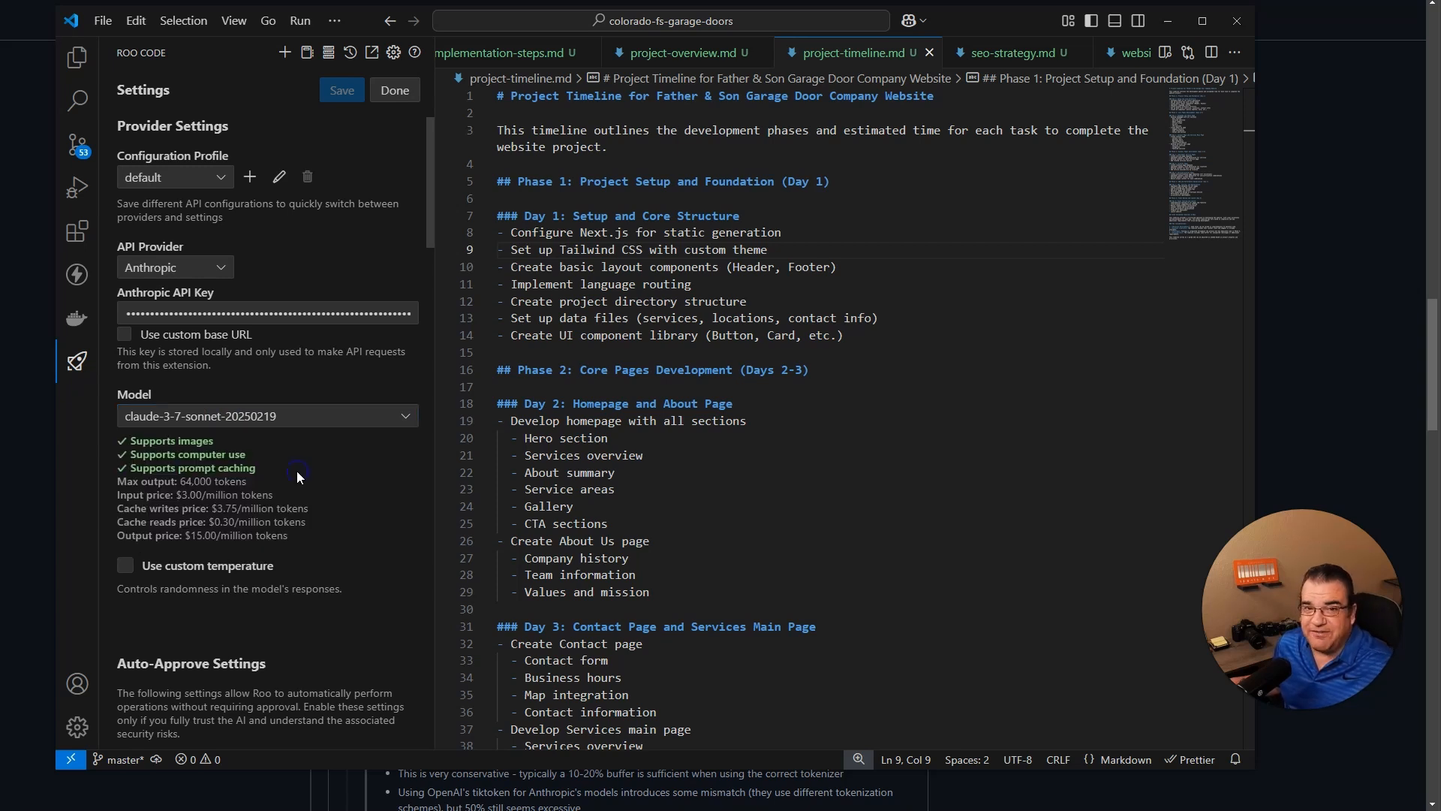
scroll("down", 3)
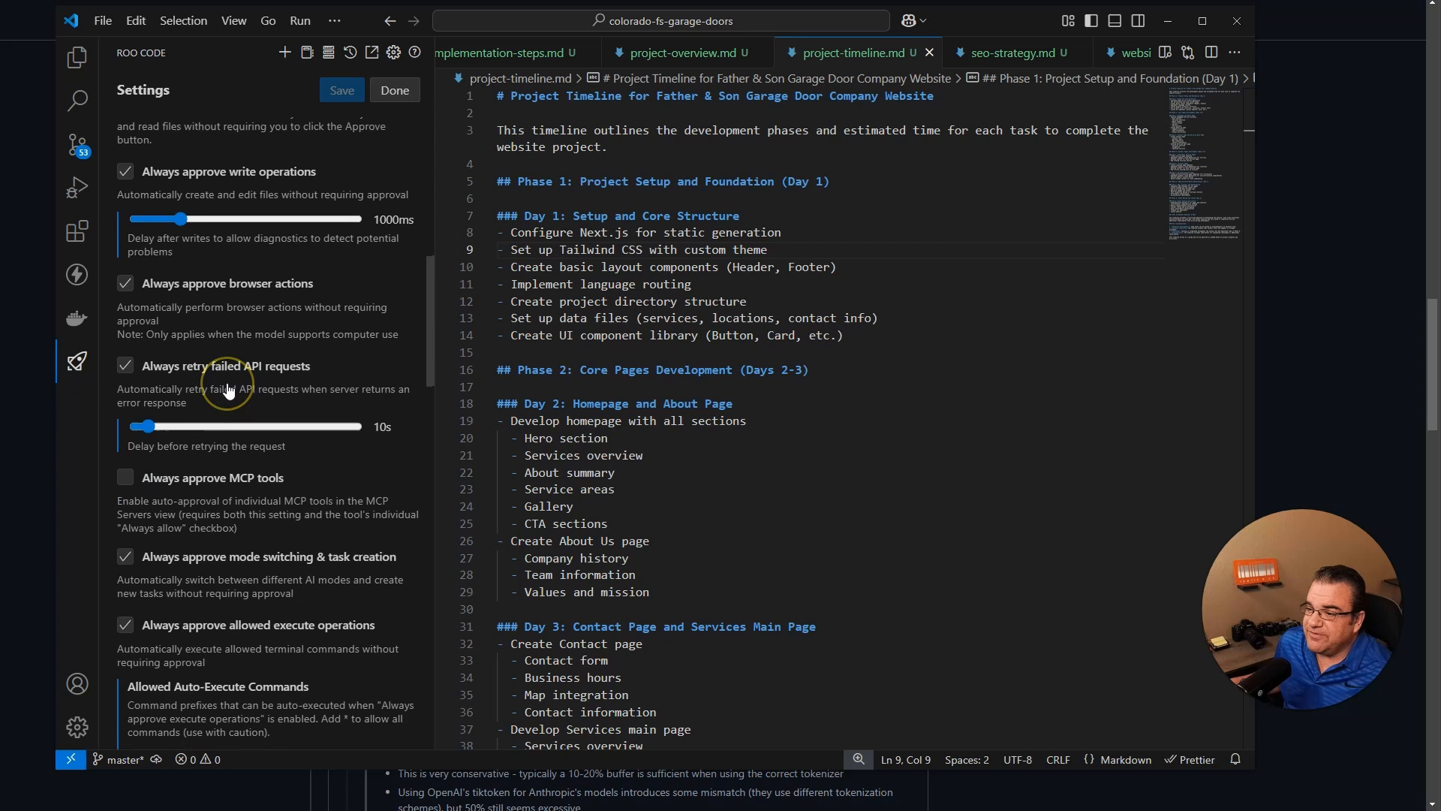
scroll("down", 3)
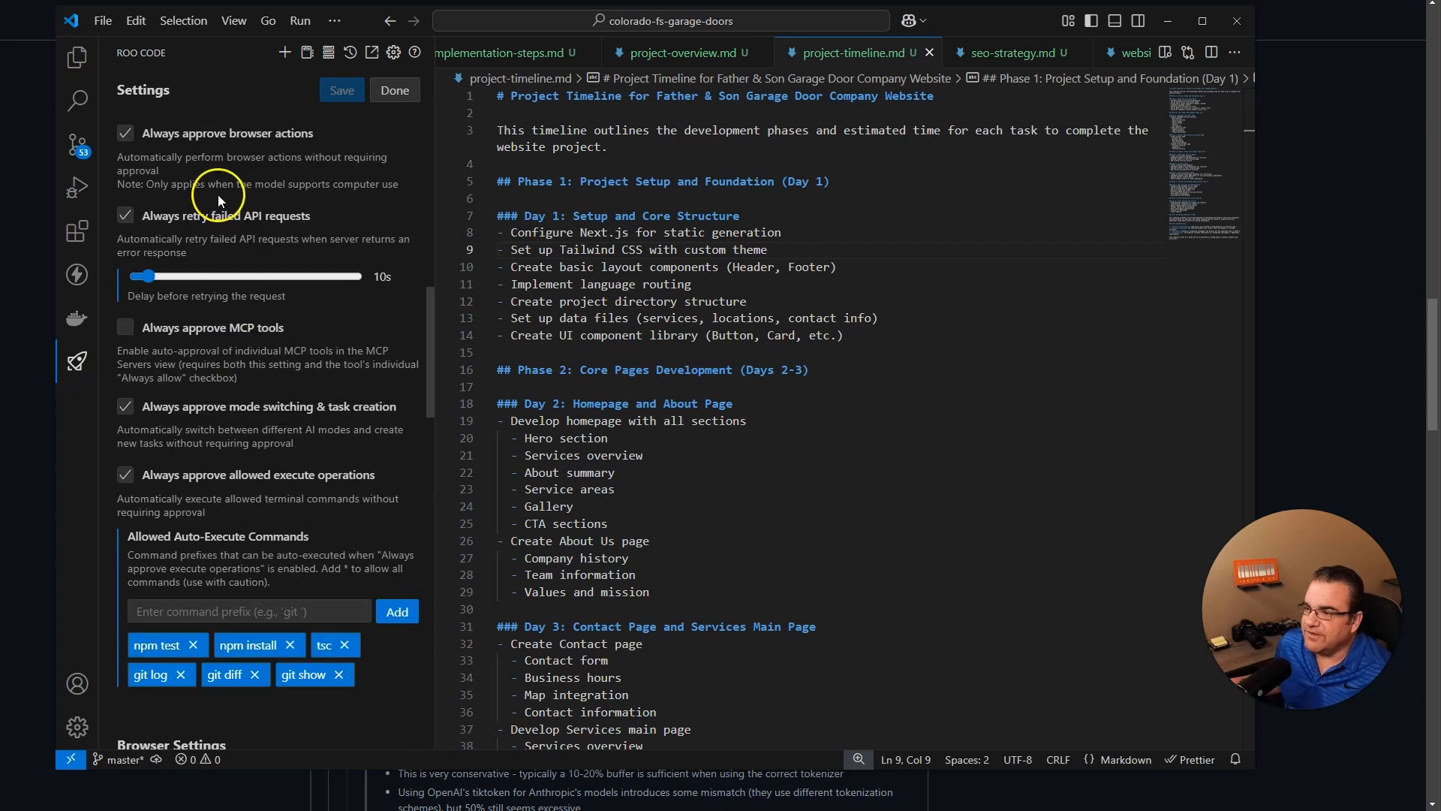
scroll("down", 3)
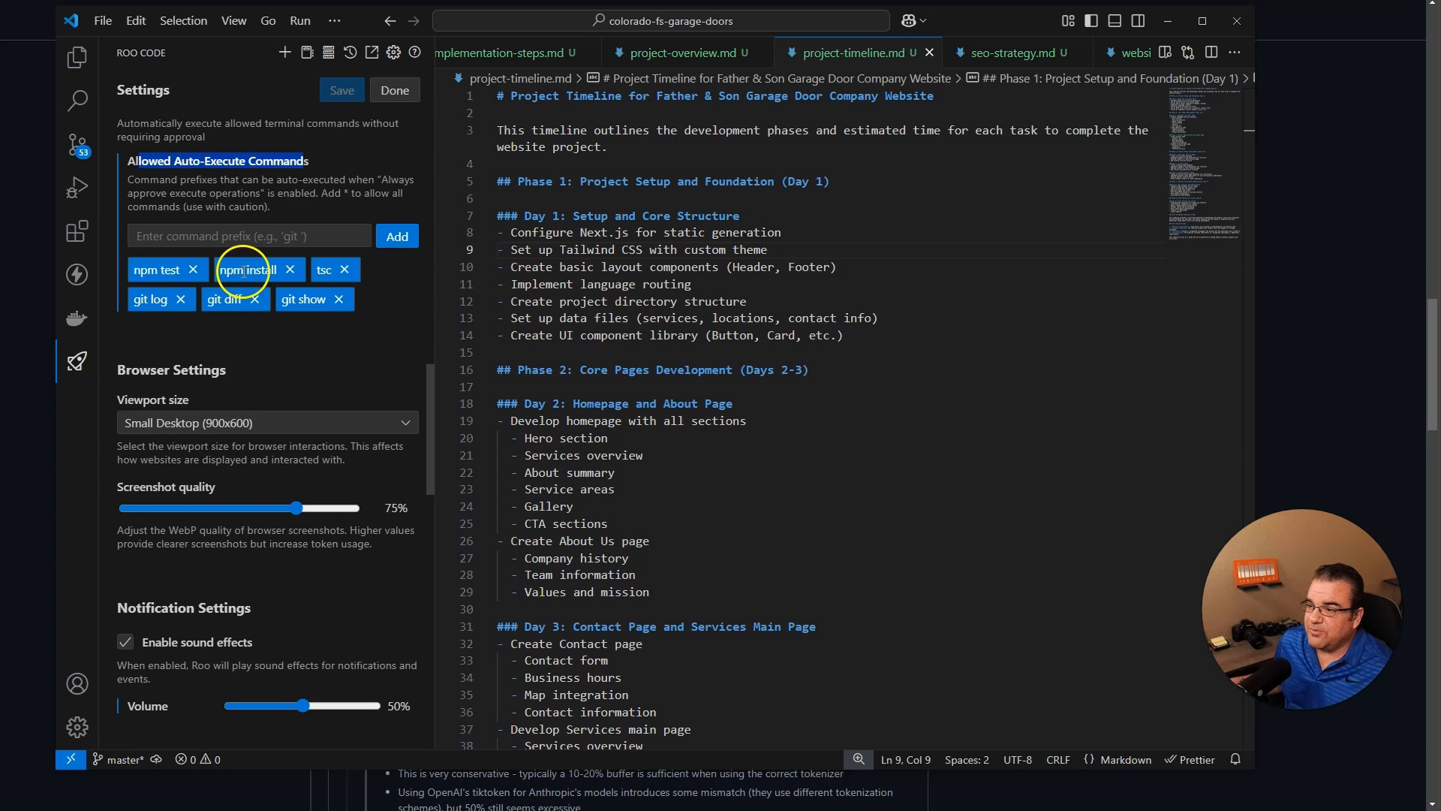
scroll("down", 3)
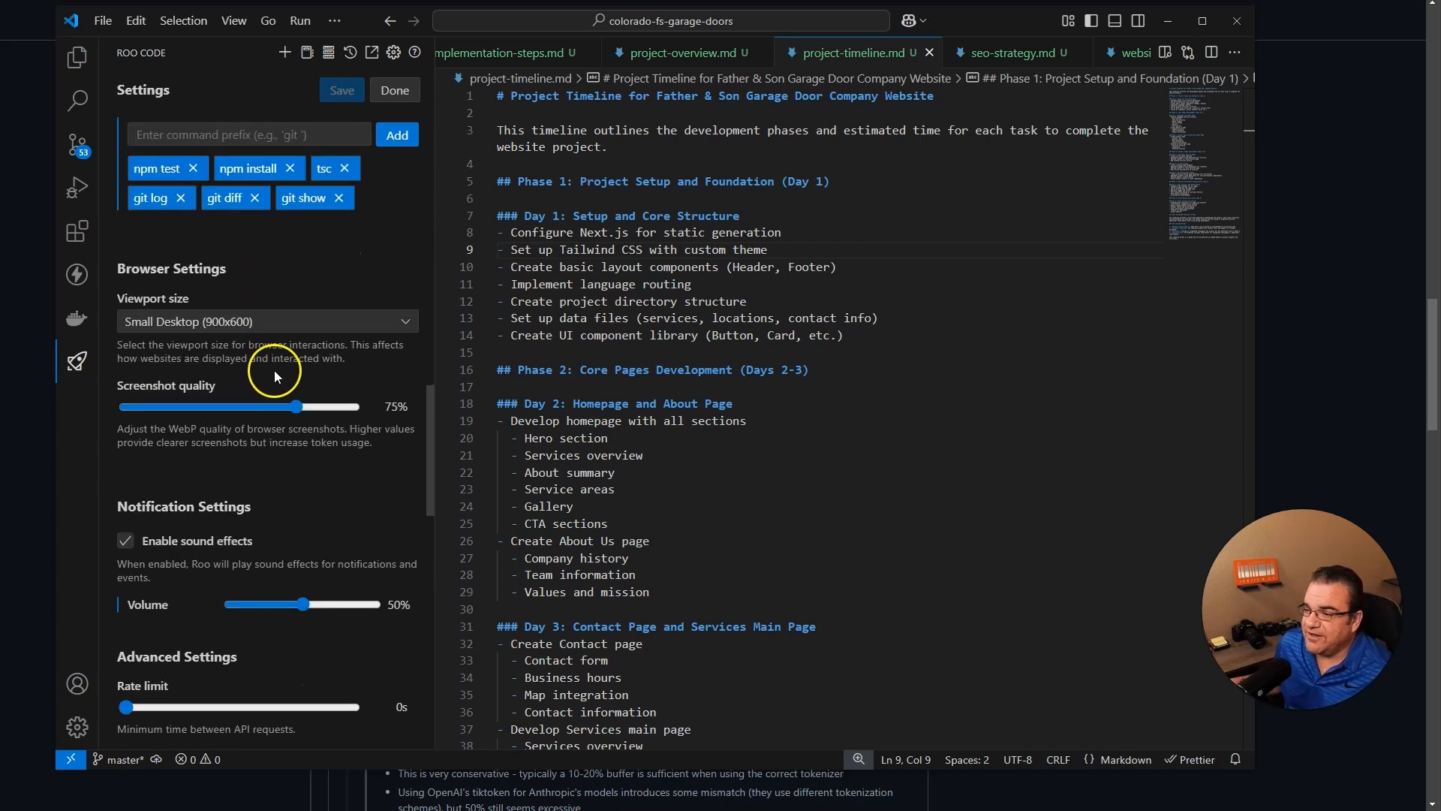
scroll("down", 3)
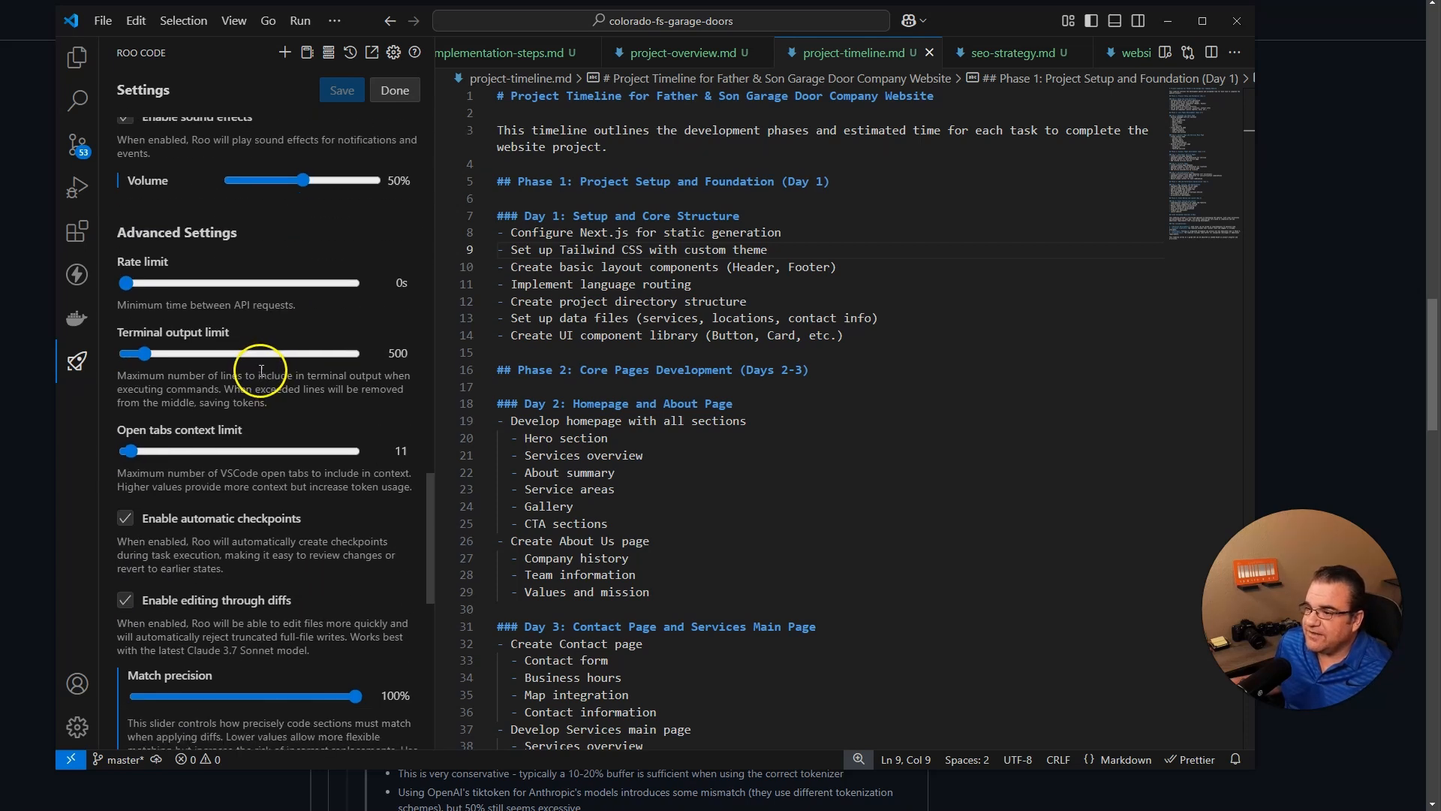
left_click_drag(139, 304, 287, 304)
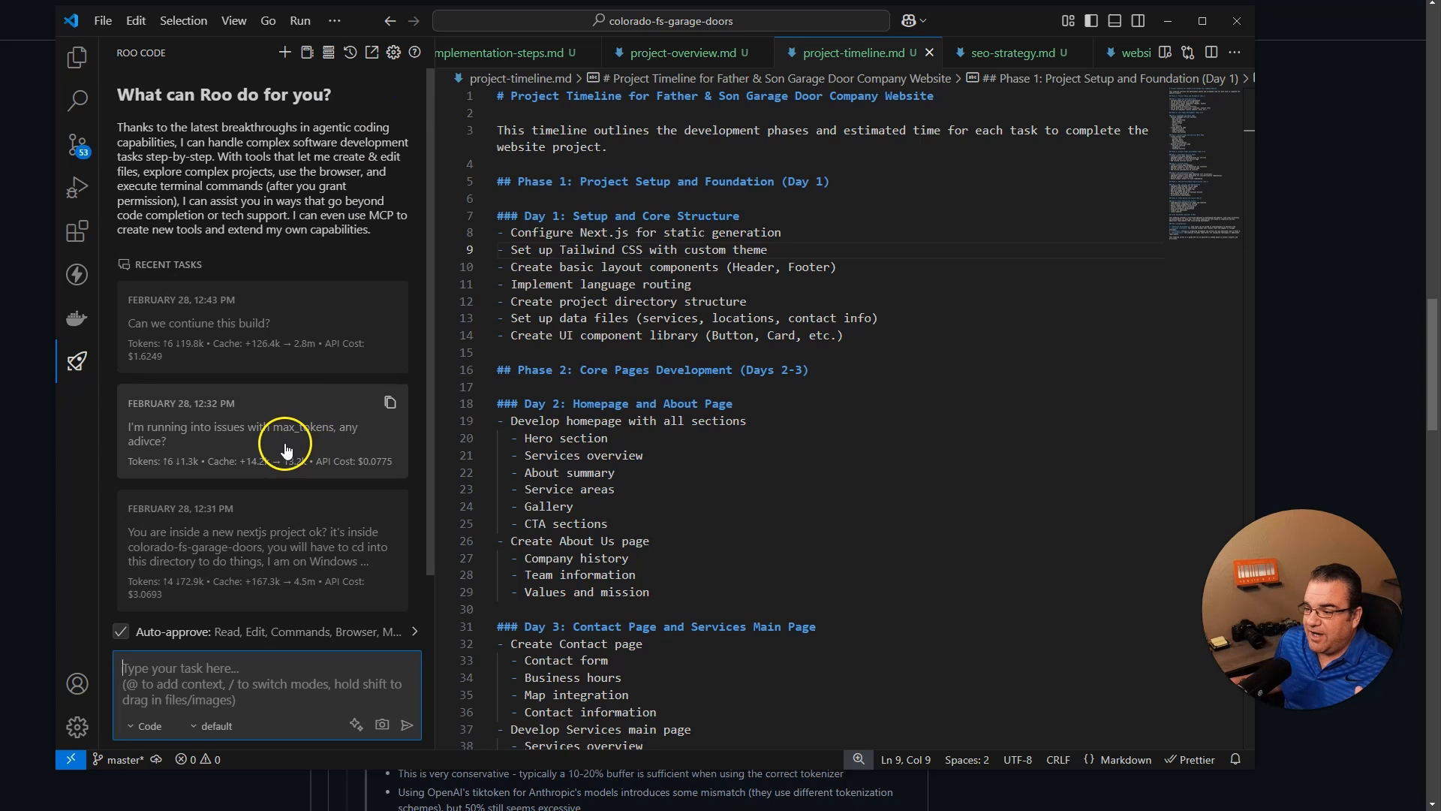
mouse_move(253, 450)
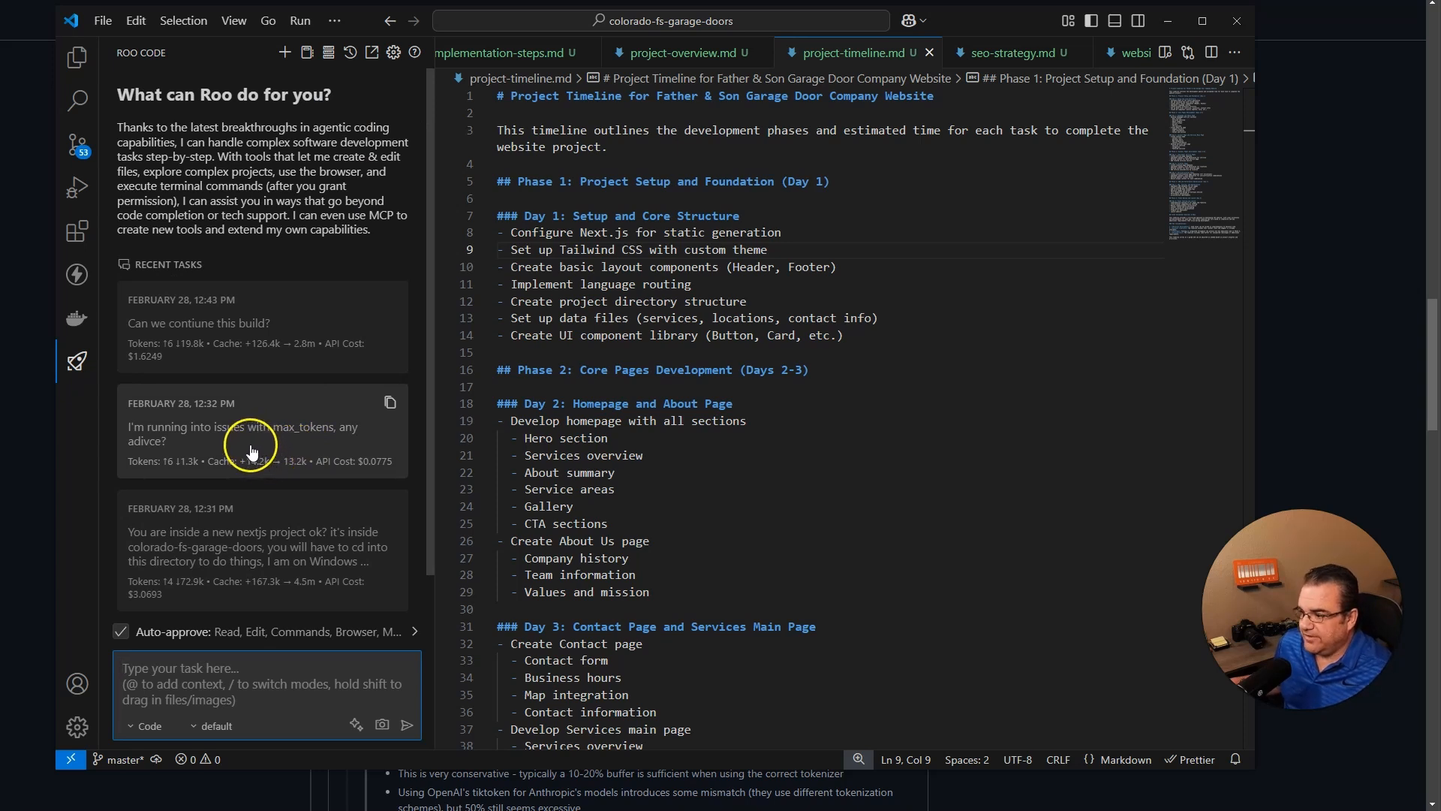
mouse_move(201, 432)
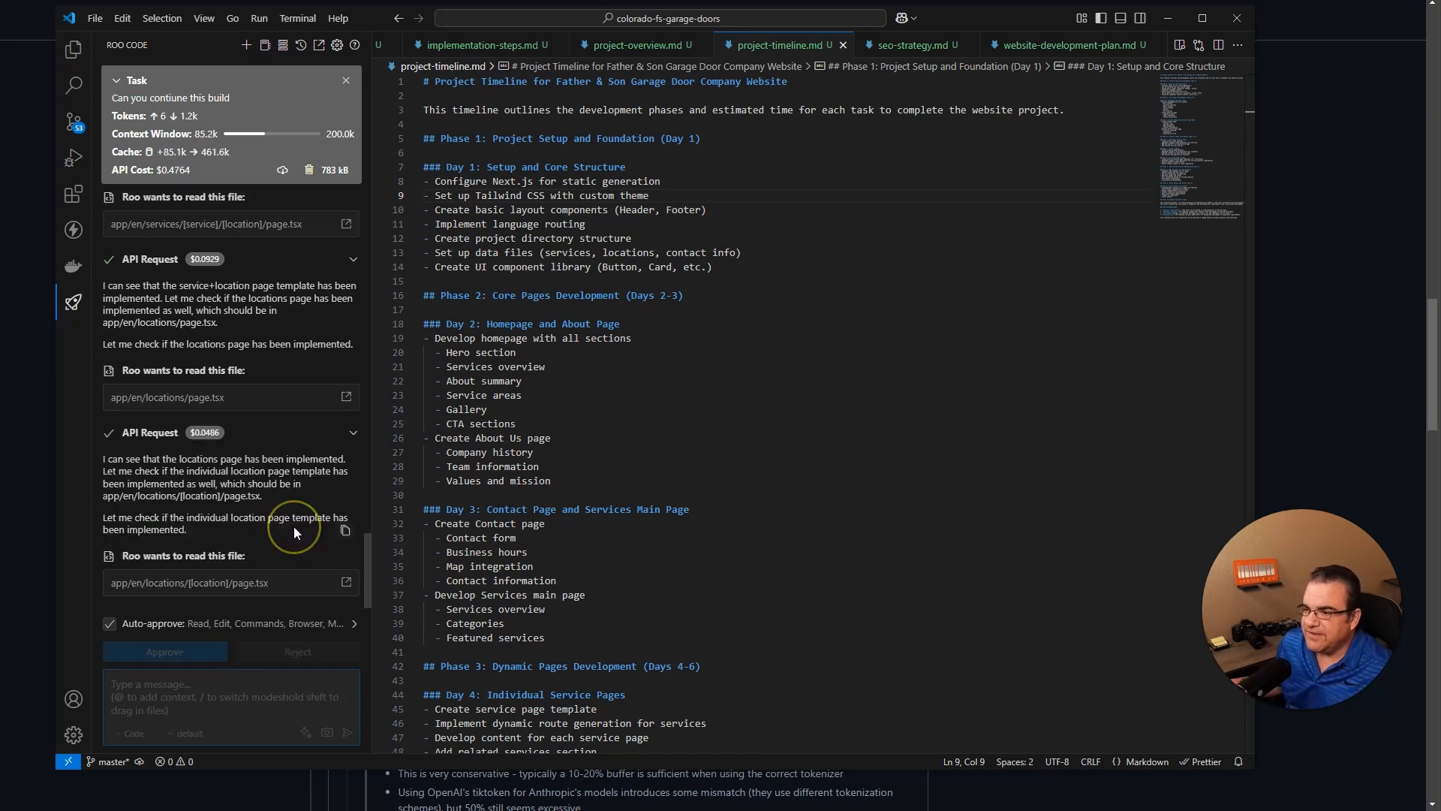
left_click(164, 650)
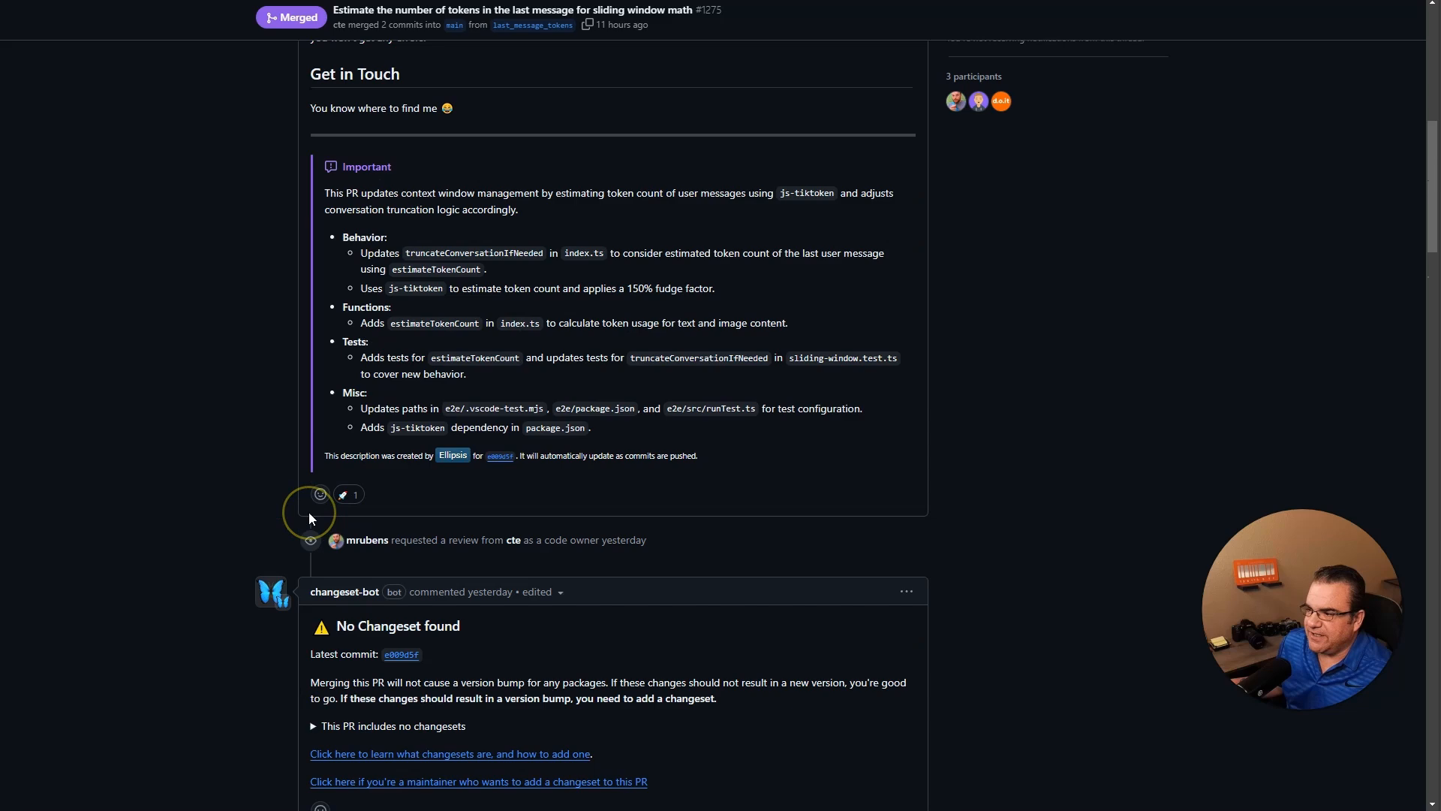
scroll("down", 3)
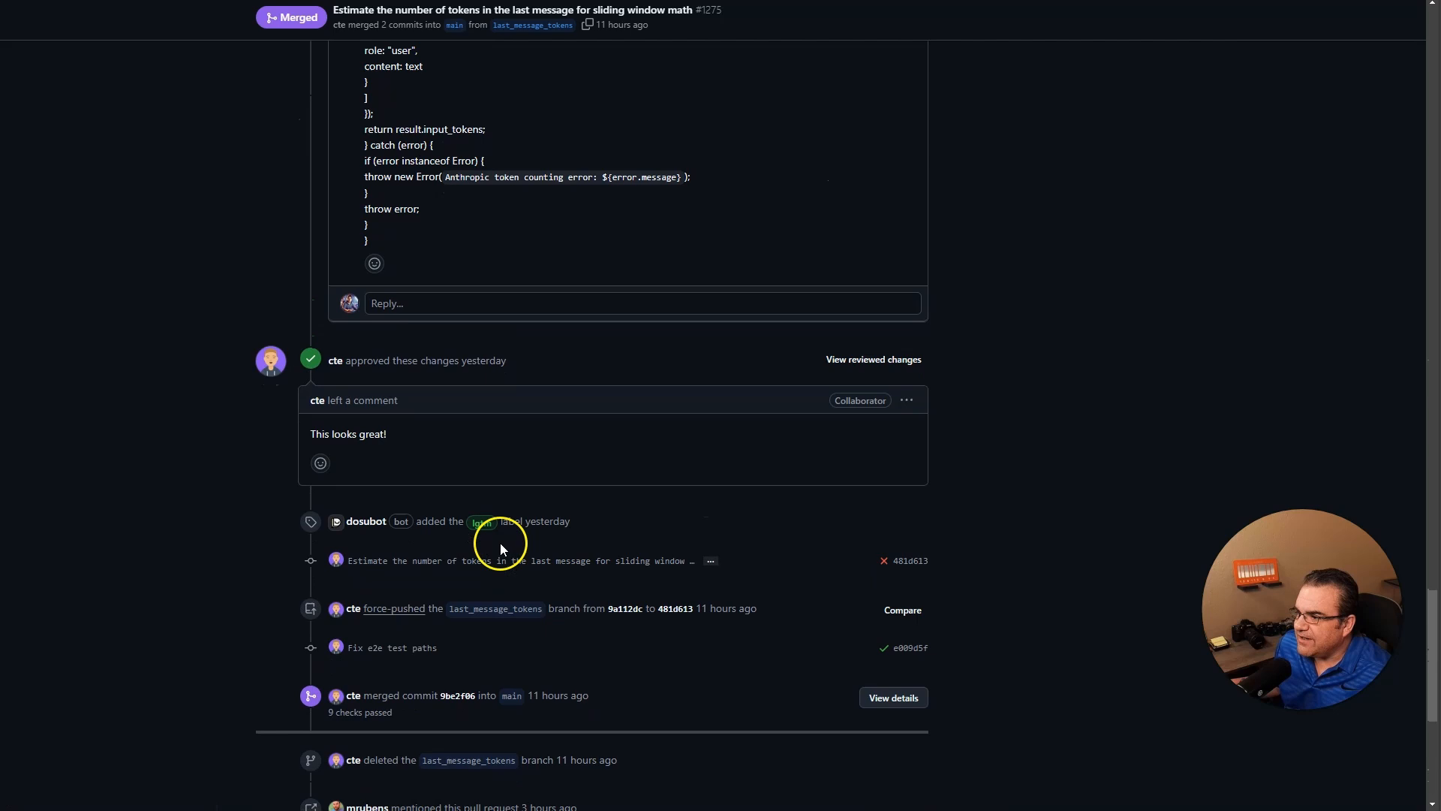
scroll("down", 3)
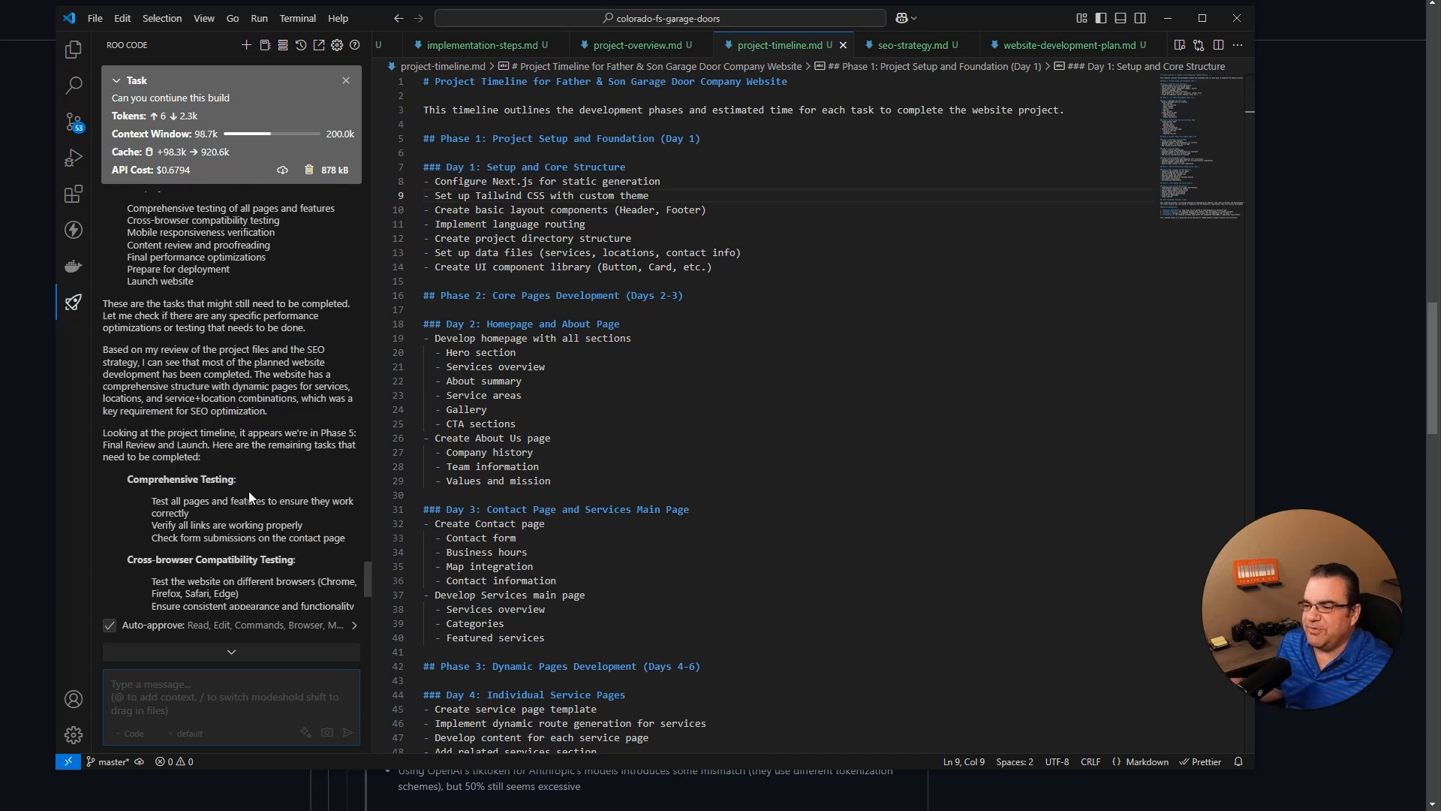
- Approve Roo's npm run dev command to start the development server
scroll("down", 3)
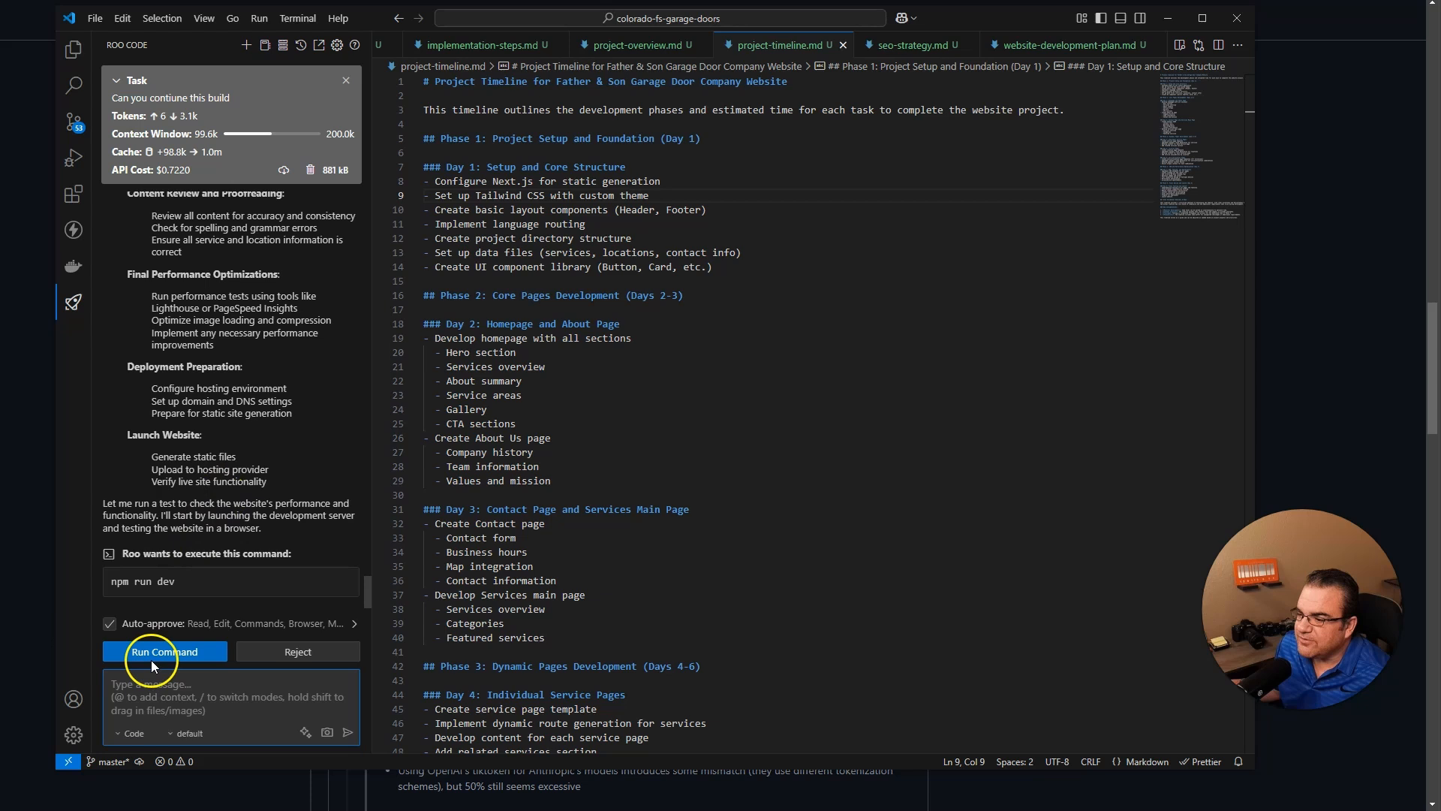
left_click(165, 651)
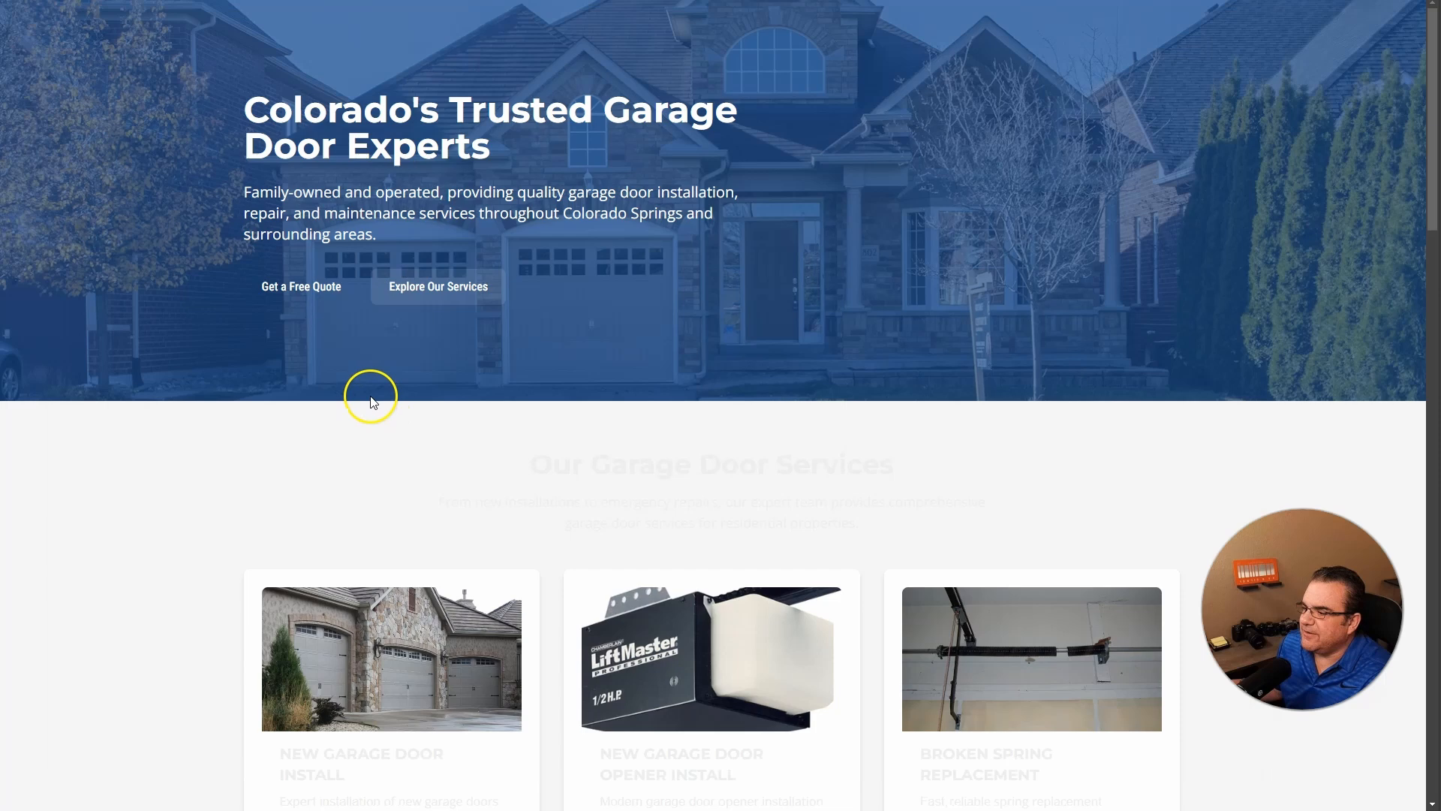
mouse_move(270, 450)
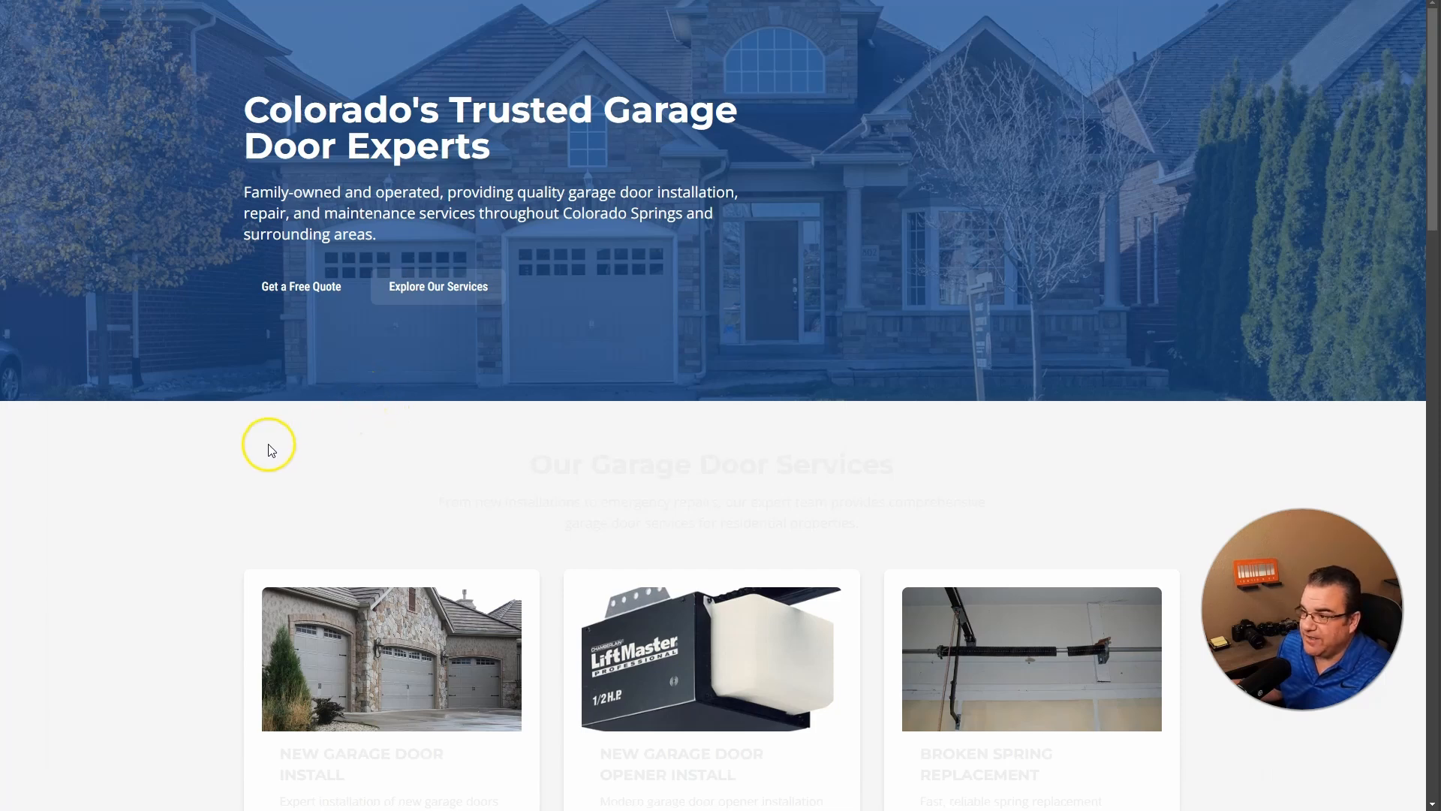
scroll("down", 3)
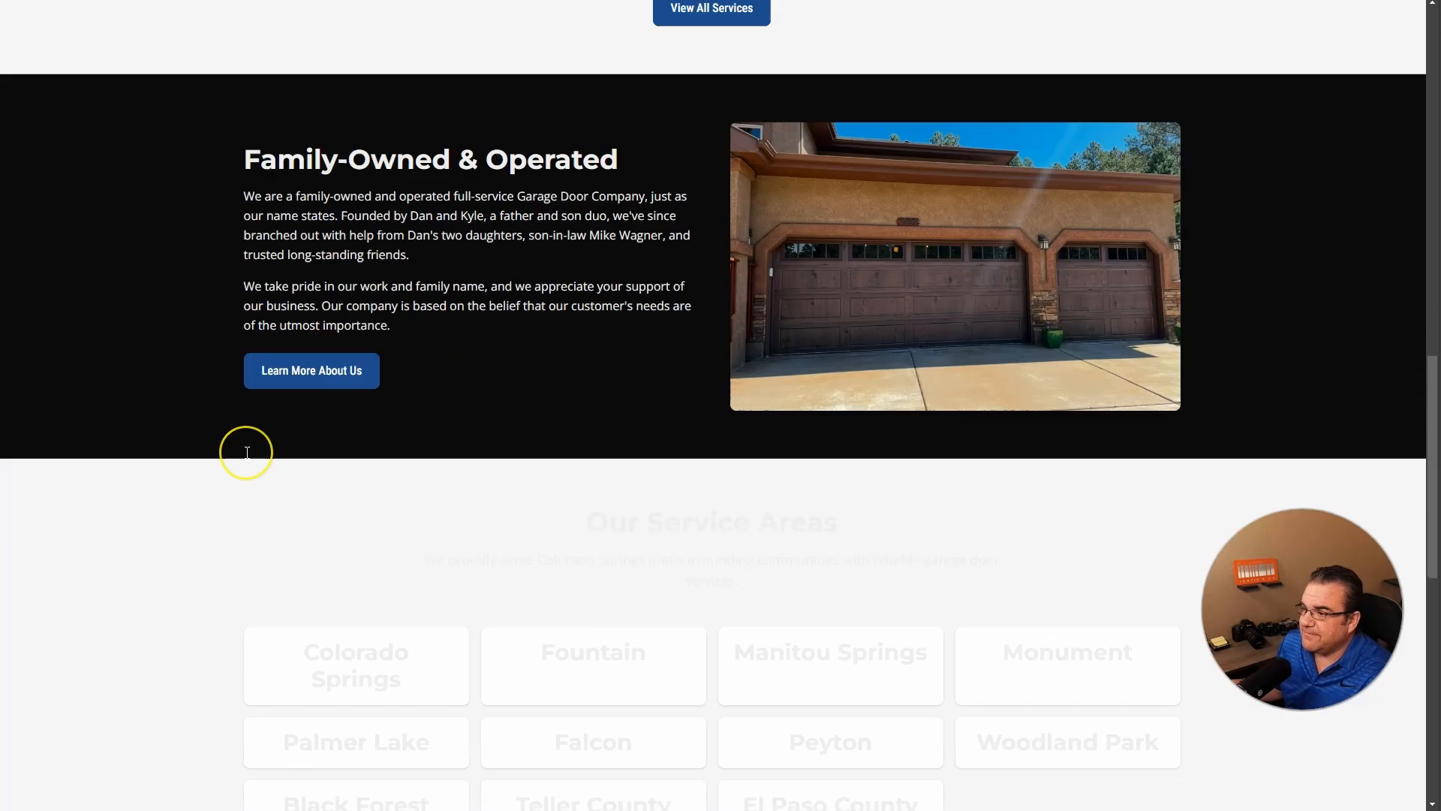
scroll("down", 3)
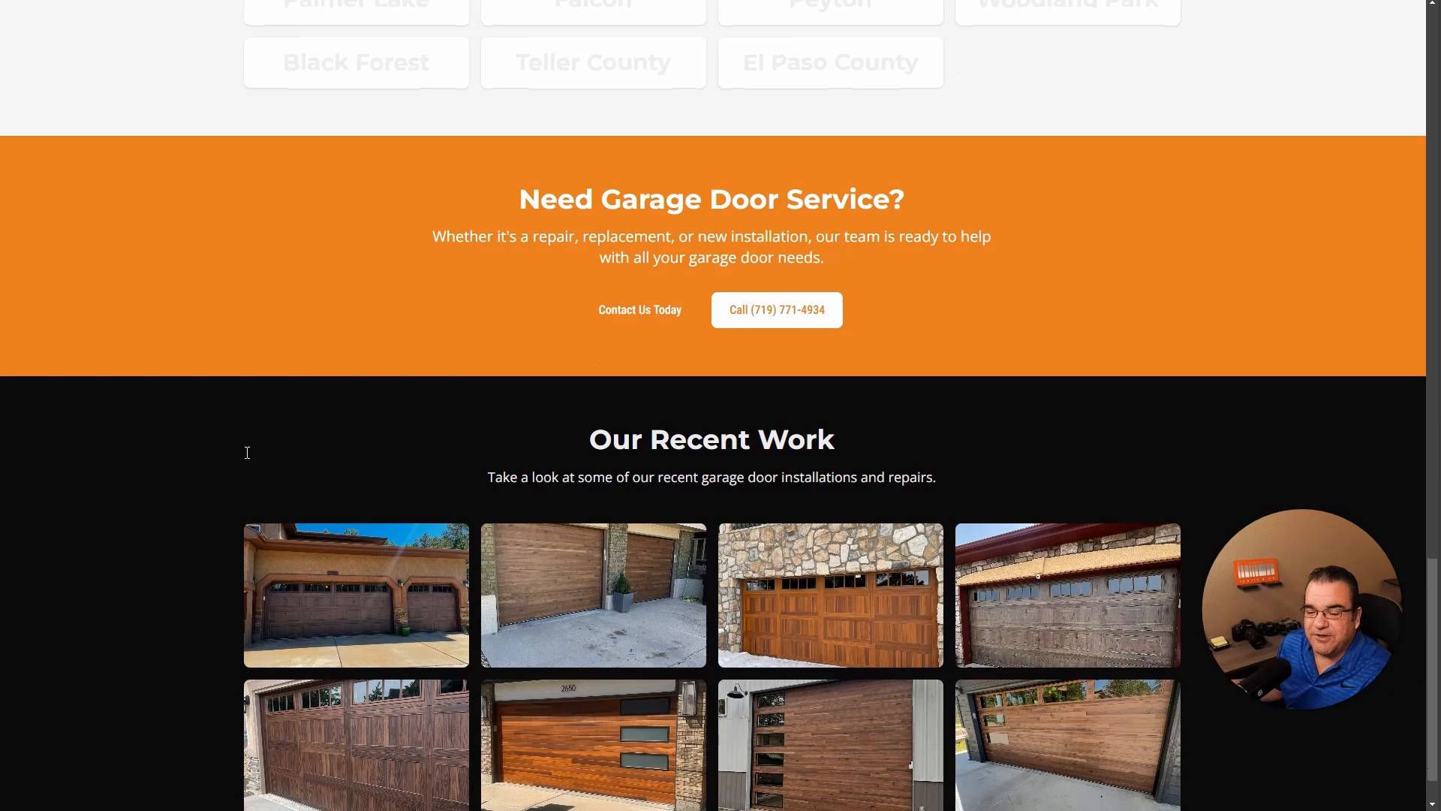
scroll("down", 3)
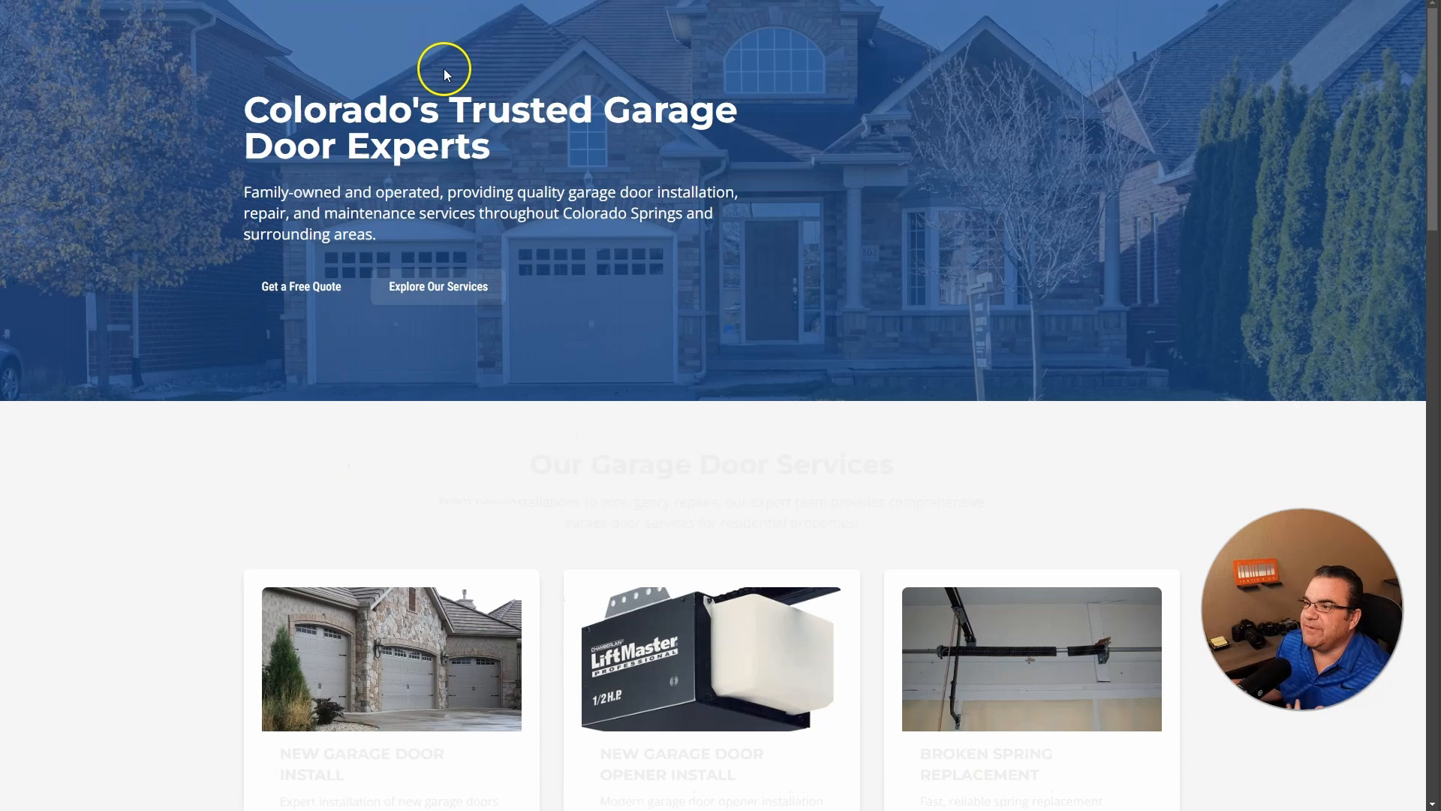
mouse_move(914, 360)
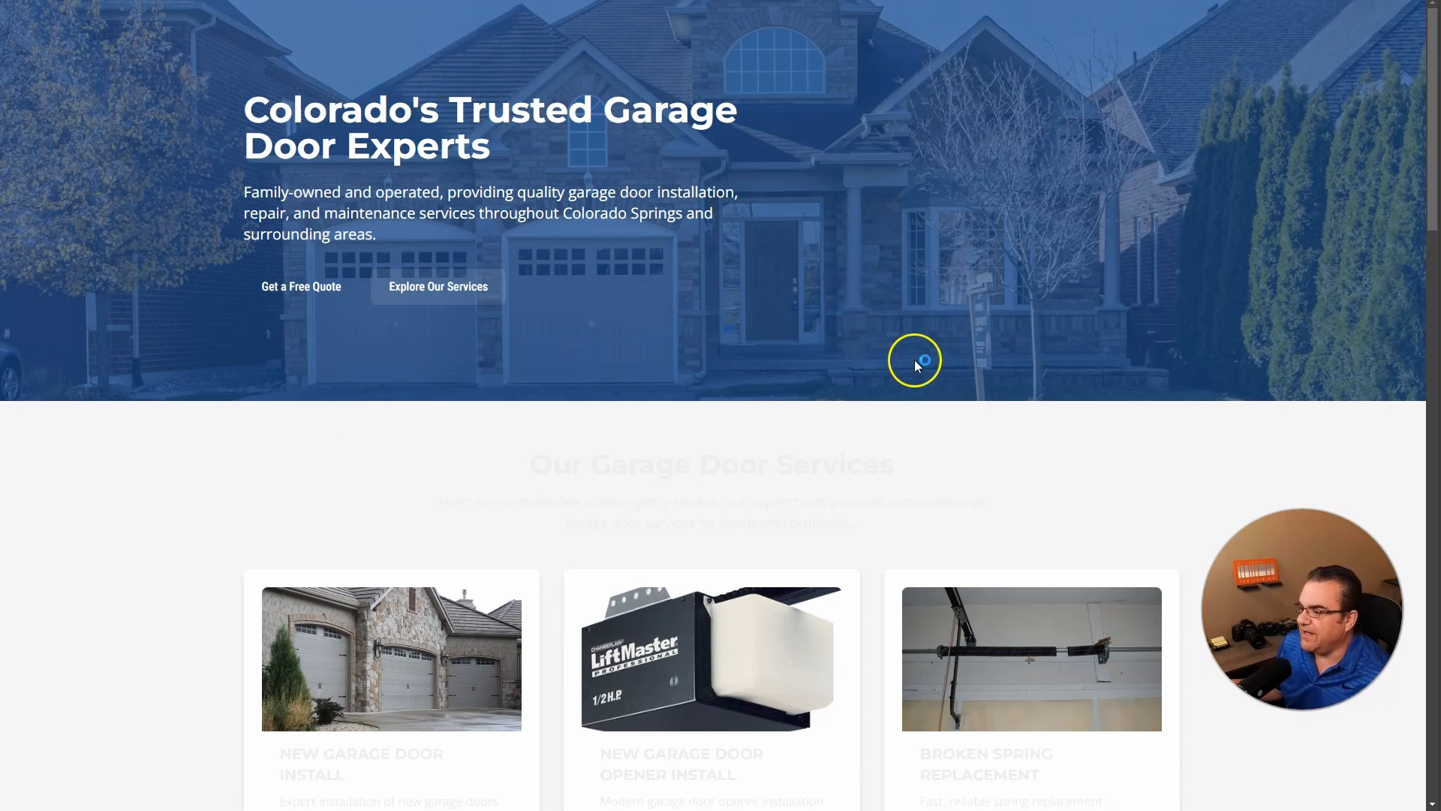
scroll("down", 3)
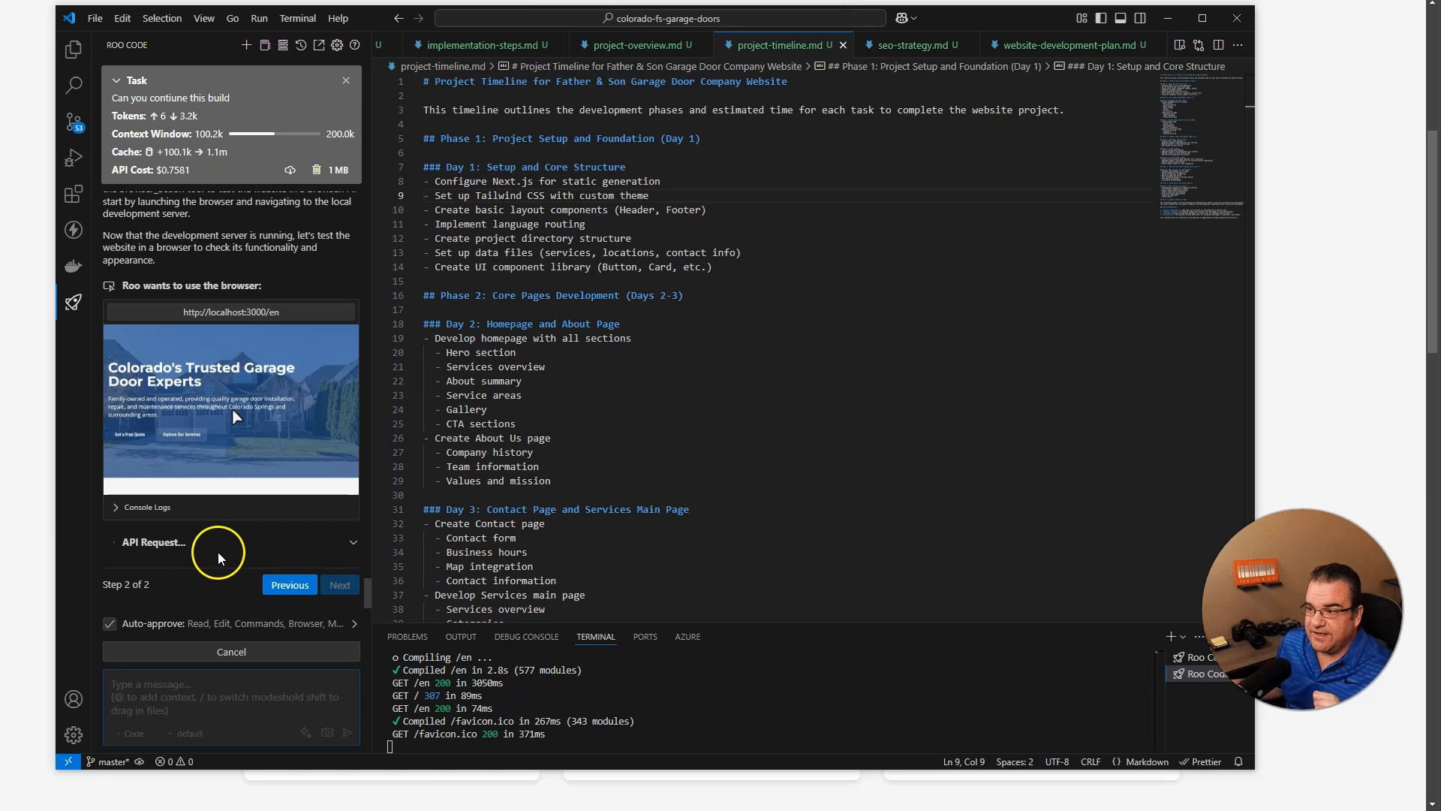
mouse_move(225, 528)
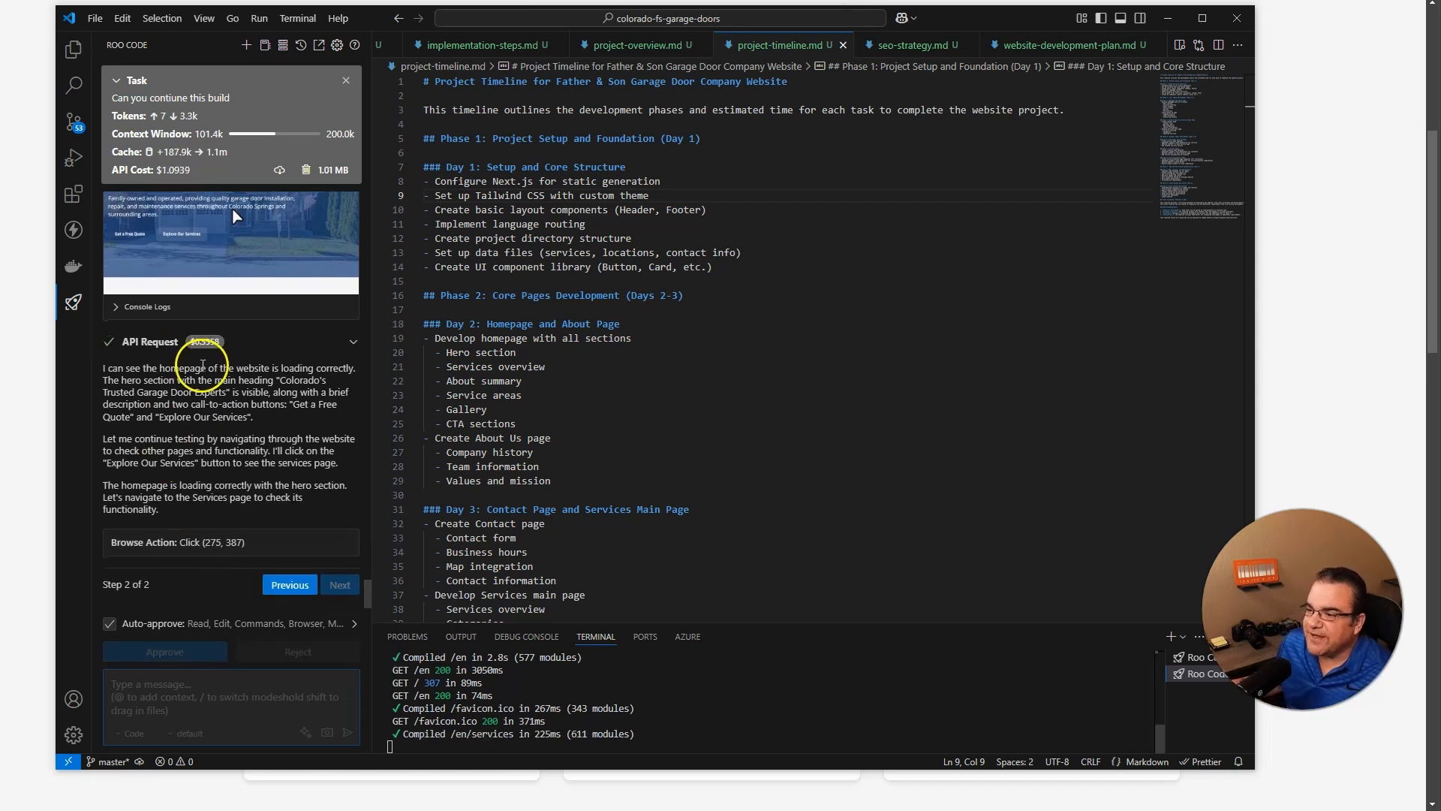
- Continue Roo's homepage browser checks until the 429 rate_limit_error appears
left_click(164, 650)
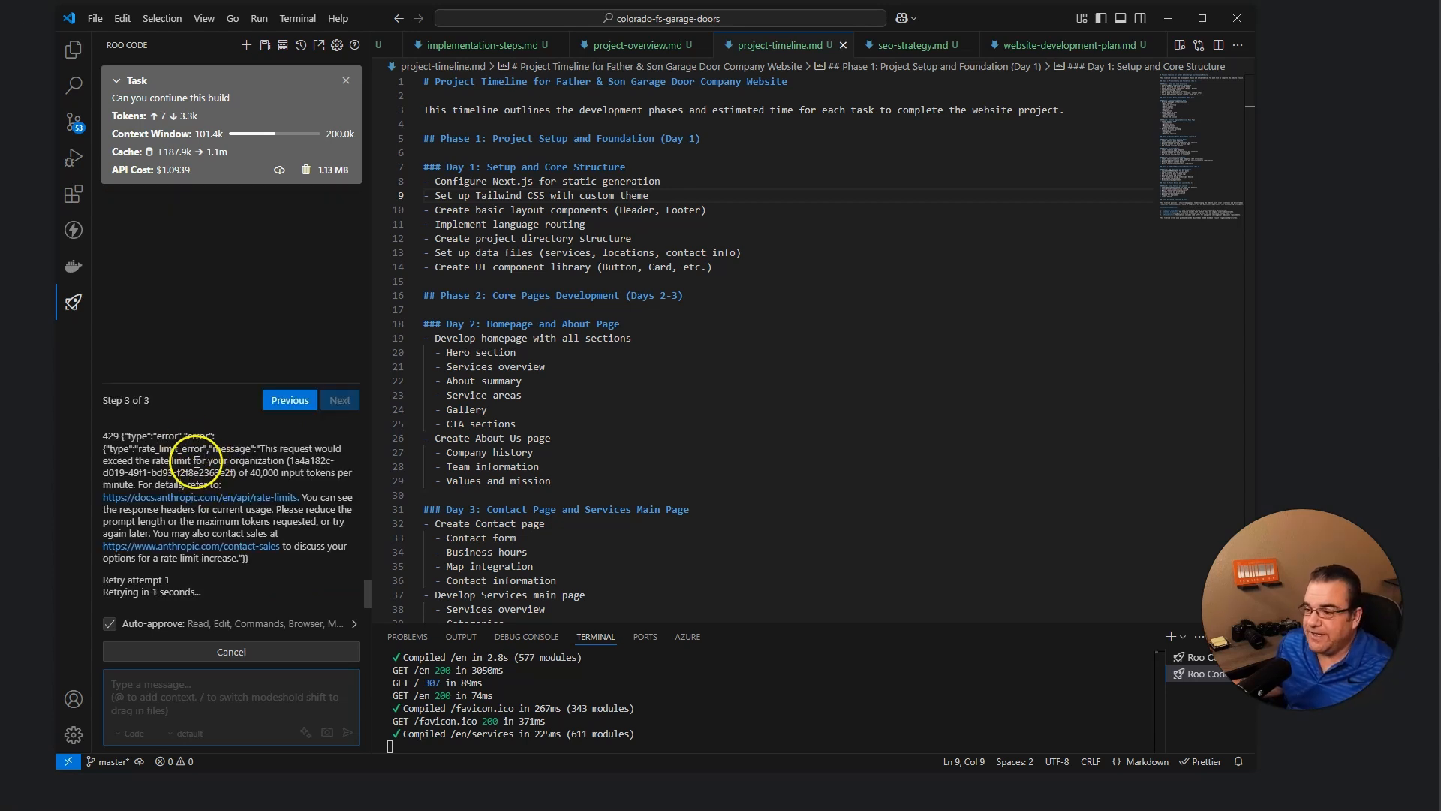
left_click(841, 44)
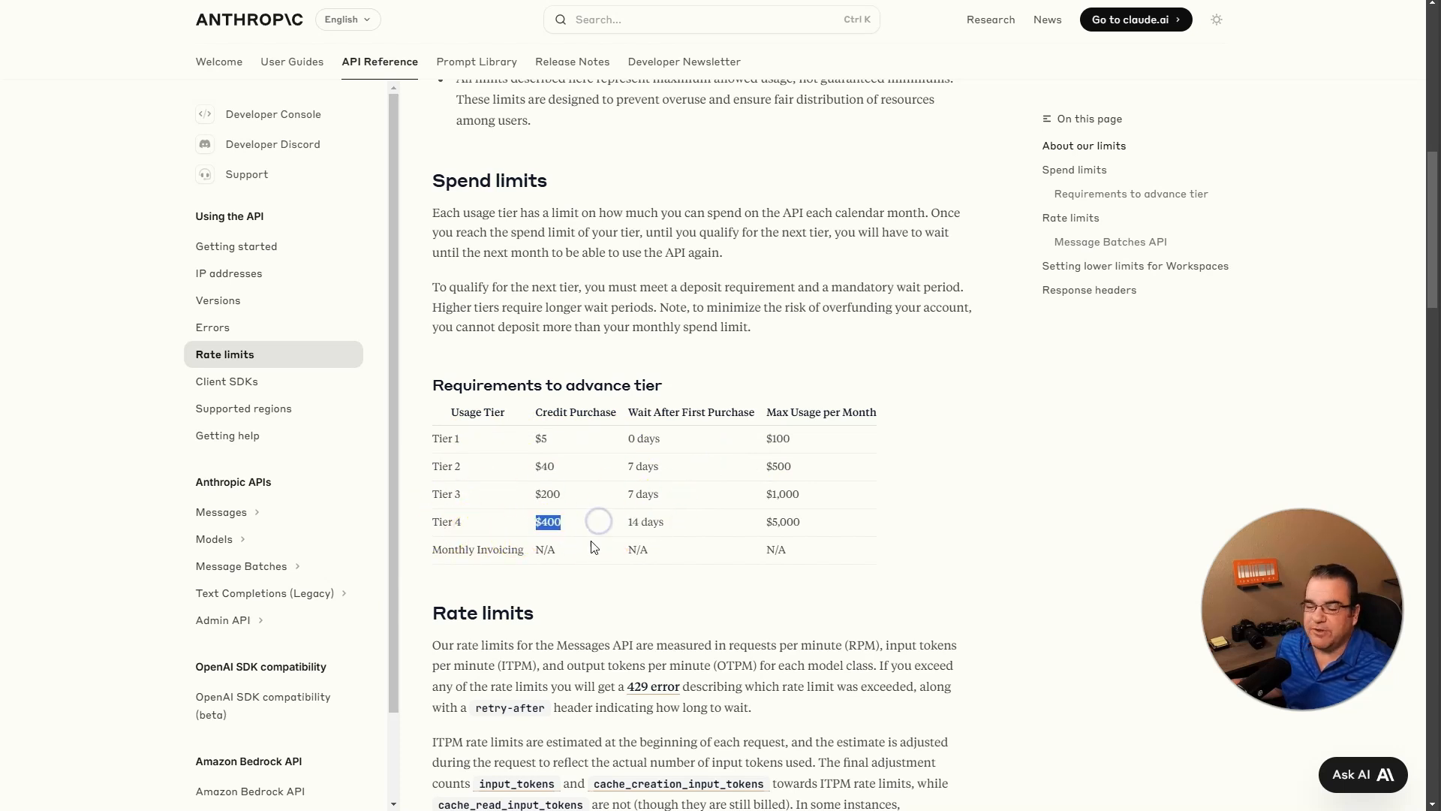
- Compare Tier 1 and Tier 3 rate limits and highlight the Tier 4 credit purchase amount
scroll("down", 3)
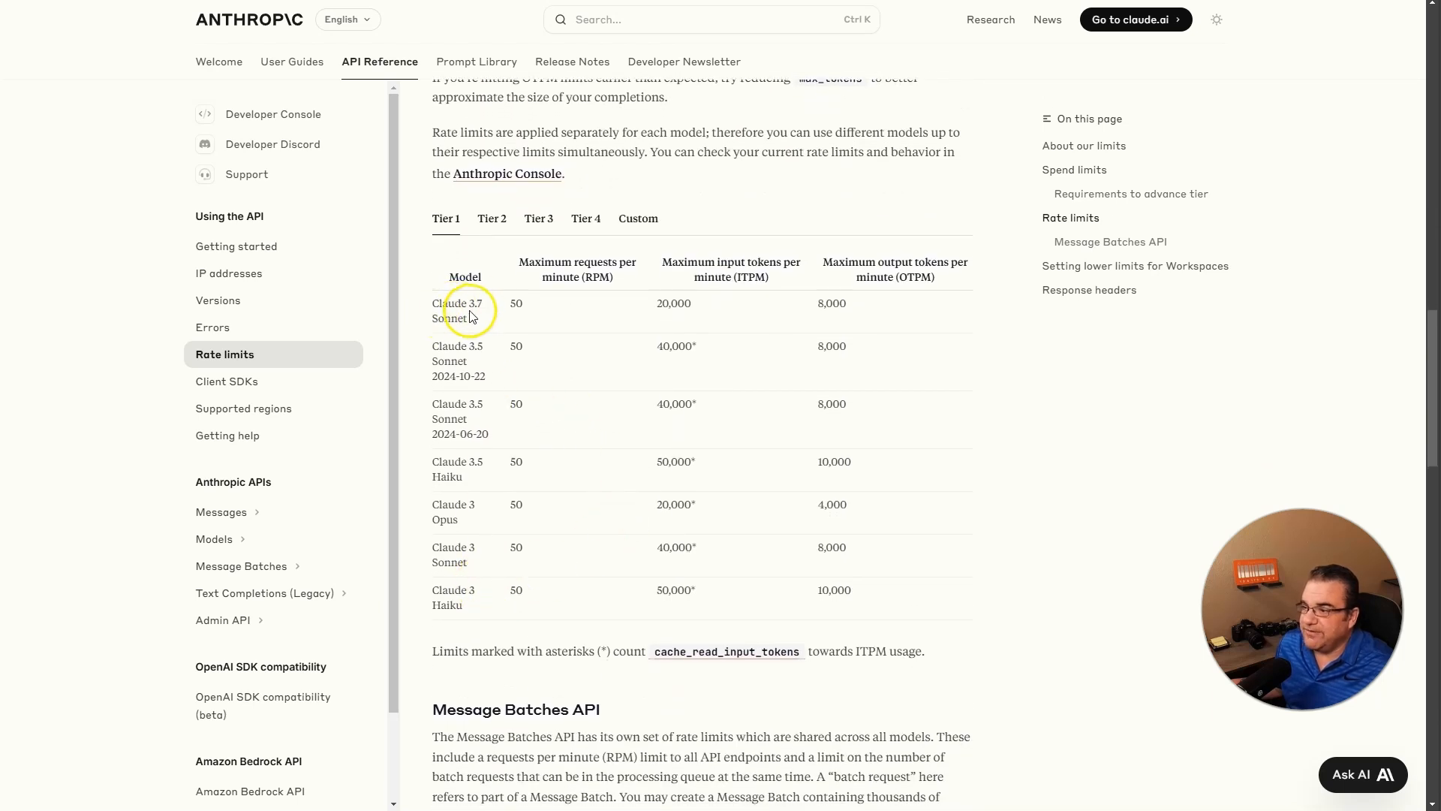
mouse_move(572, 277)
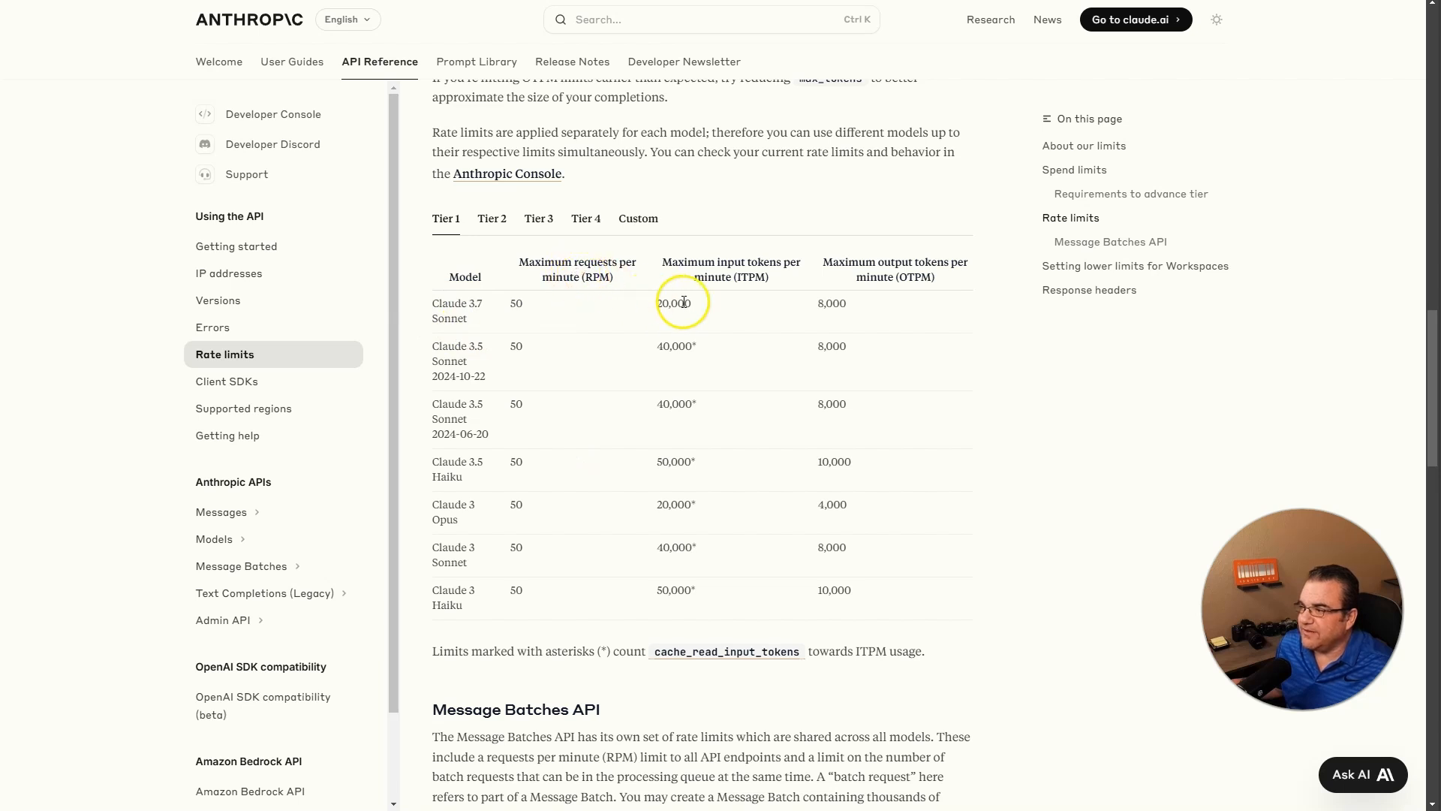
left_click(491, 218)
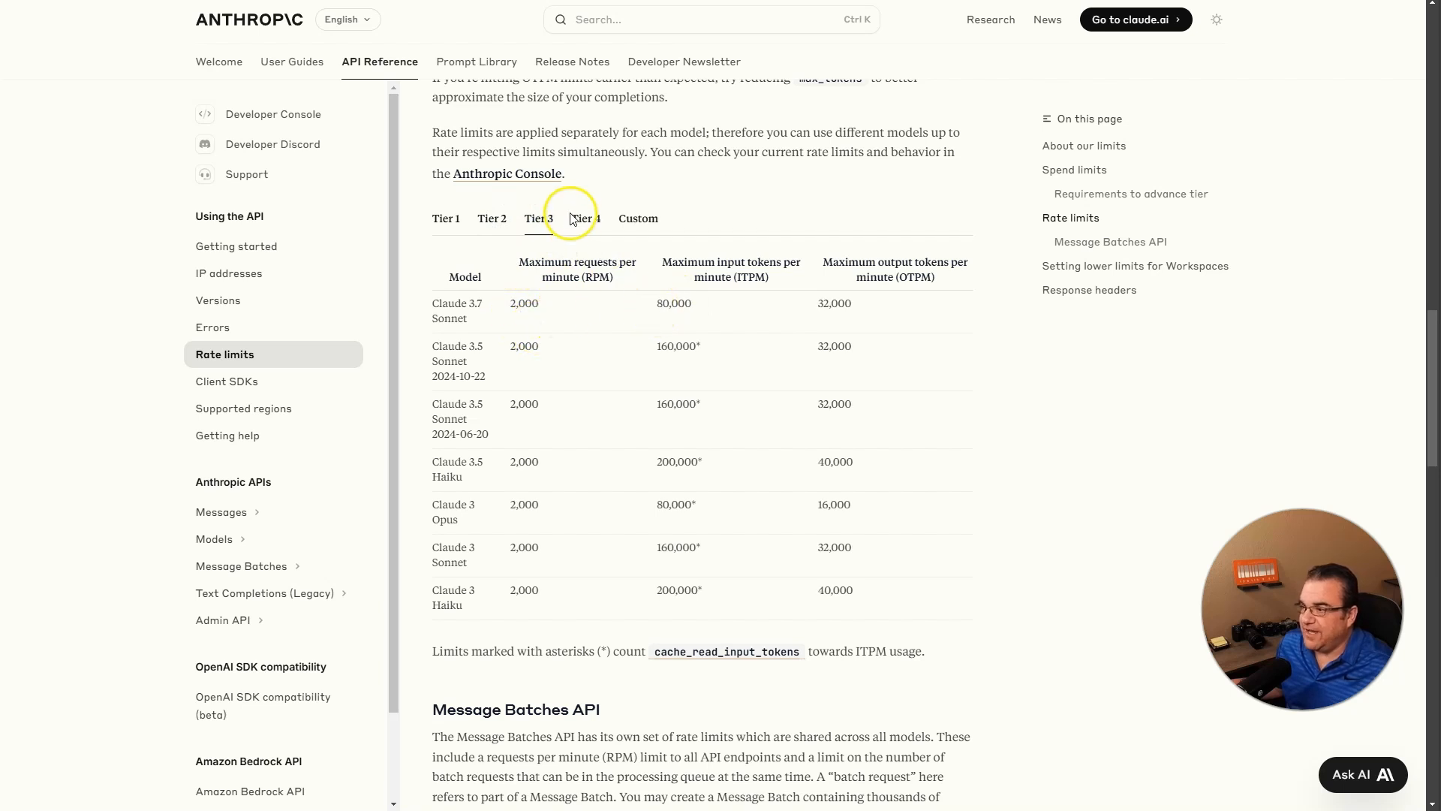
left_click(585, 219)
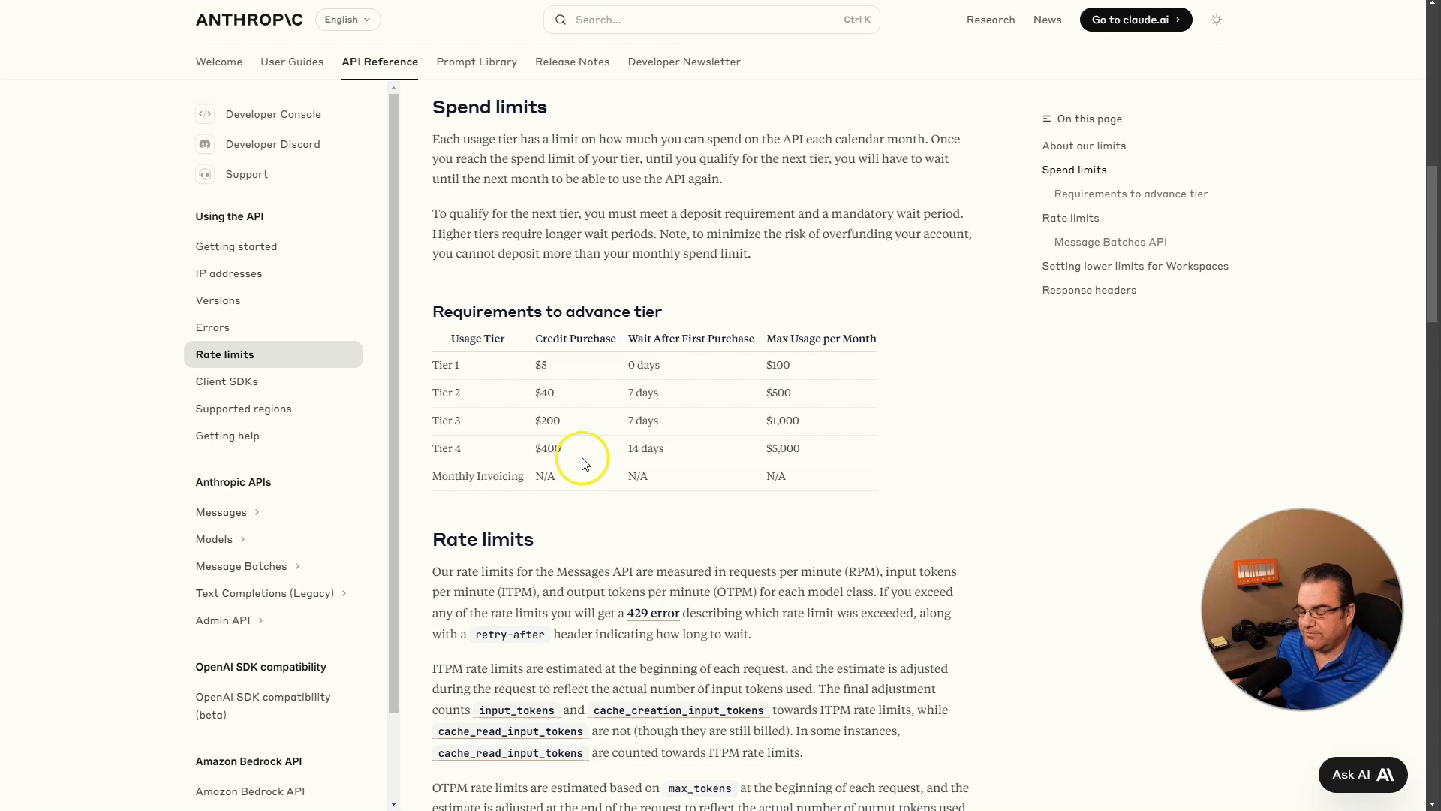
double_click(547, 448)
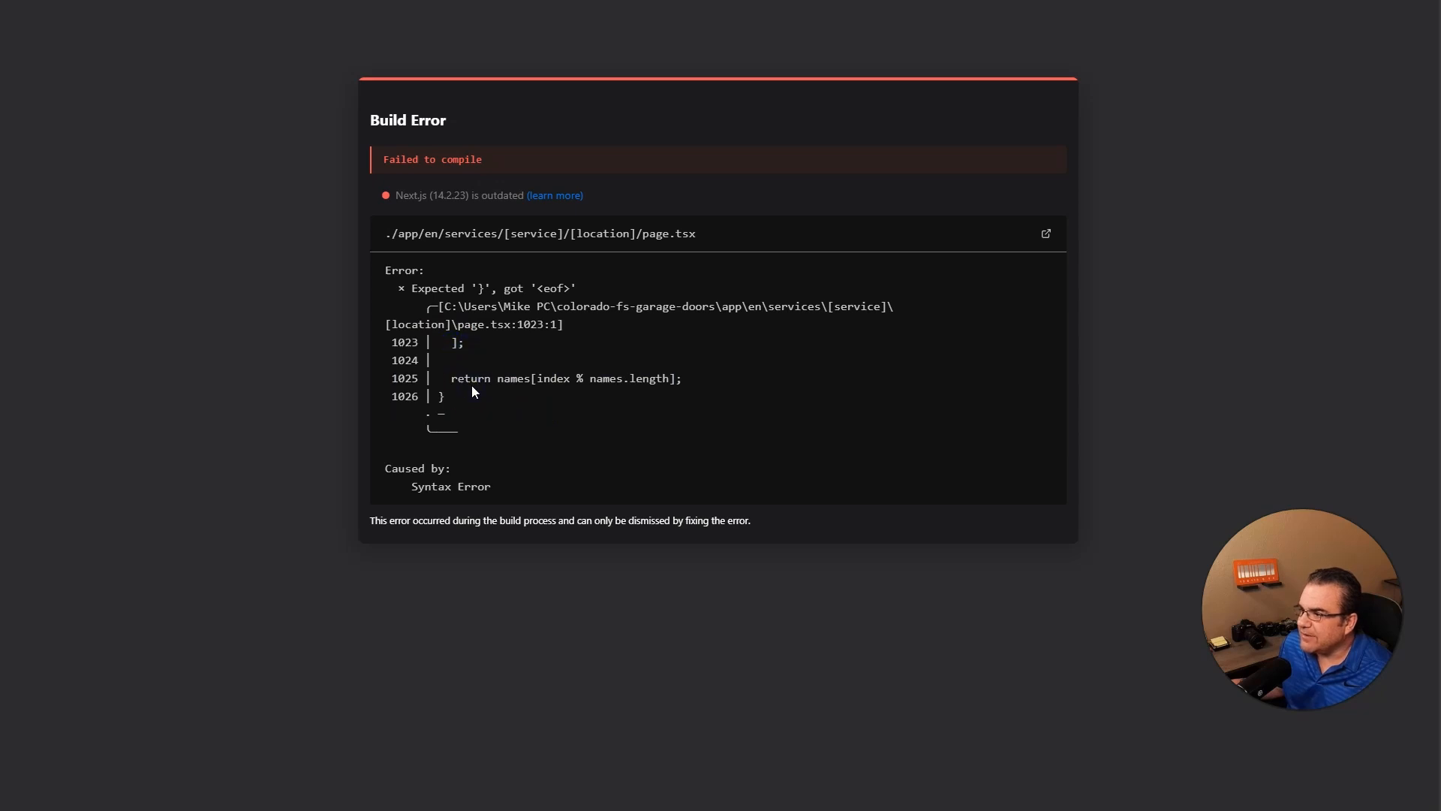
- Highlight the 400 invalid_request_error text about input length exceeding max_tokens in Roo Code
double_click(430, 486)
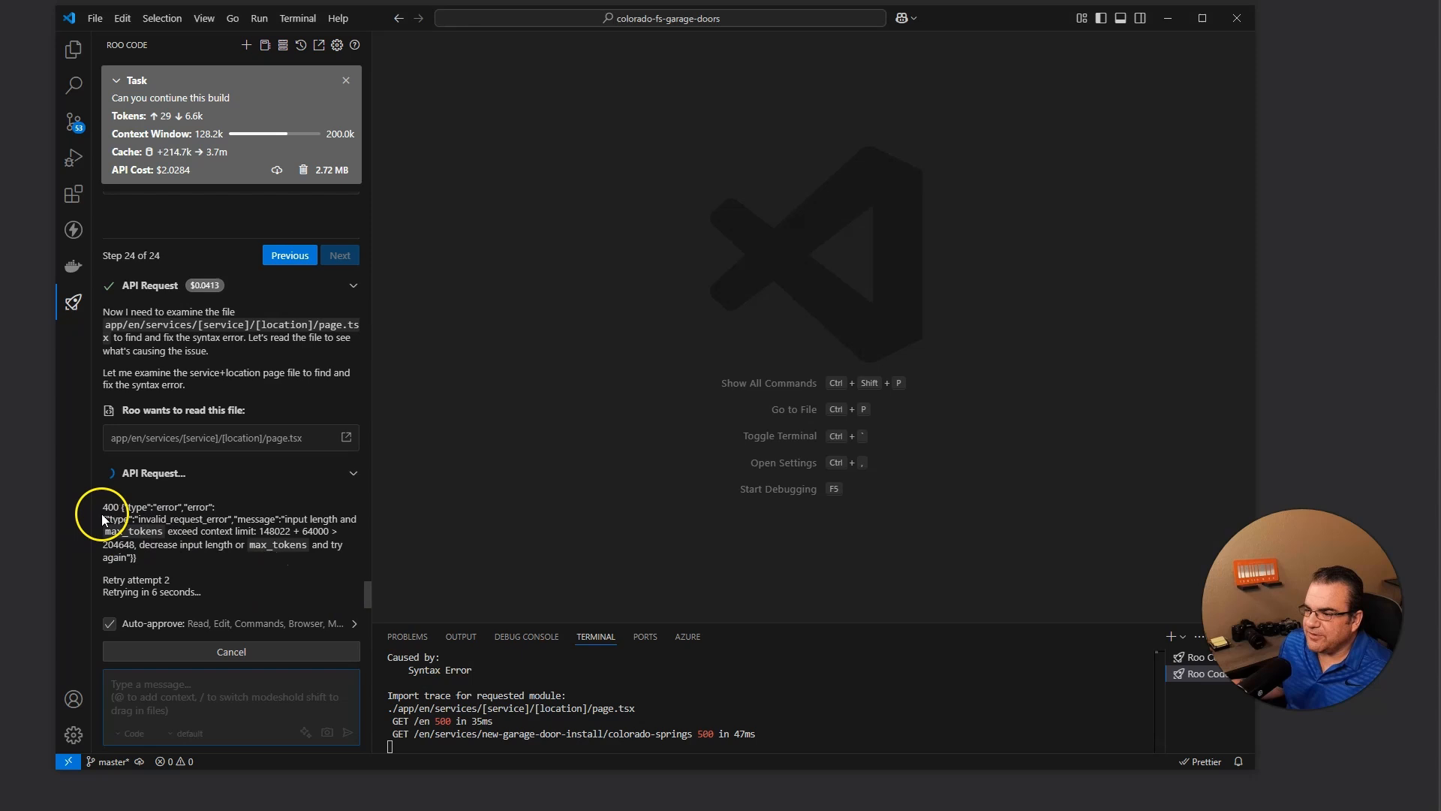
left_click_drag(103, 507, 136, 557)
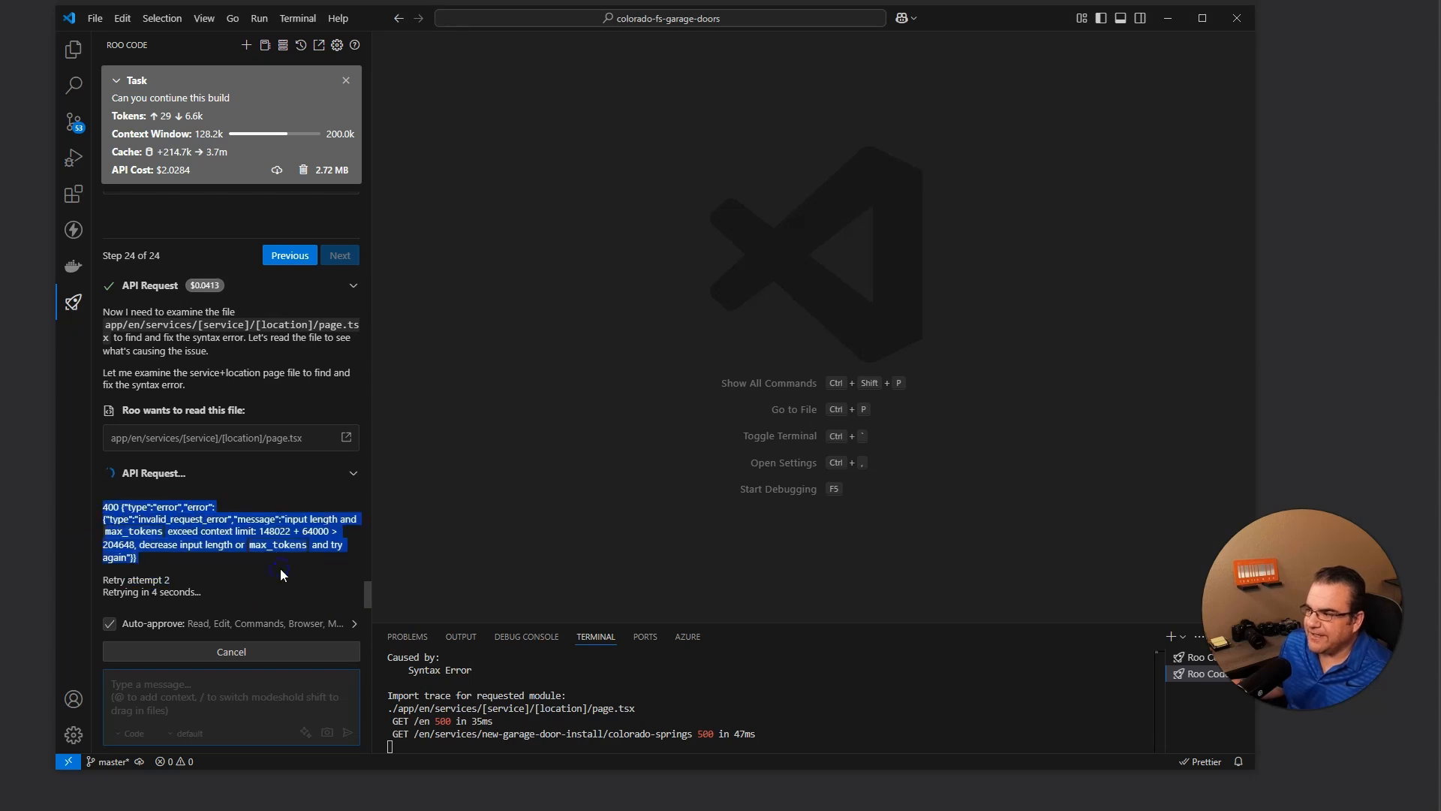